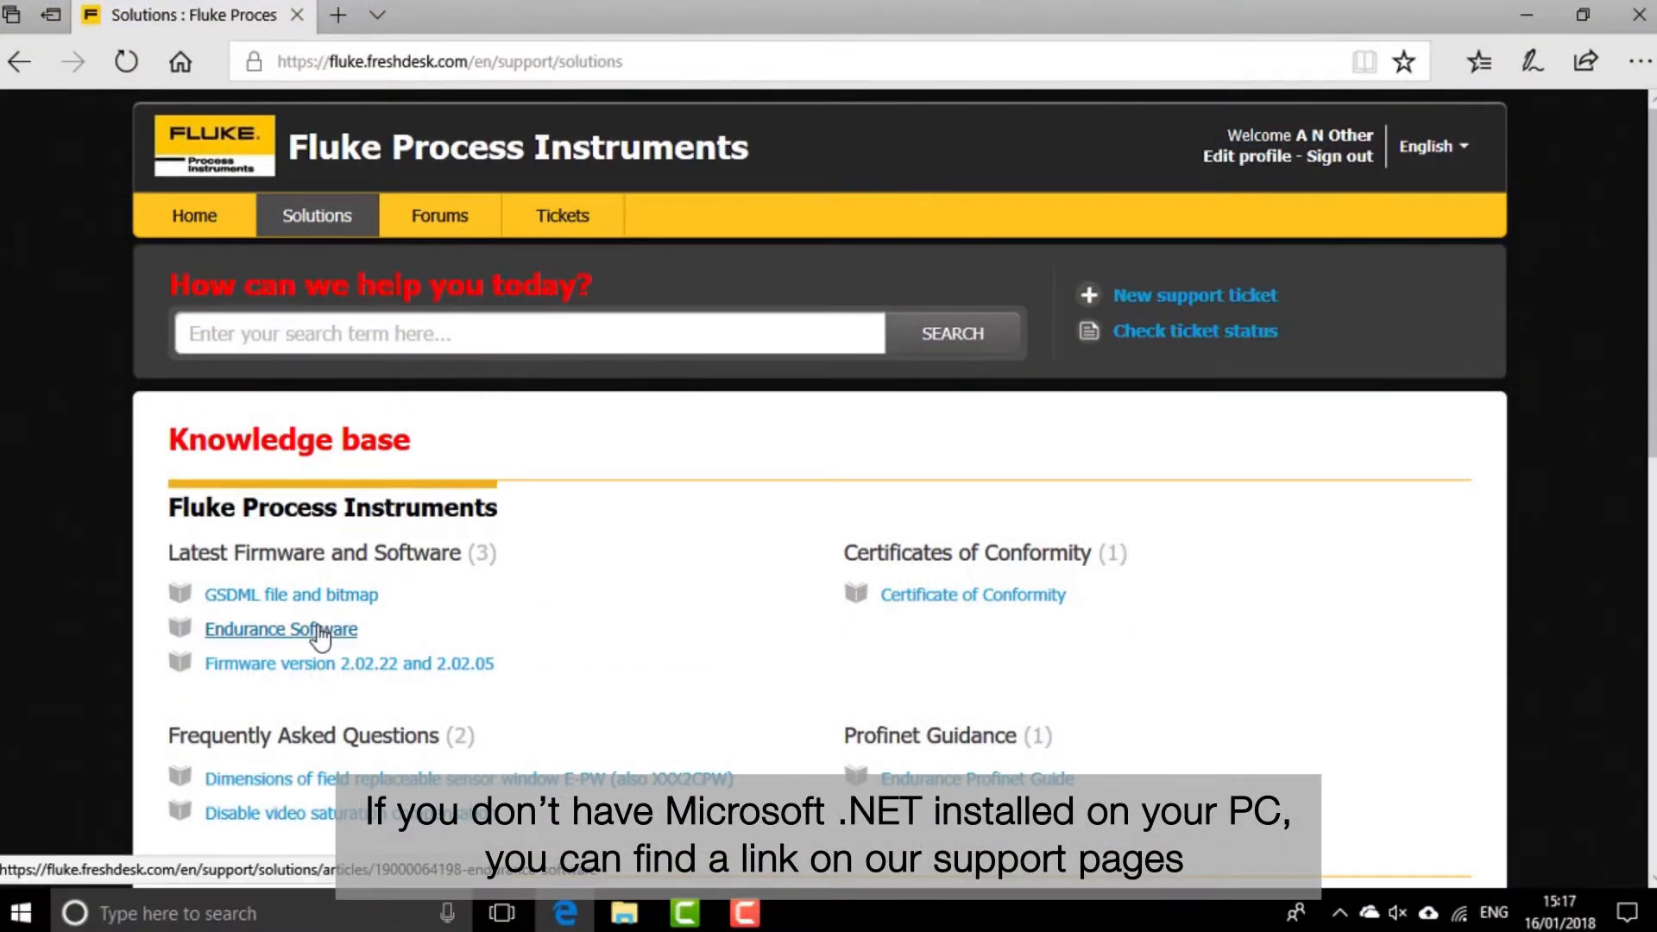
Step: Open the Endurance Software support article and scroll to its .NET requirement and install files
click(279, 629)
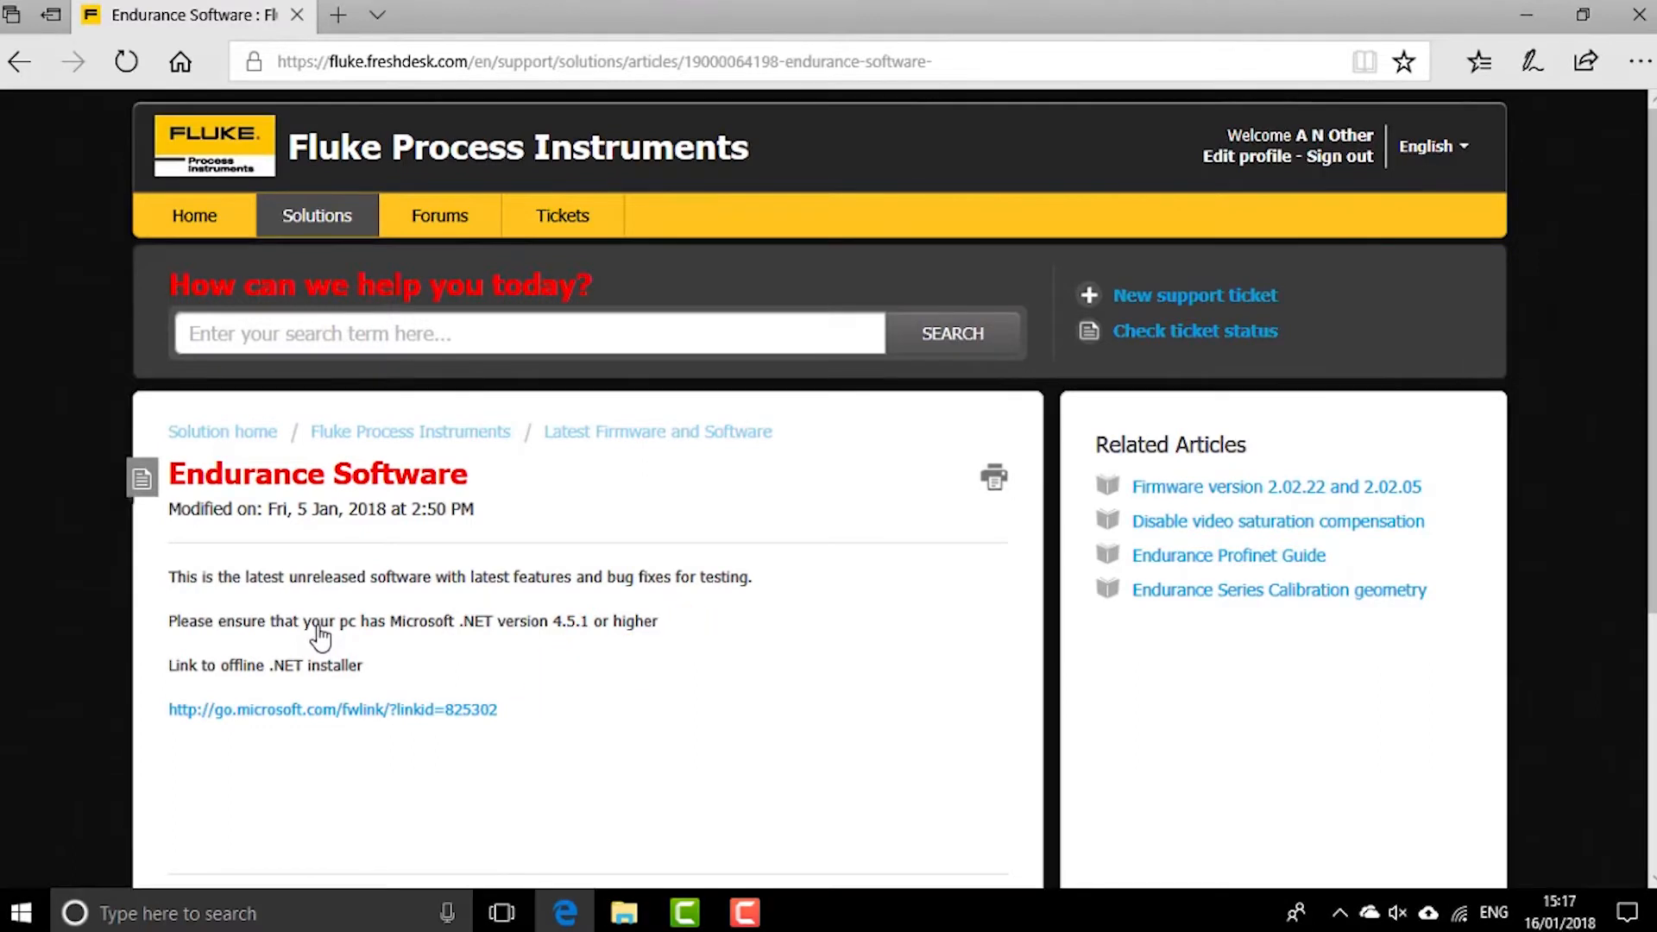
scroll(down, 3)
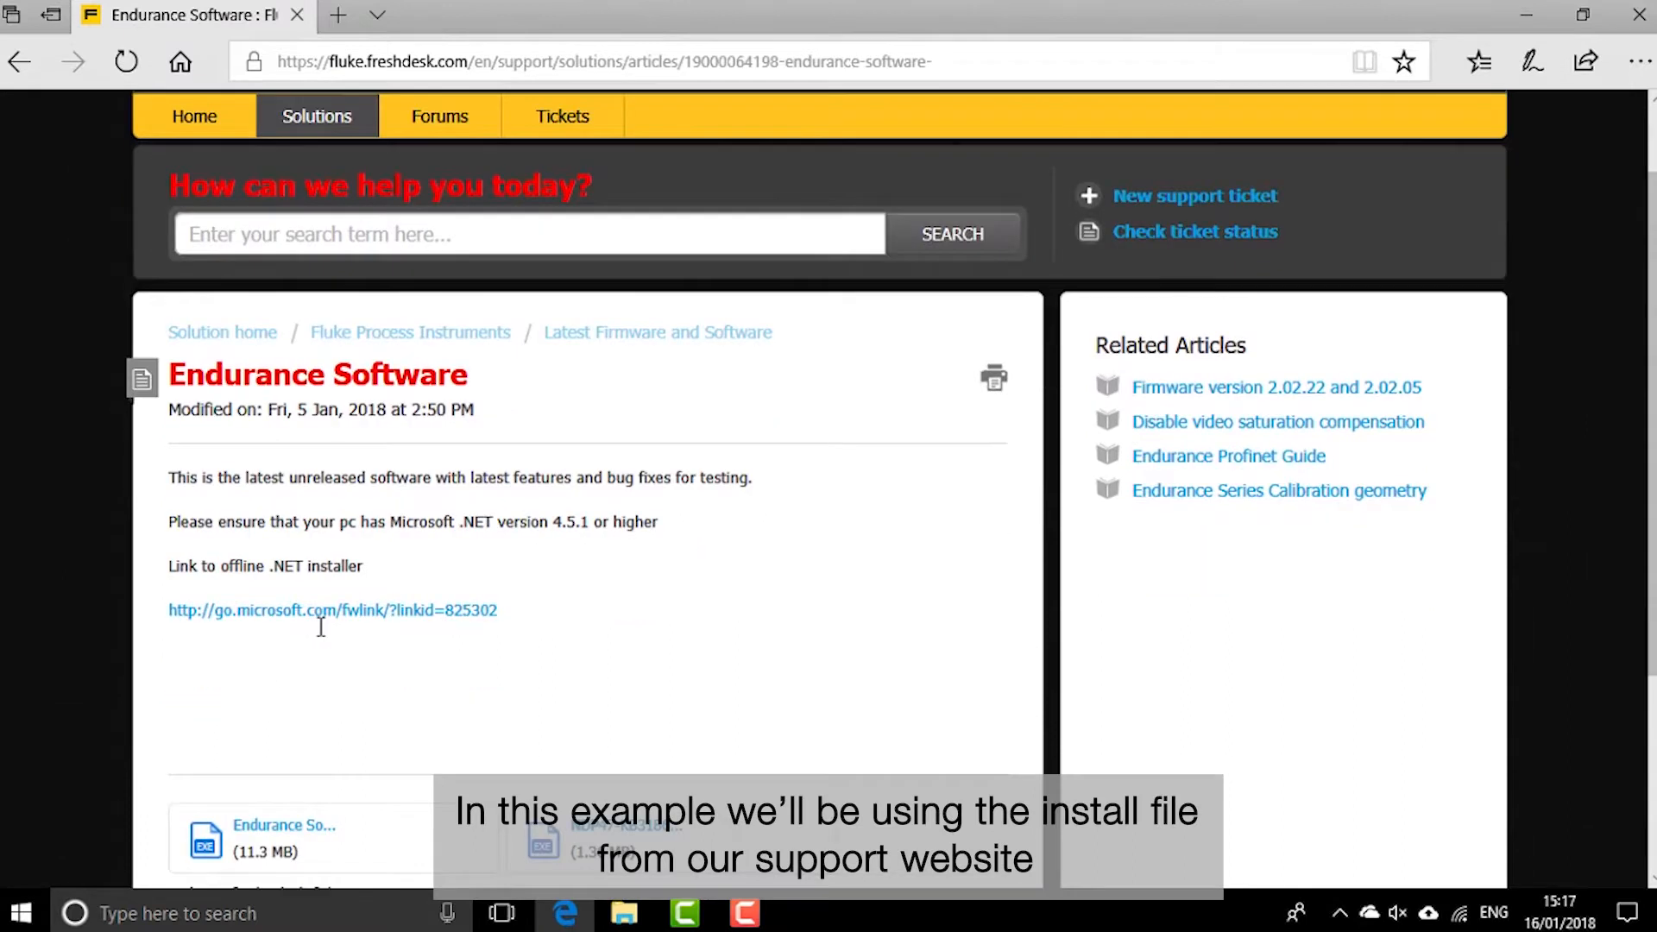
scroll(down, 3)
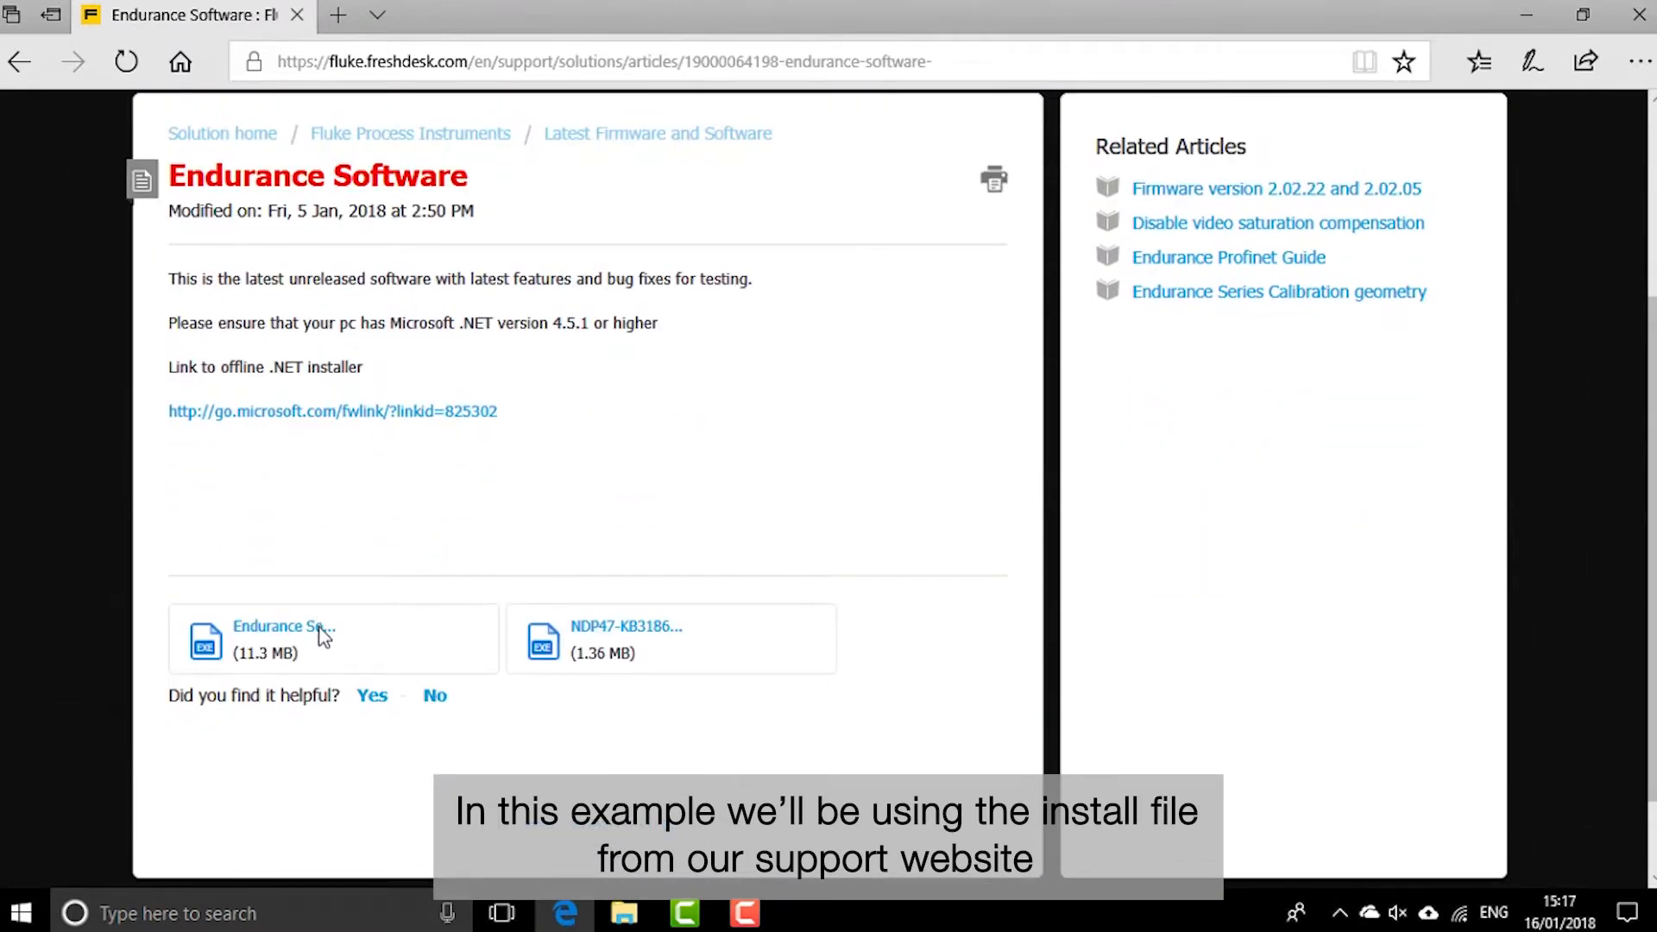
Step: Download and save the Endurance Software 1.6.13.1 installer, then show it in Downloads
click(283, 627)
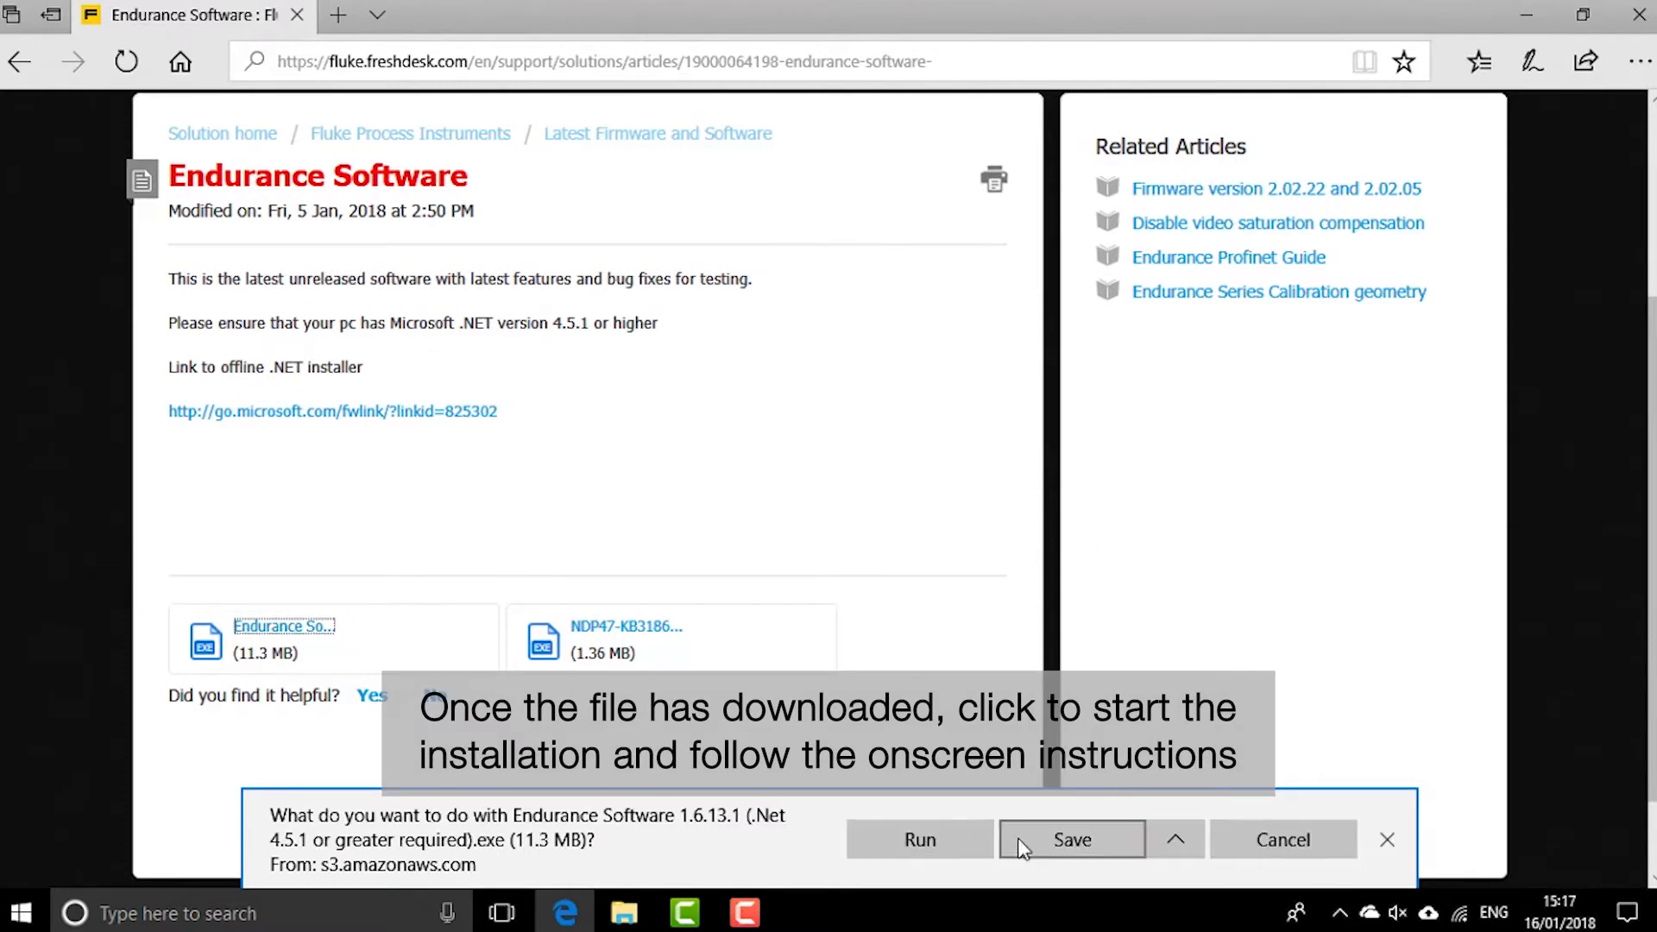
click(1070, 839)
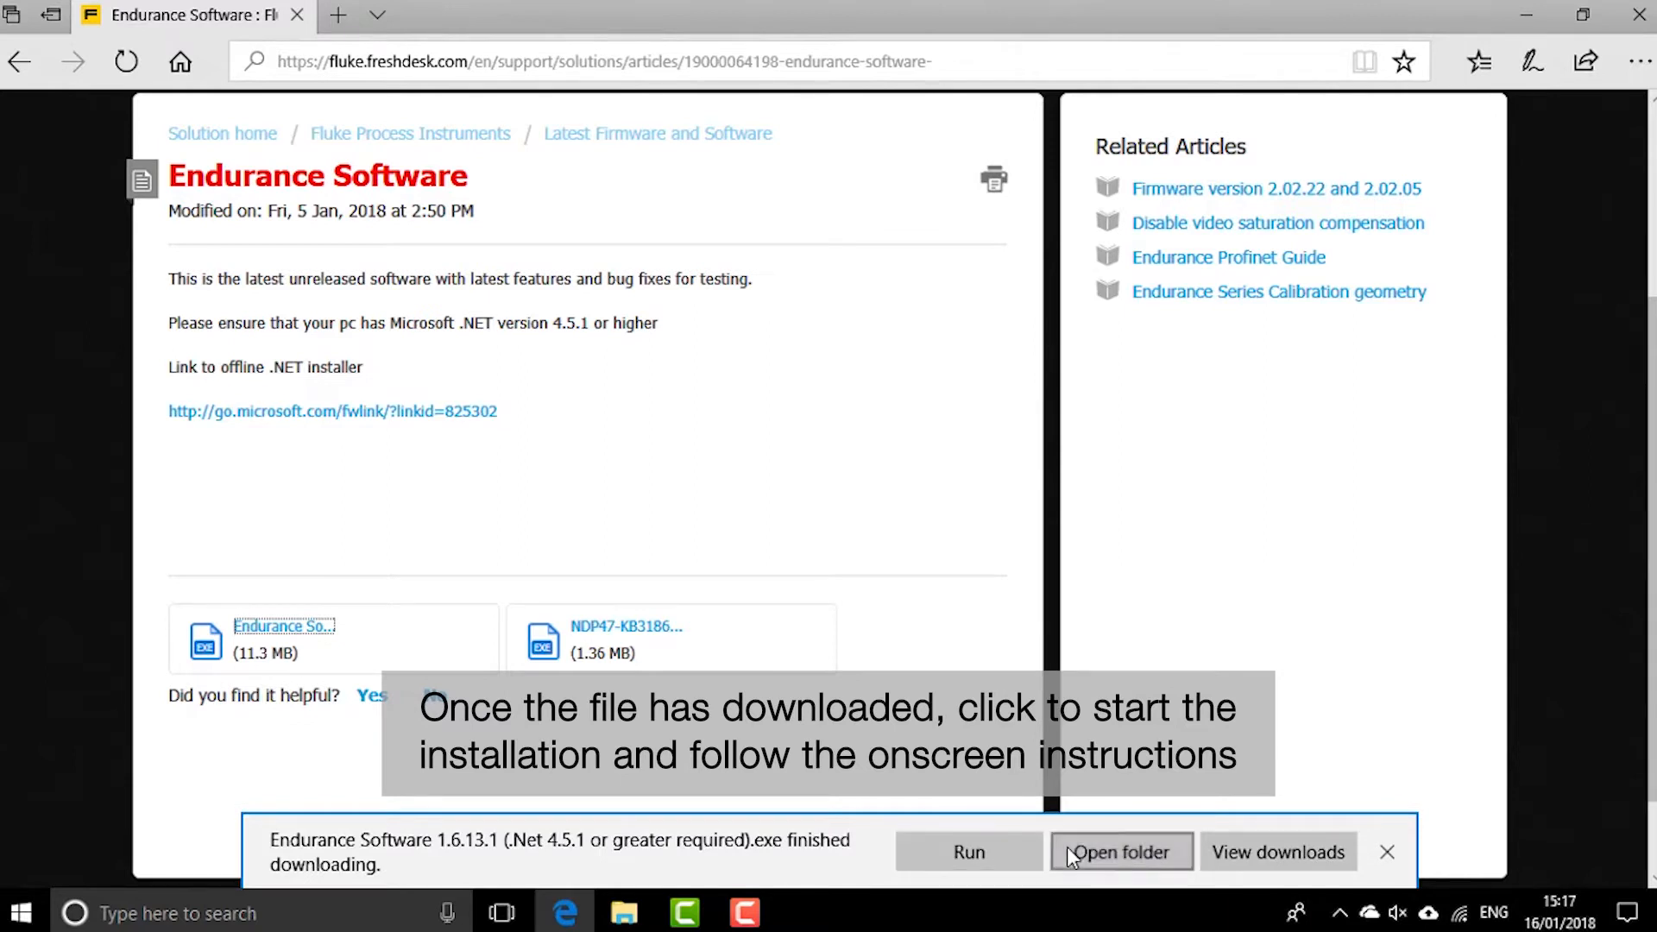
click(1120, 851)
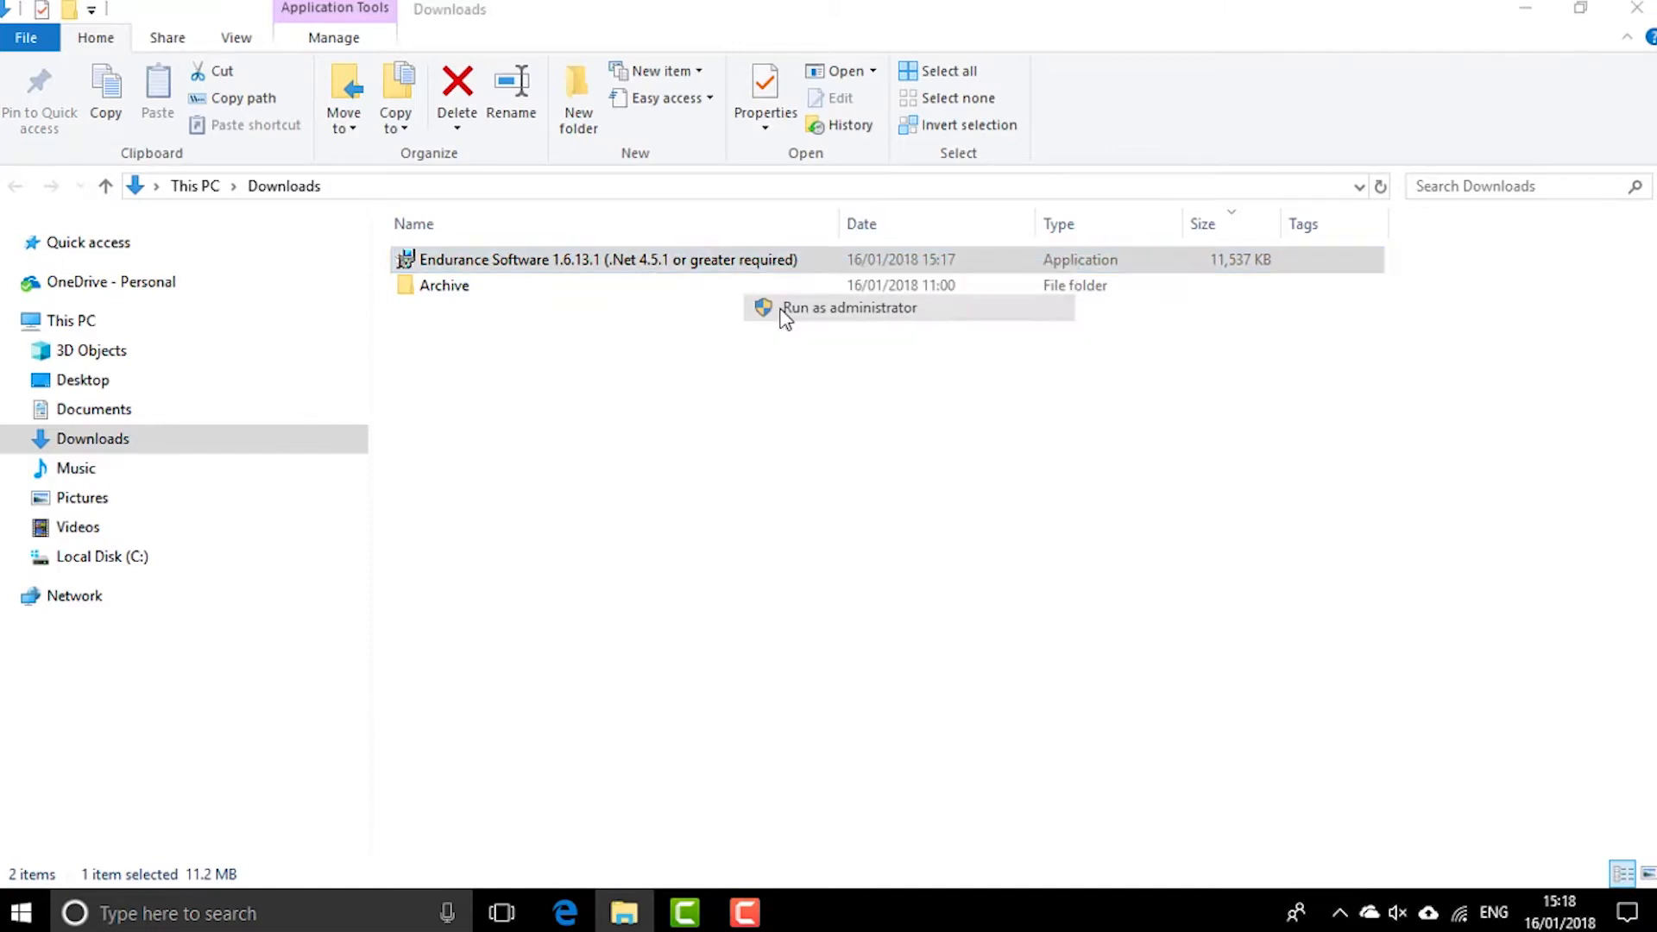
Step: Run the installer as administrator, accept the license, install, and close the successful setup
click(848, 308)
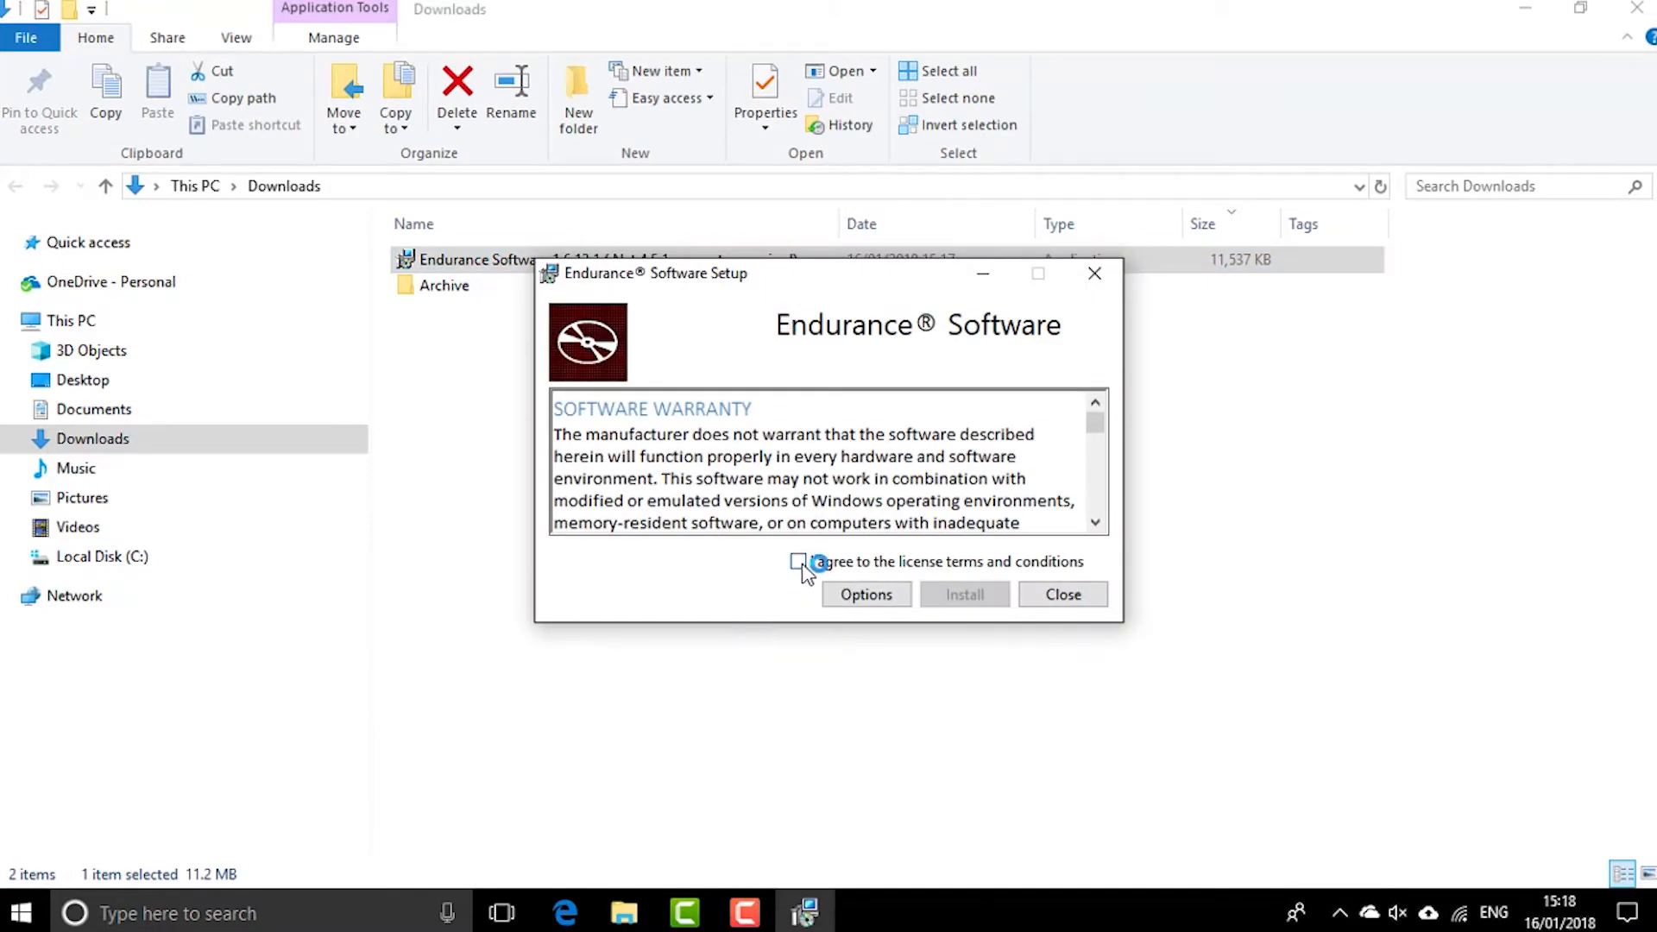
click(797, 561)
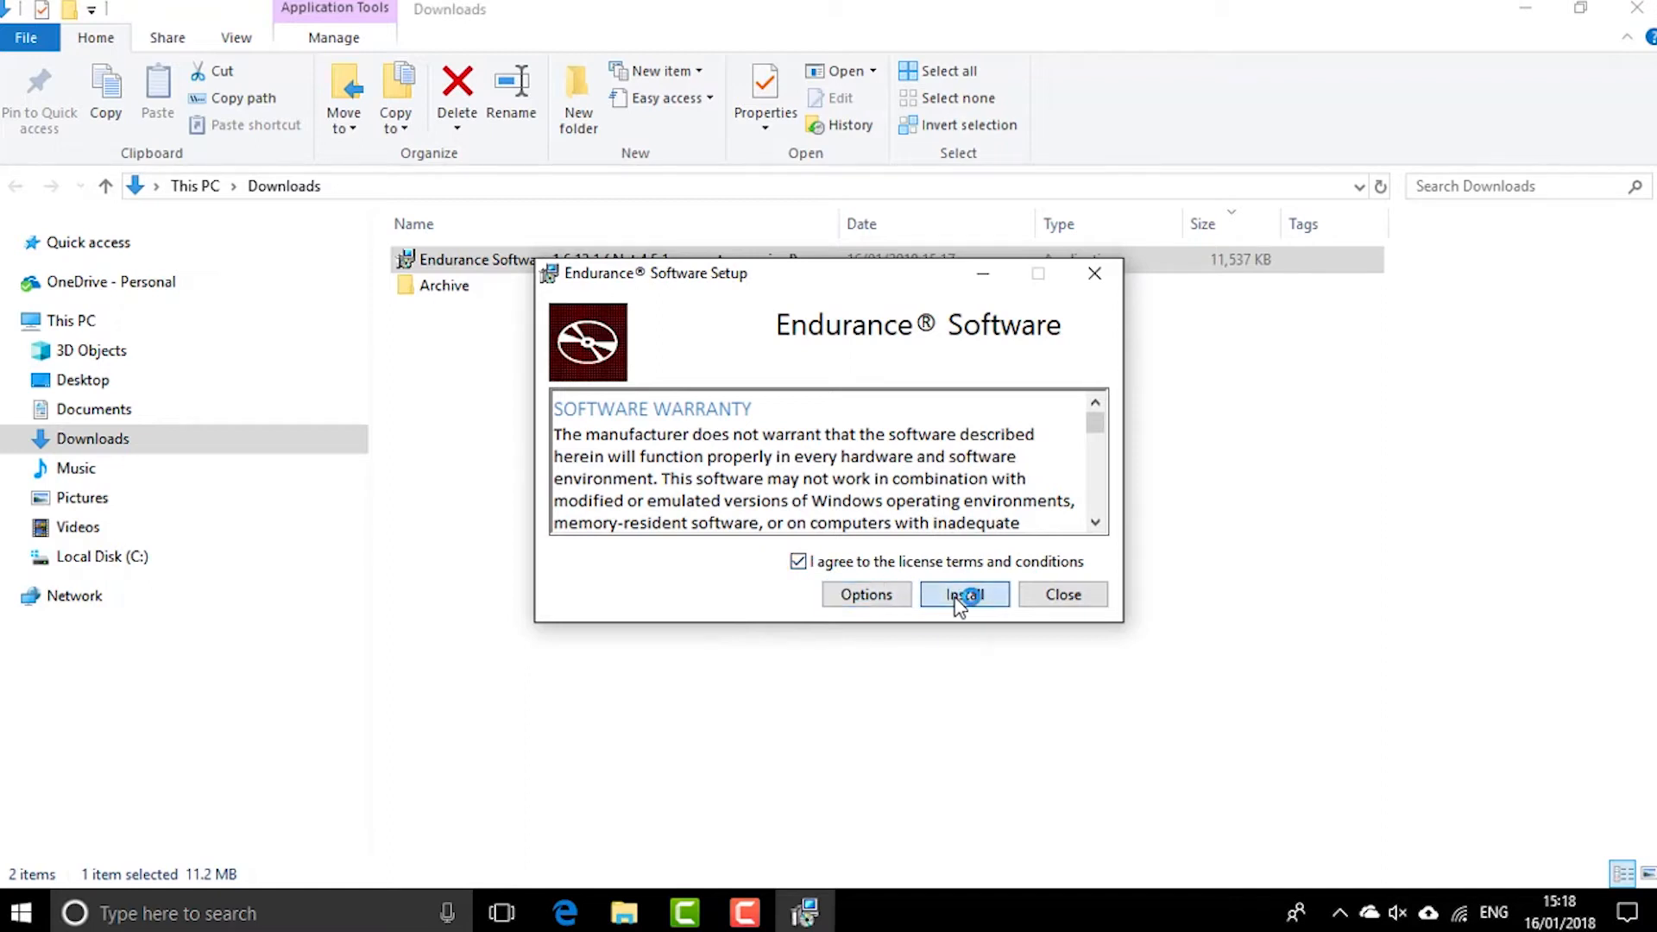
click(963, 594)
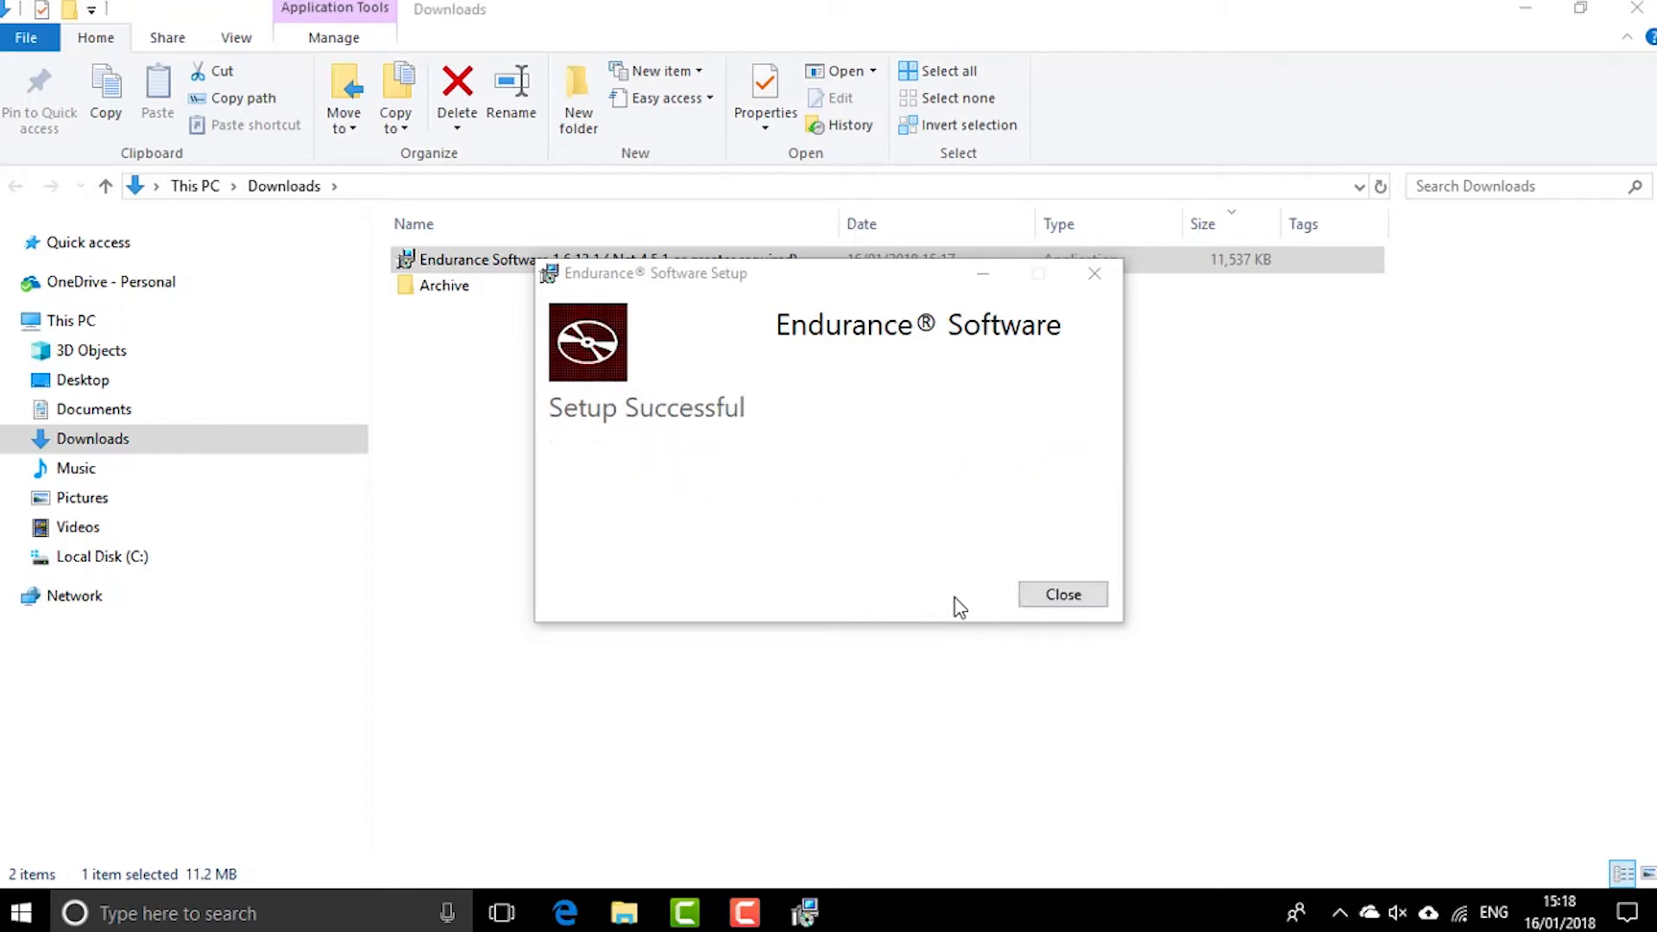
click(1063, 594)
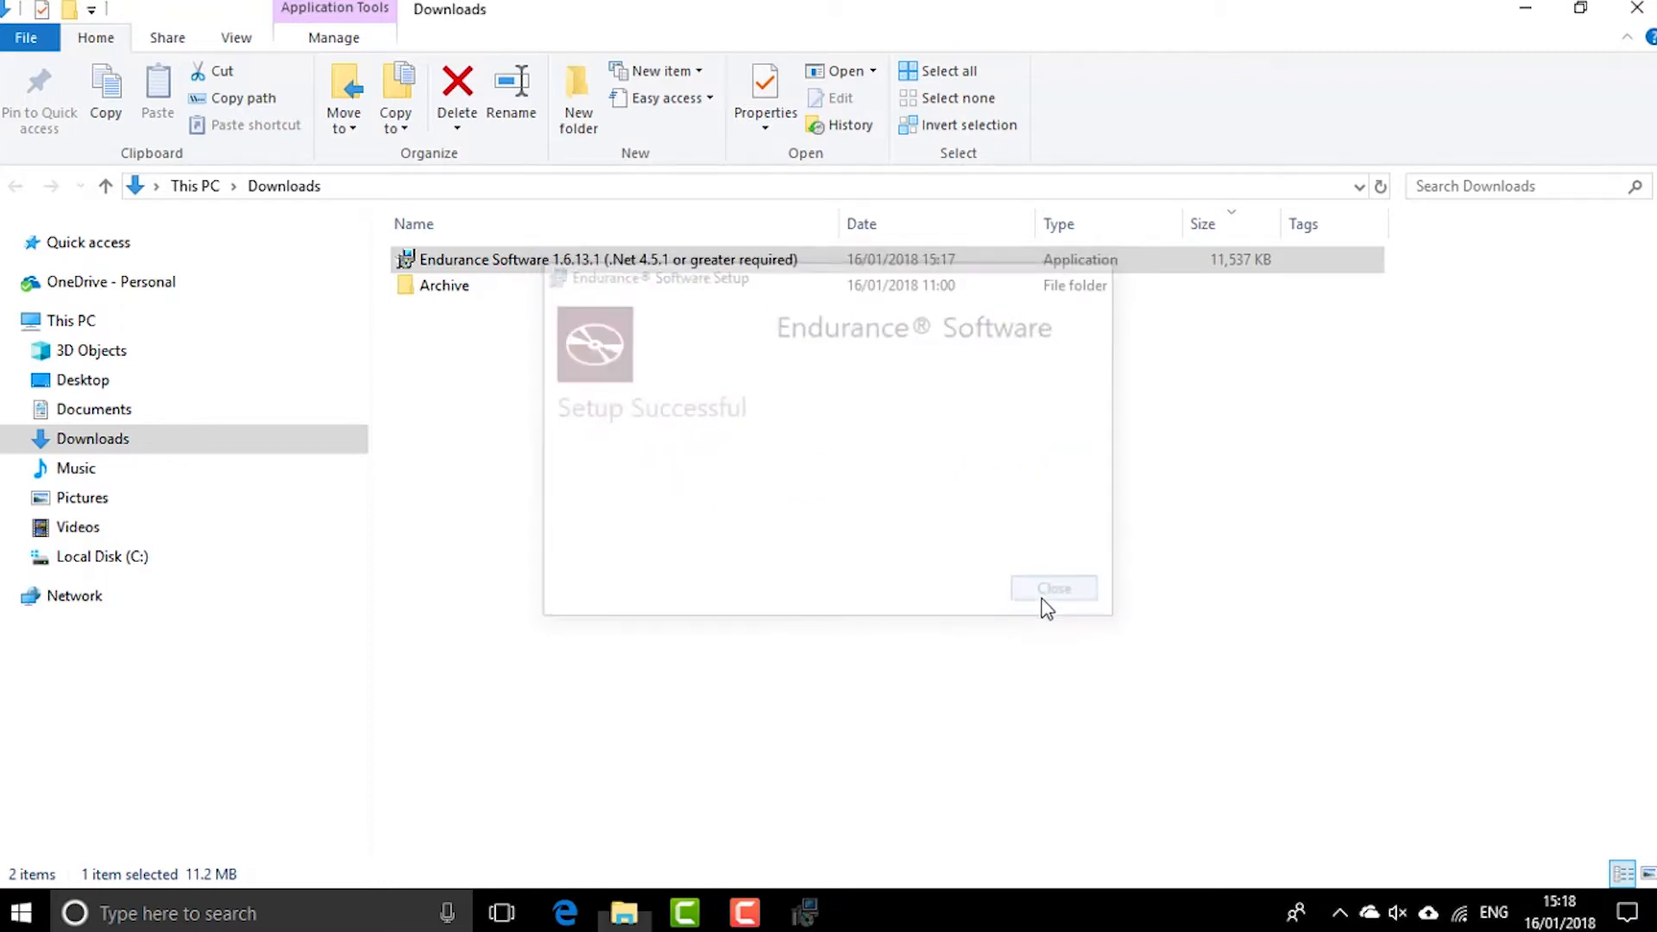
Step: Create a new folder named 'Endurance' in Documents
click(1053, 588)
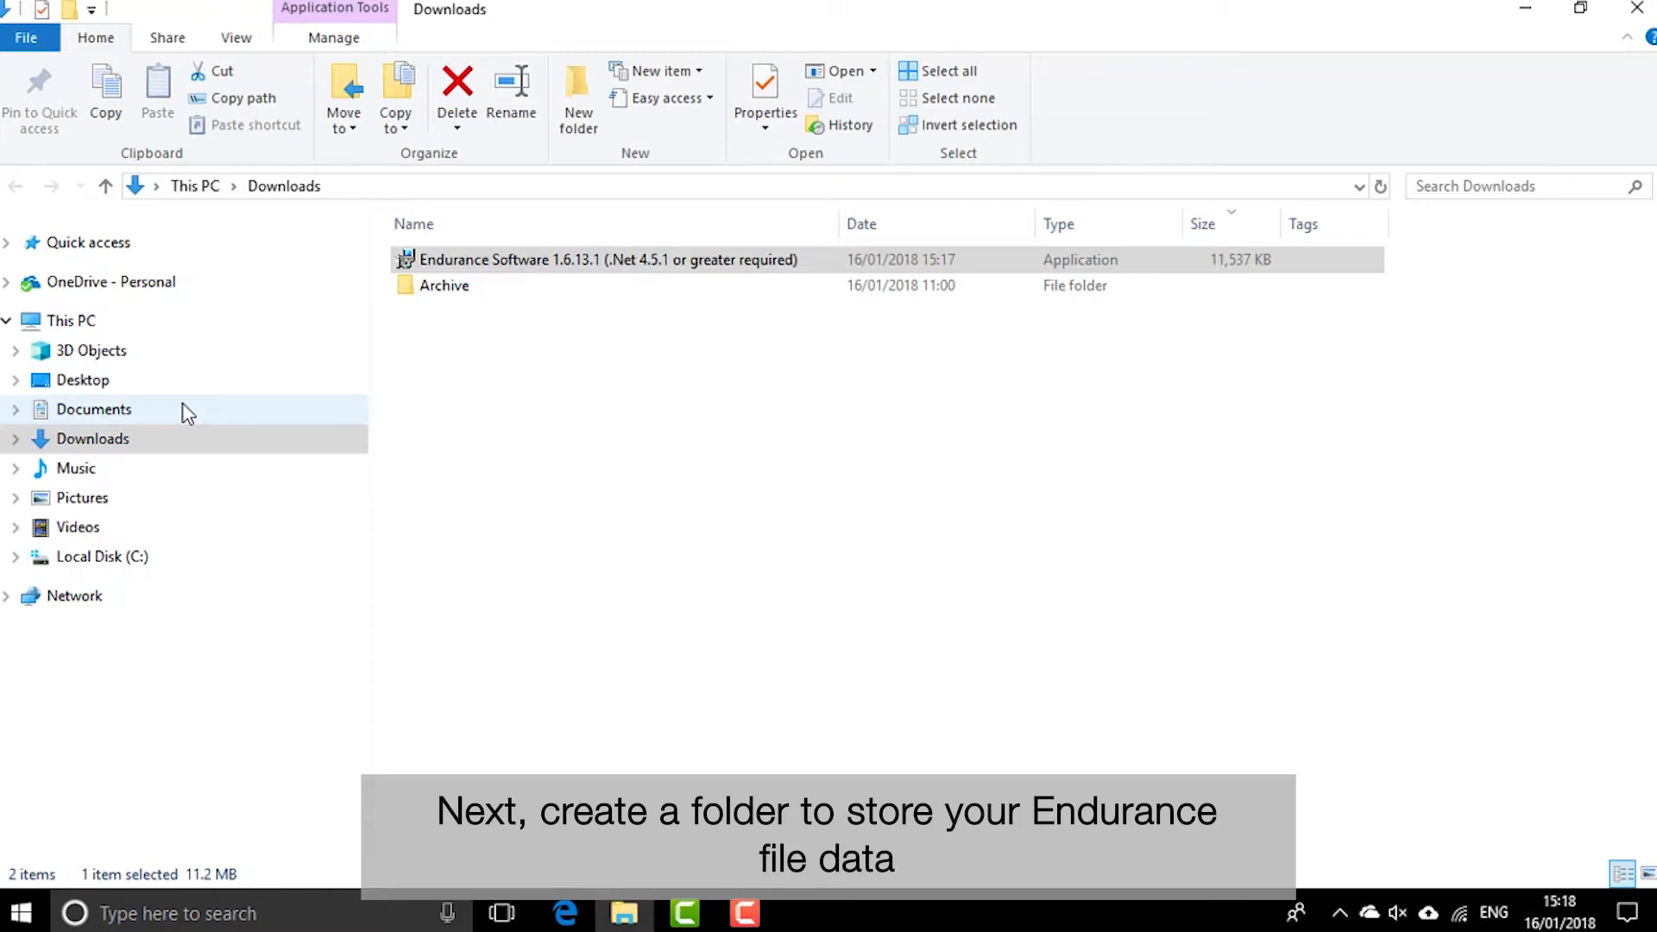
click(93, 410)
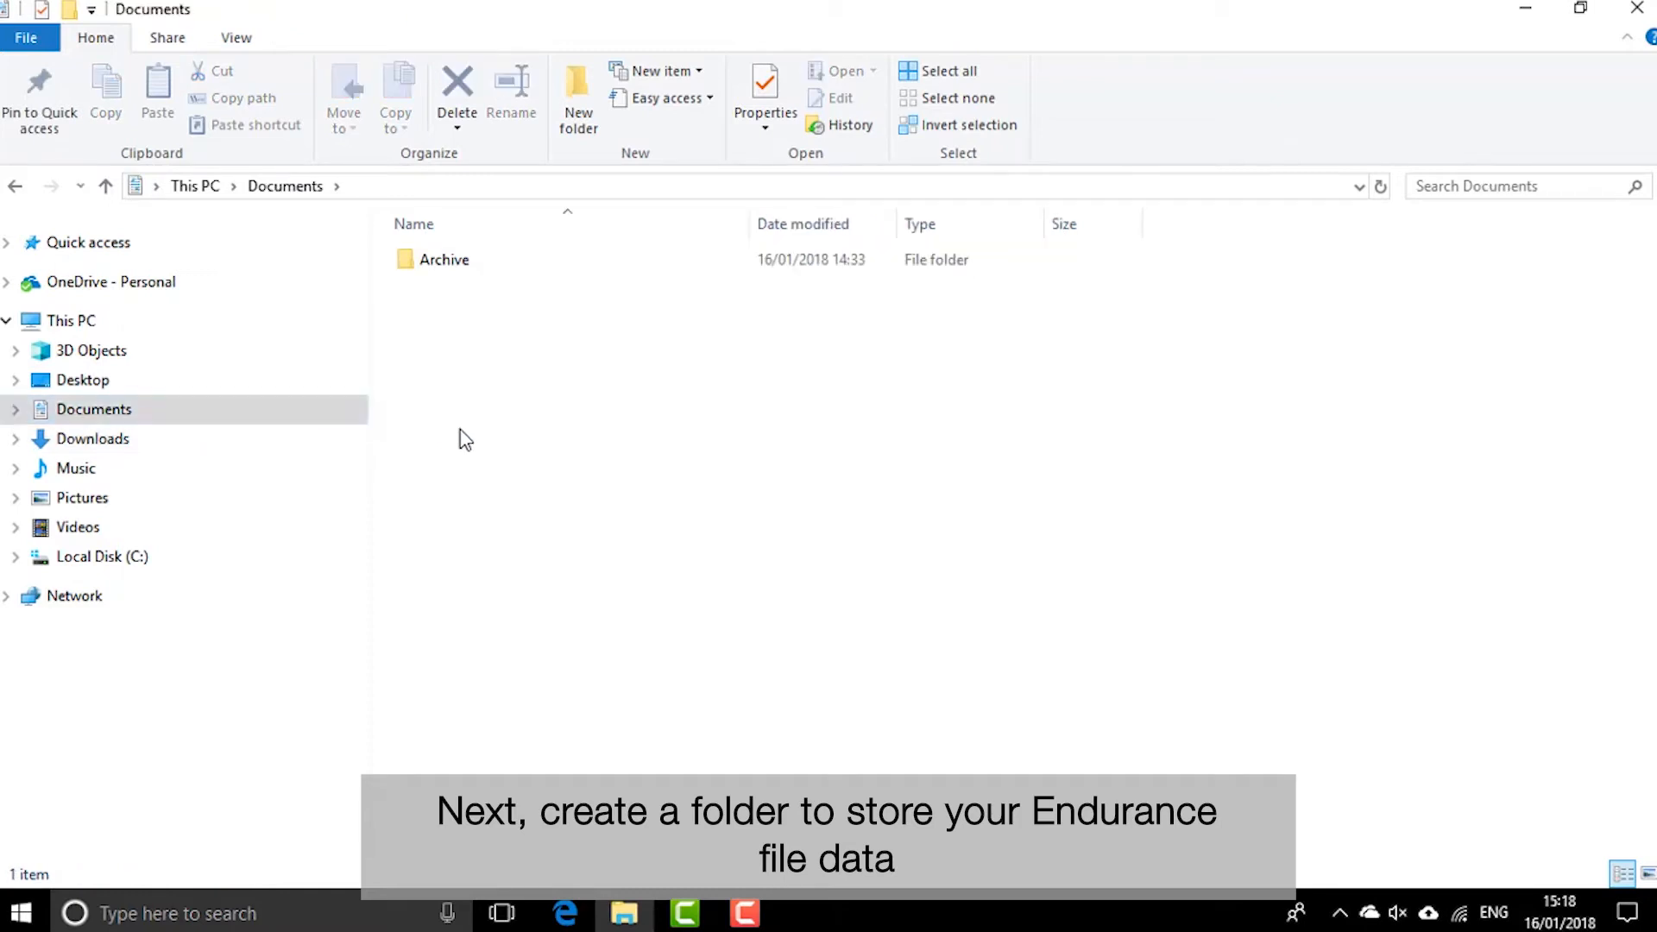
right_click(460, 438)
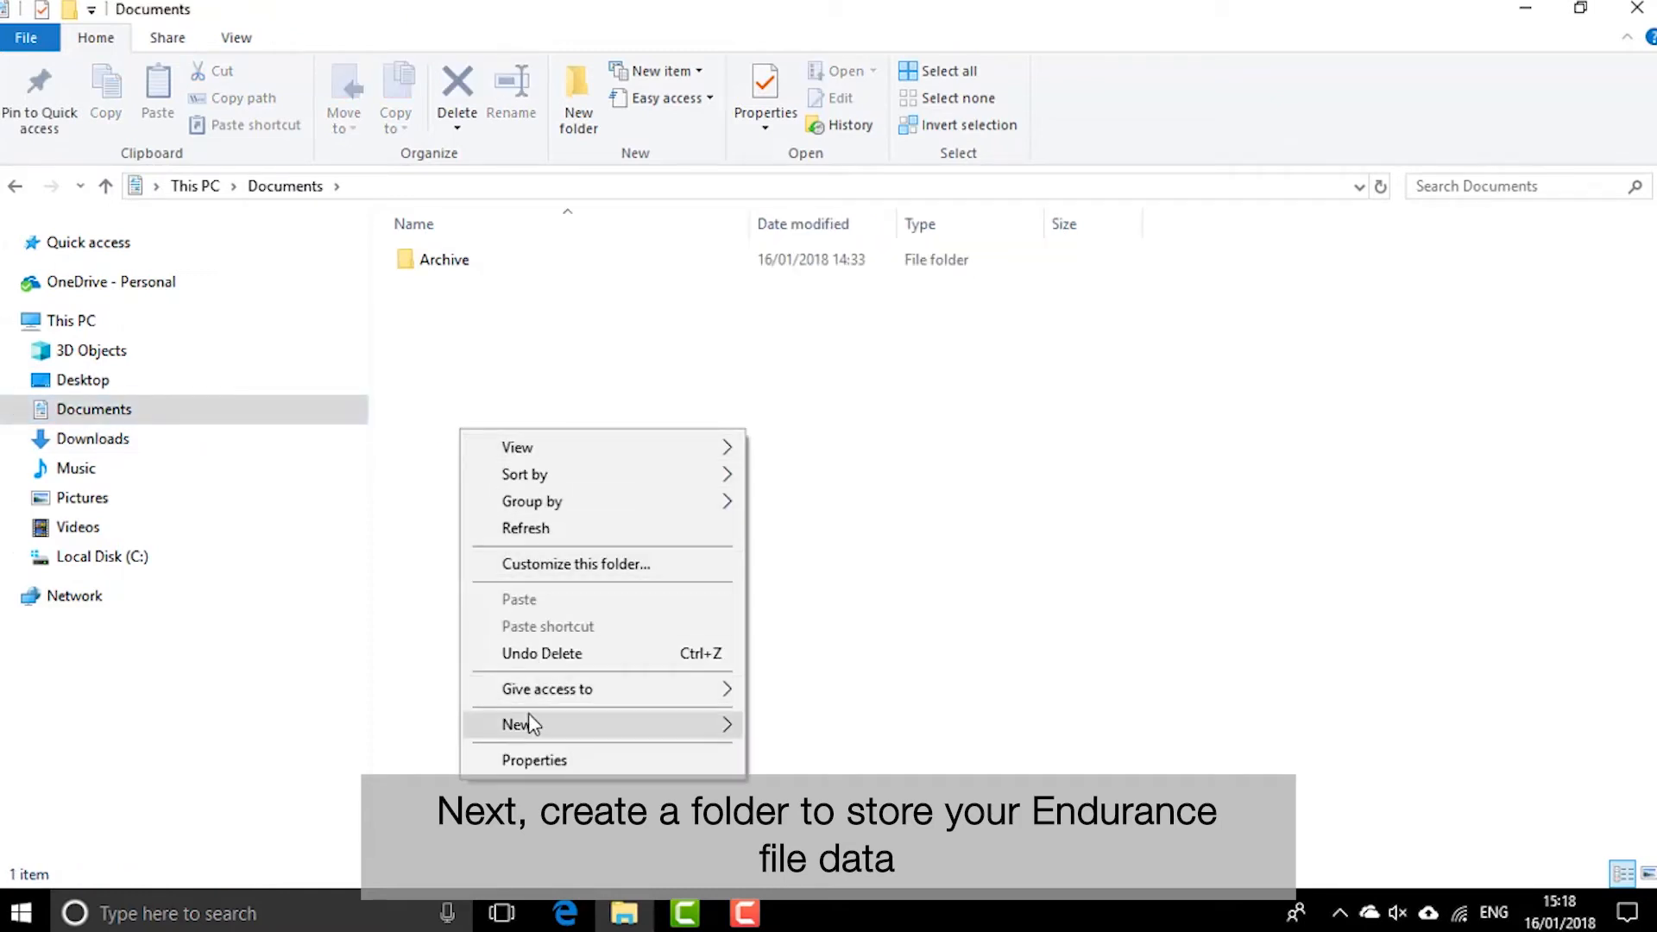
click(518, 724)
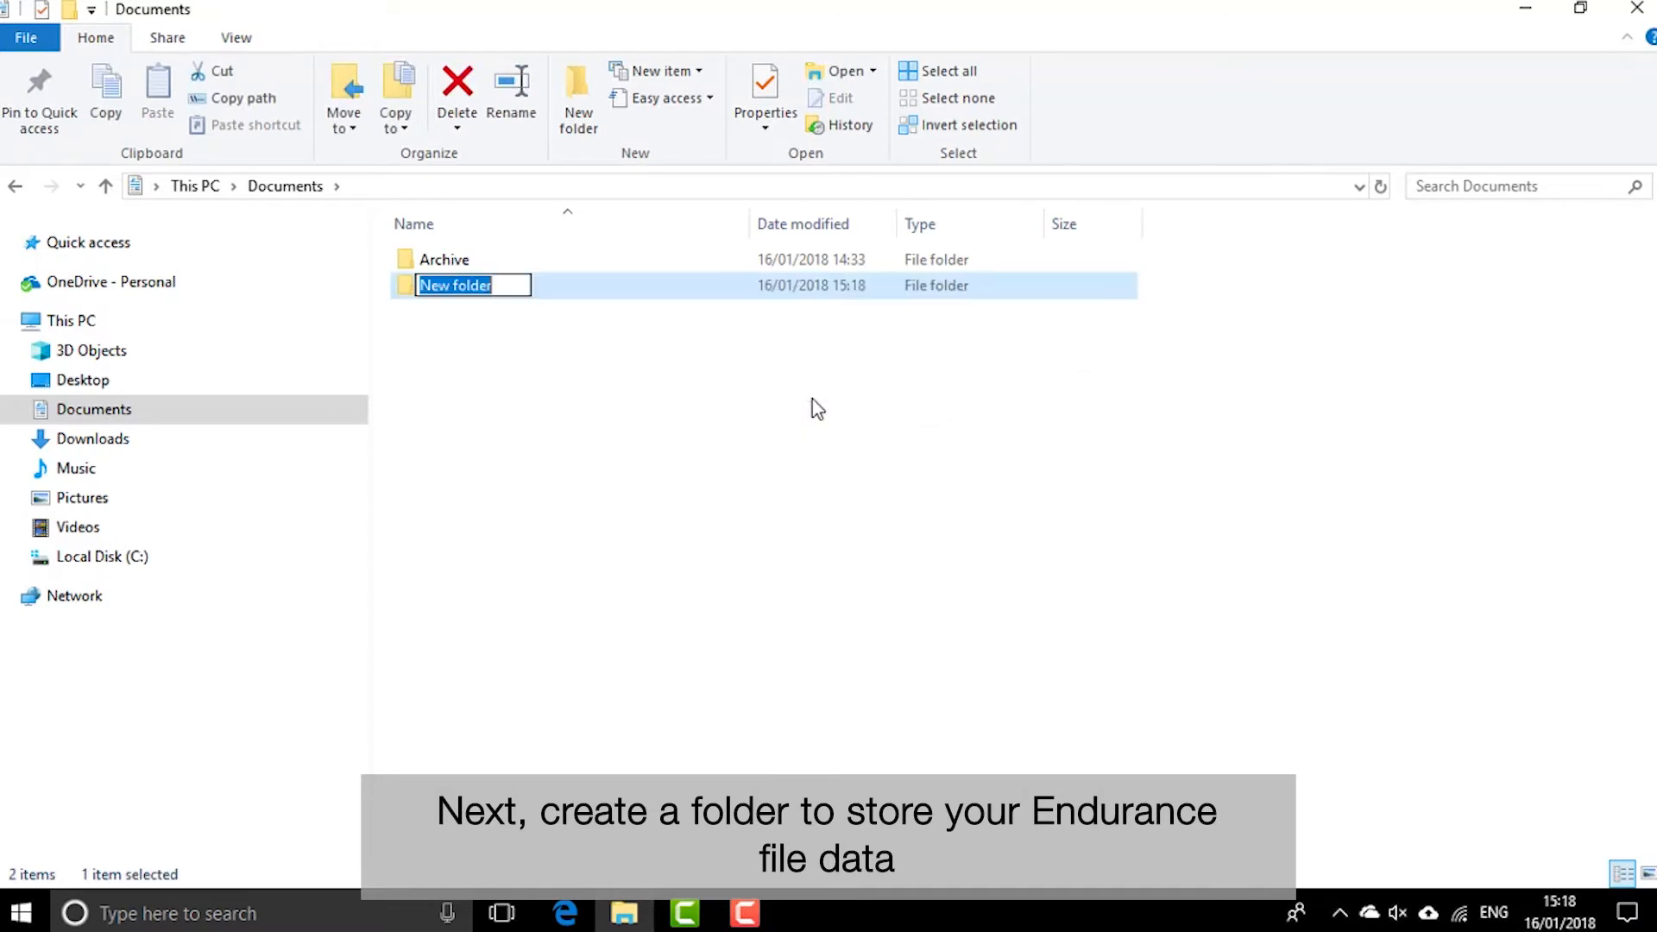
text(En)
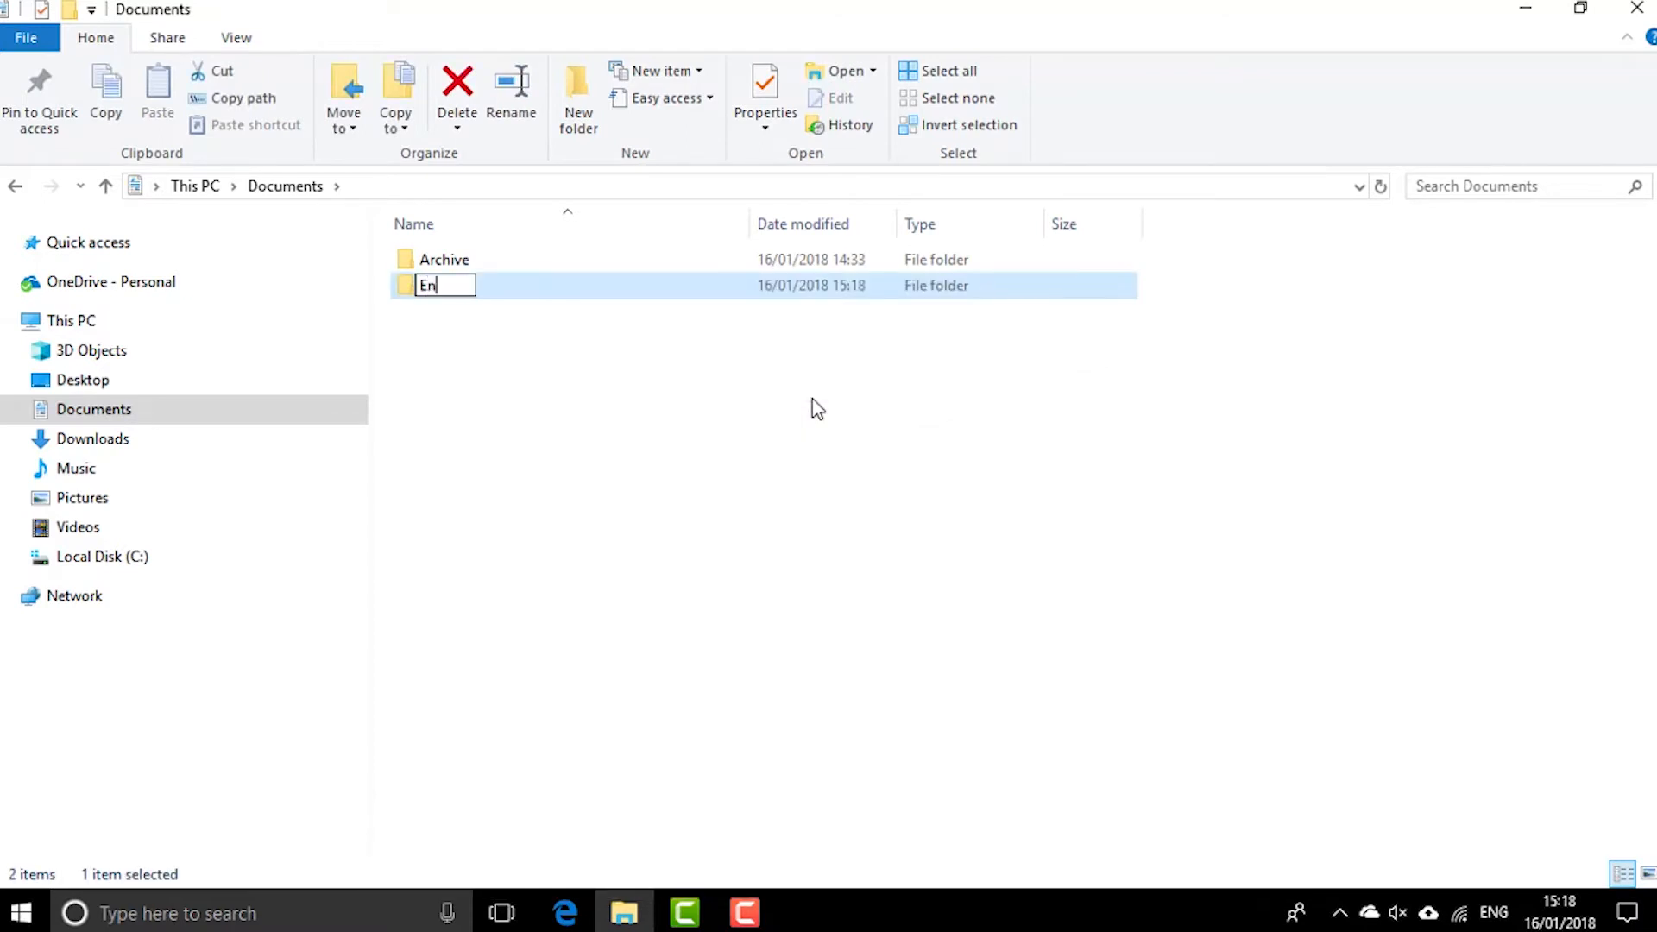
text(dura)
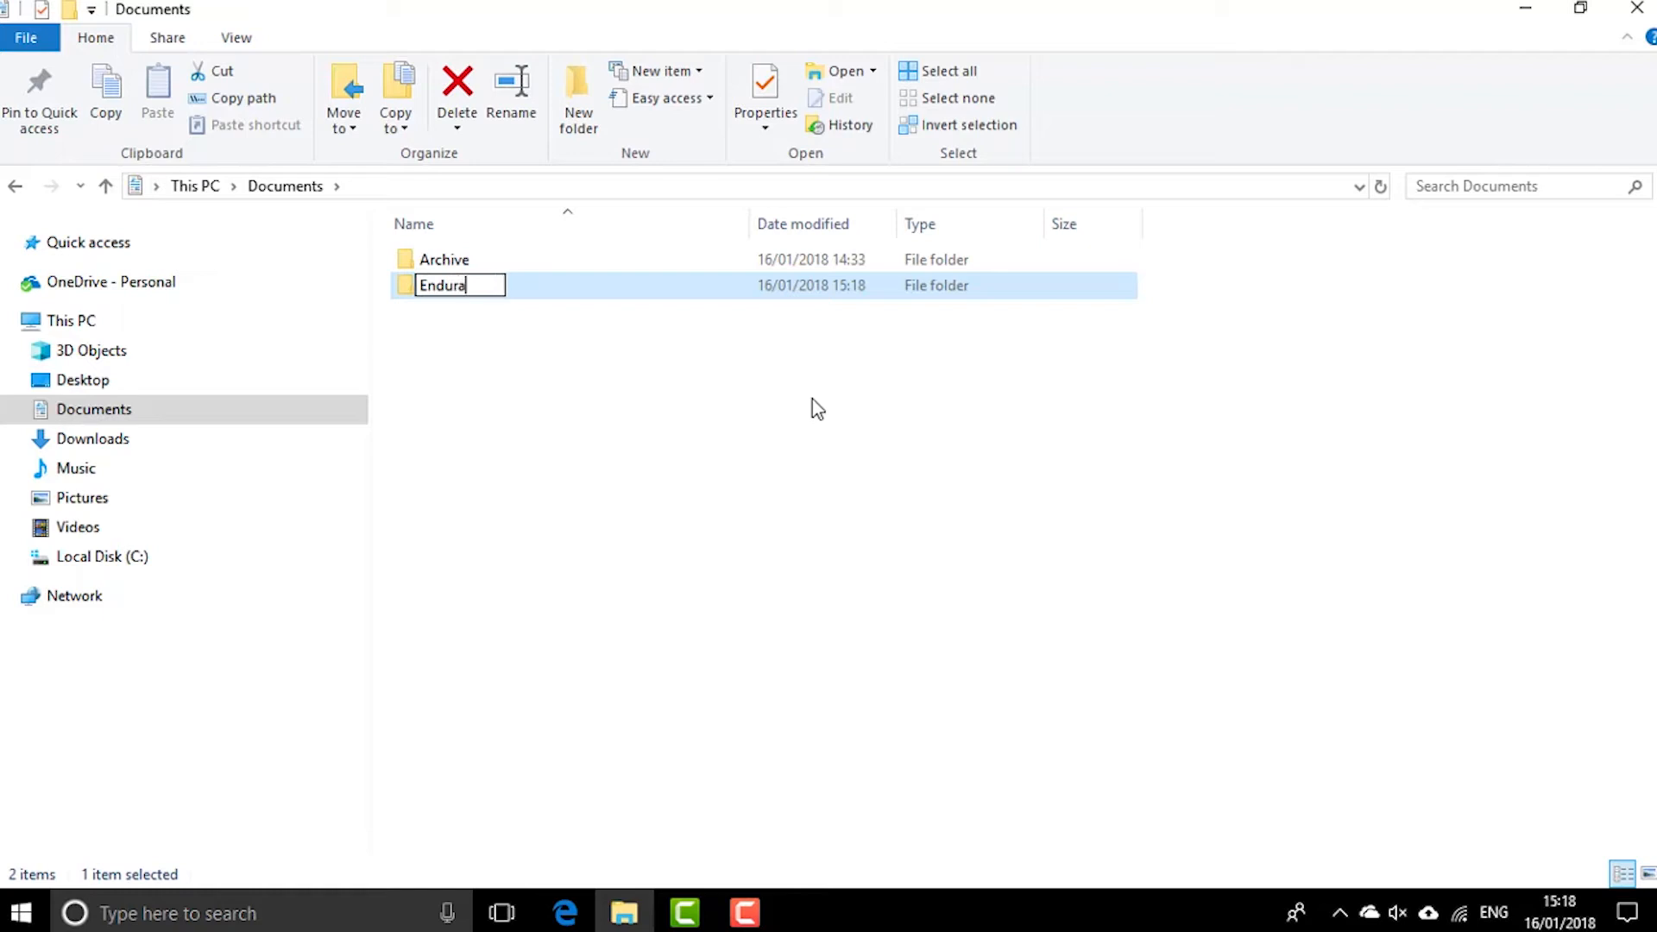
text(nce)
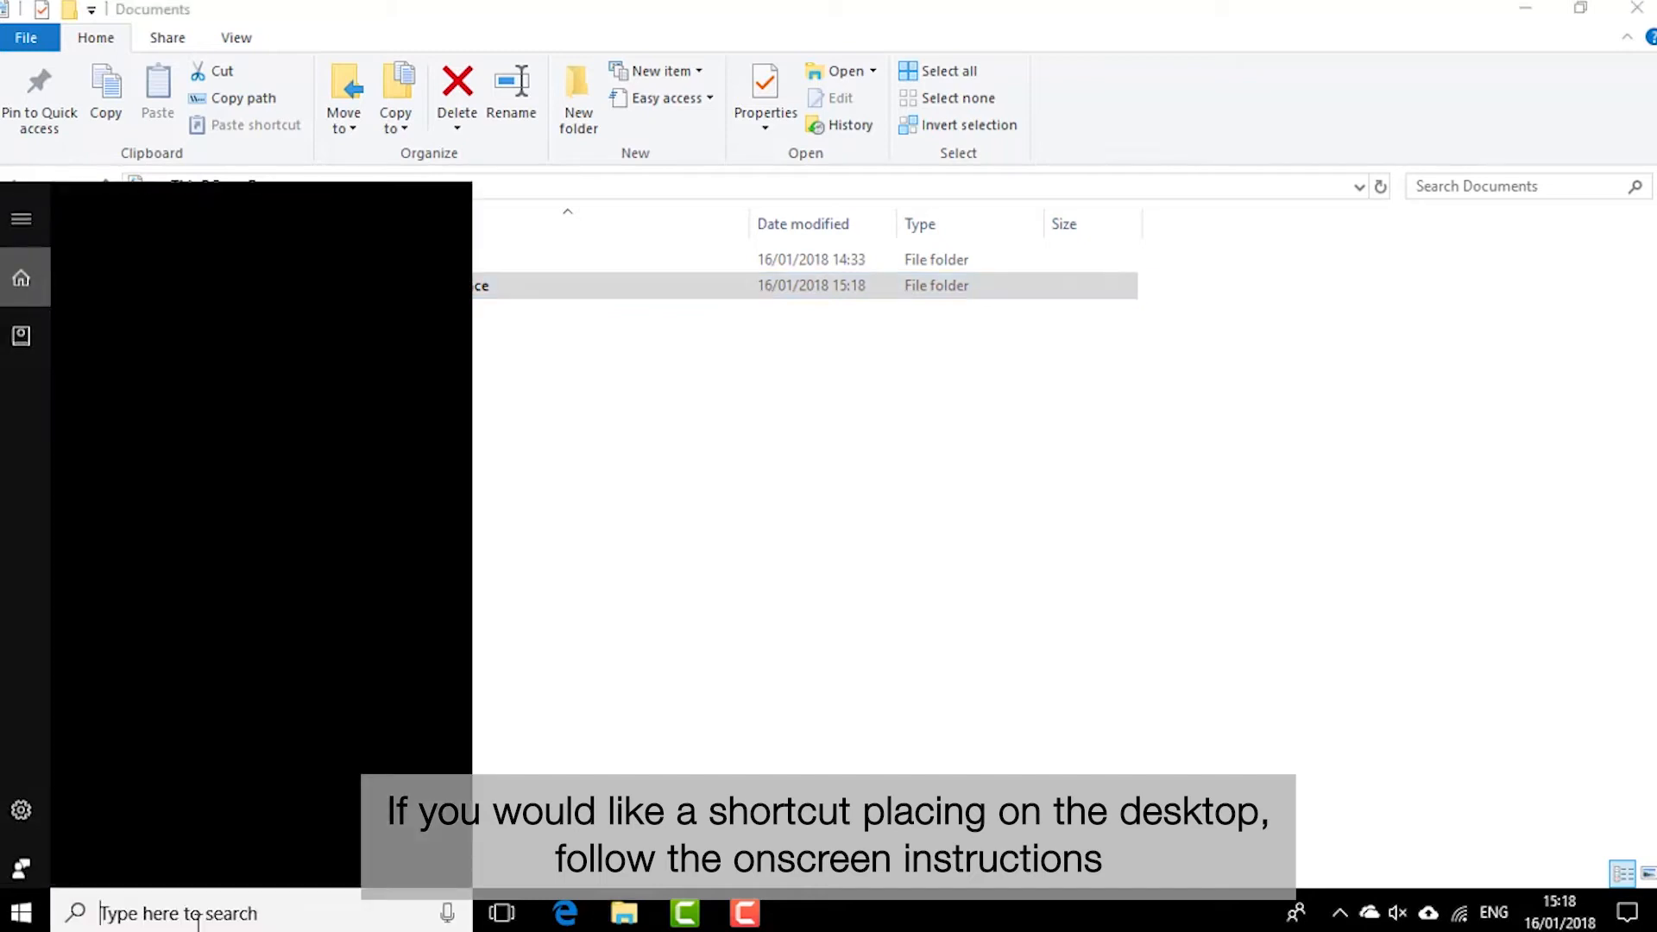
Step: Search for 'endurance Software' and open the file location of its shortcut
text(endurance Software)
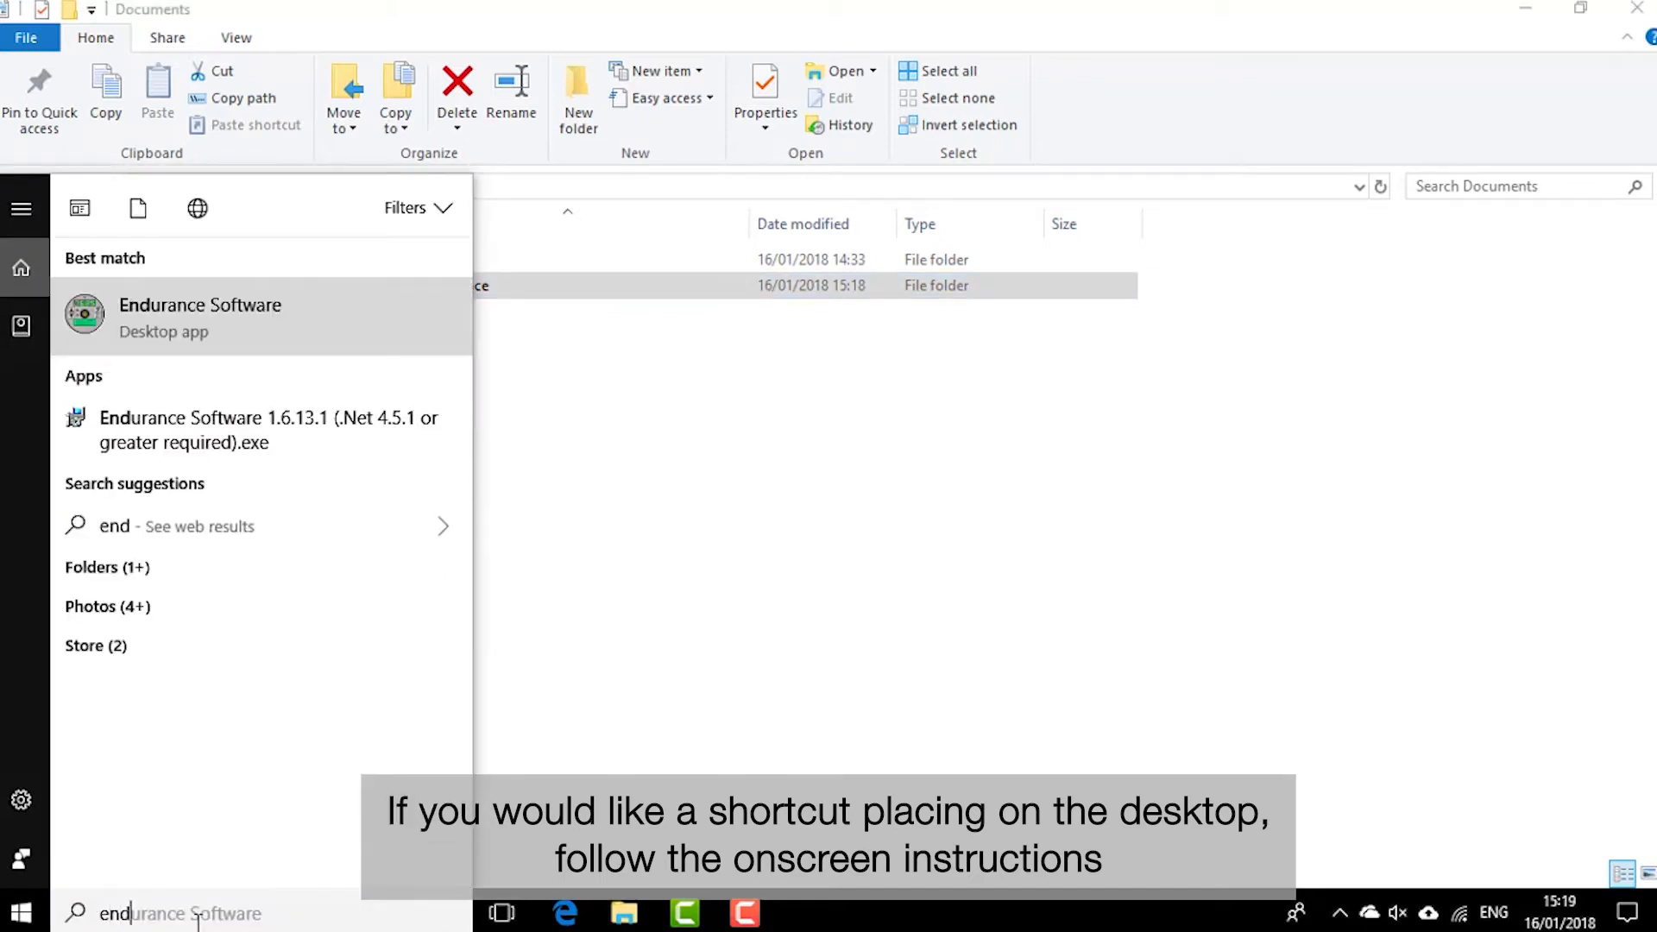
mouse_move(202, 319)
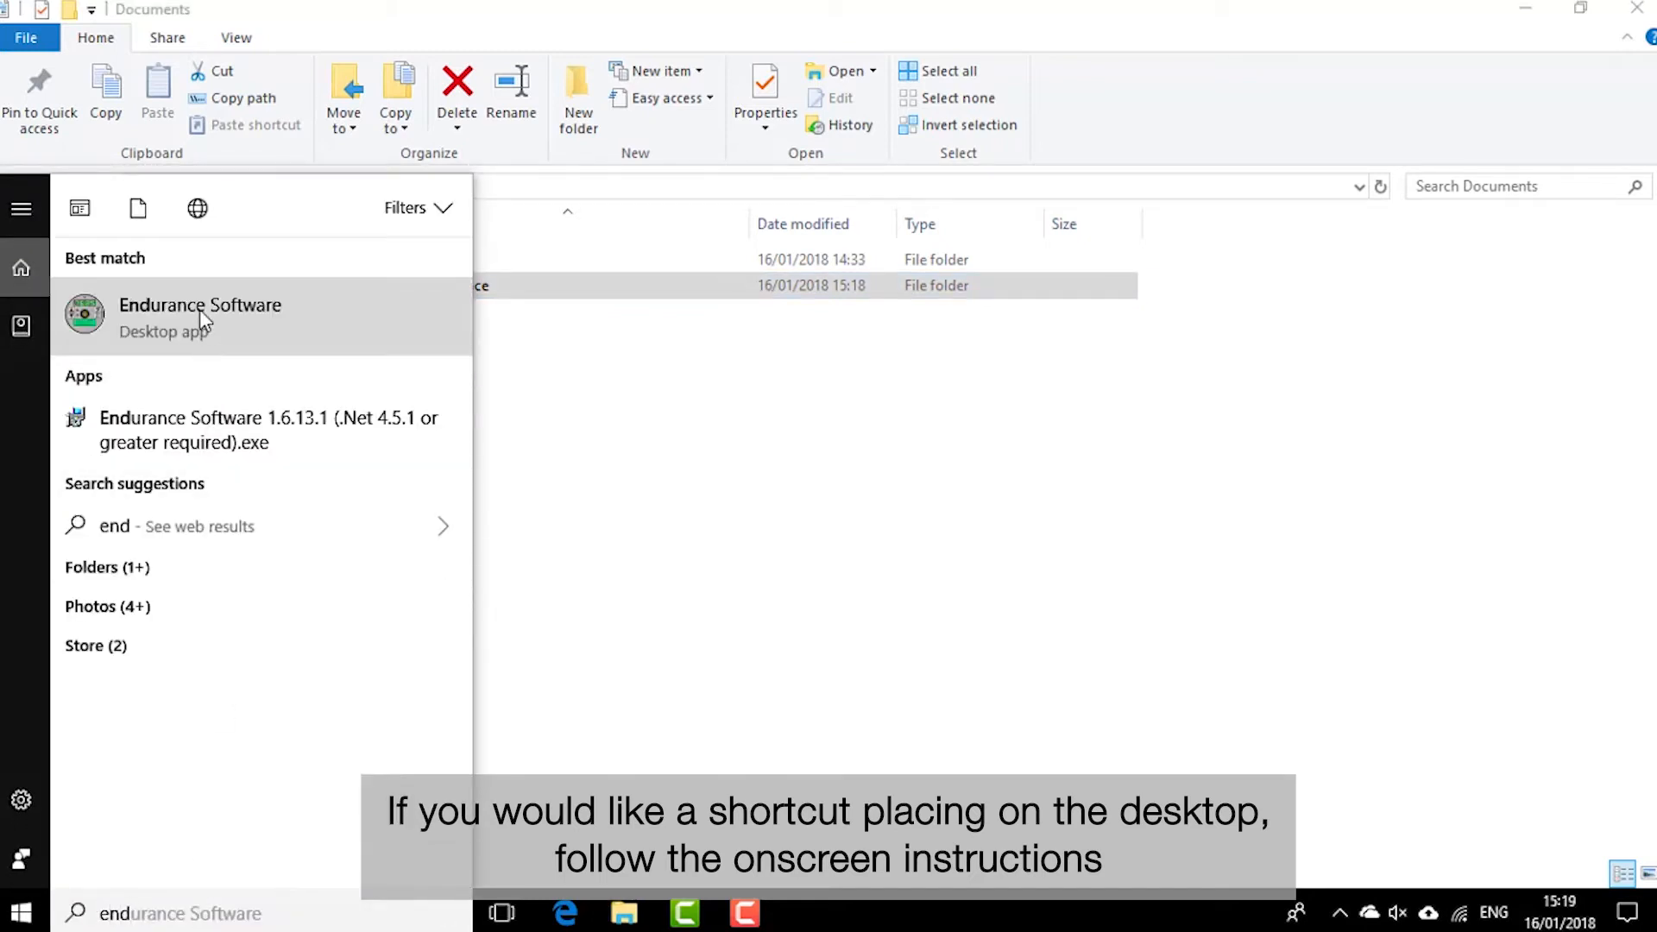
right_click(199, 315)
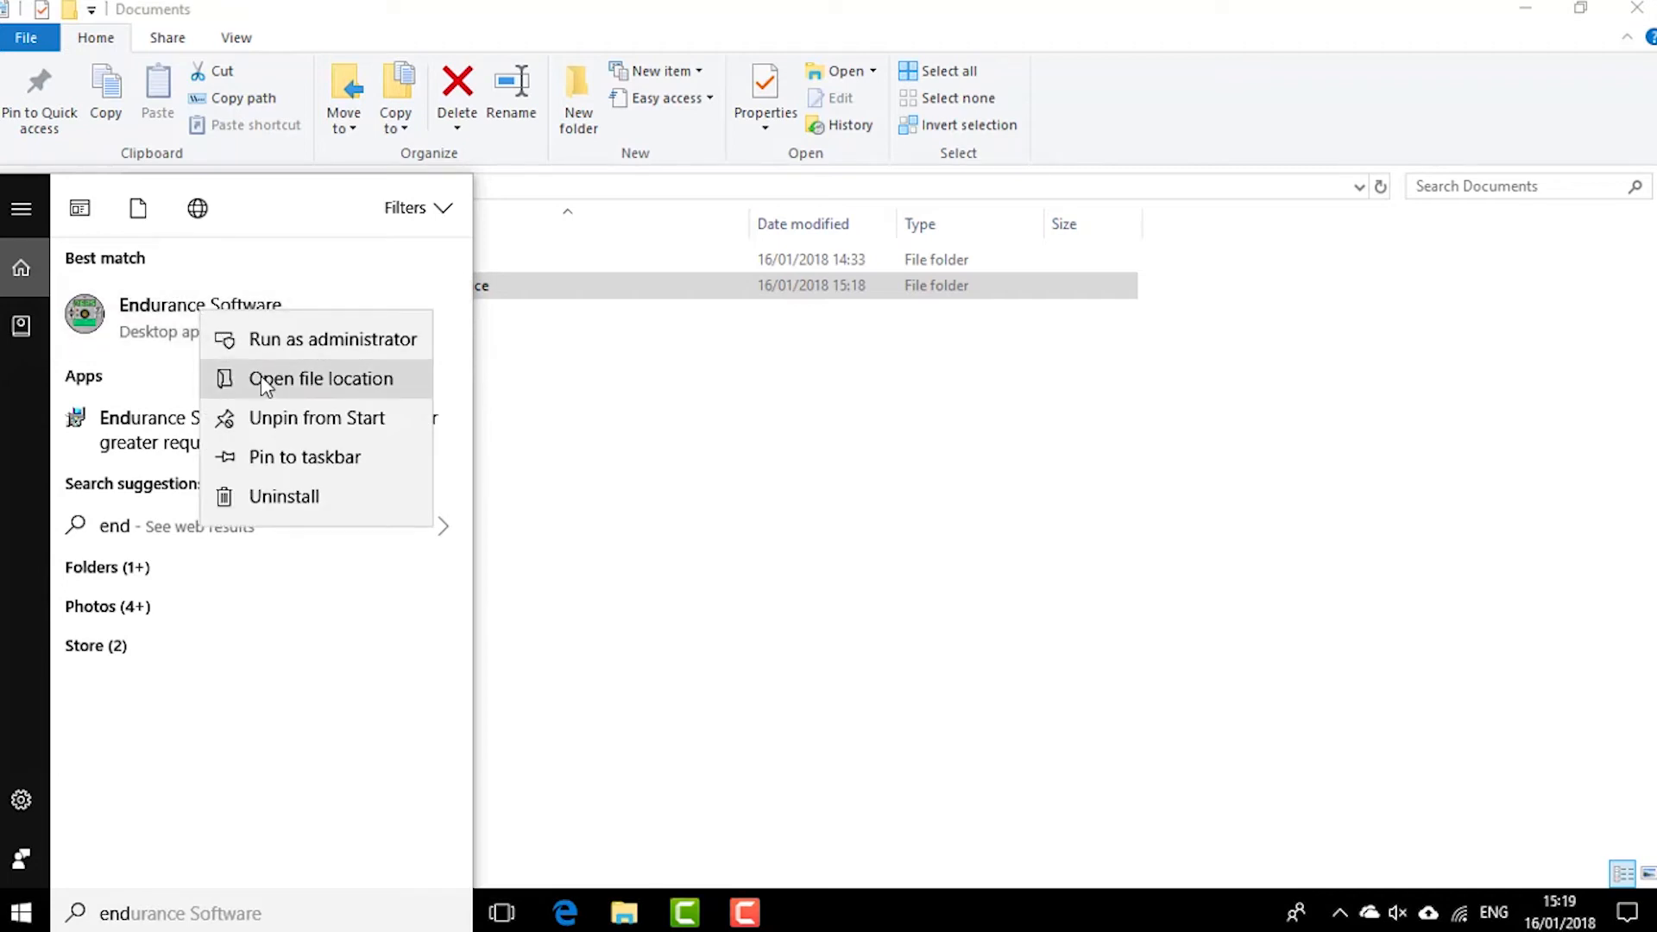
click(320, 378)
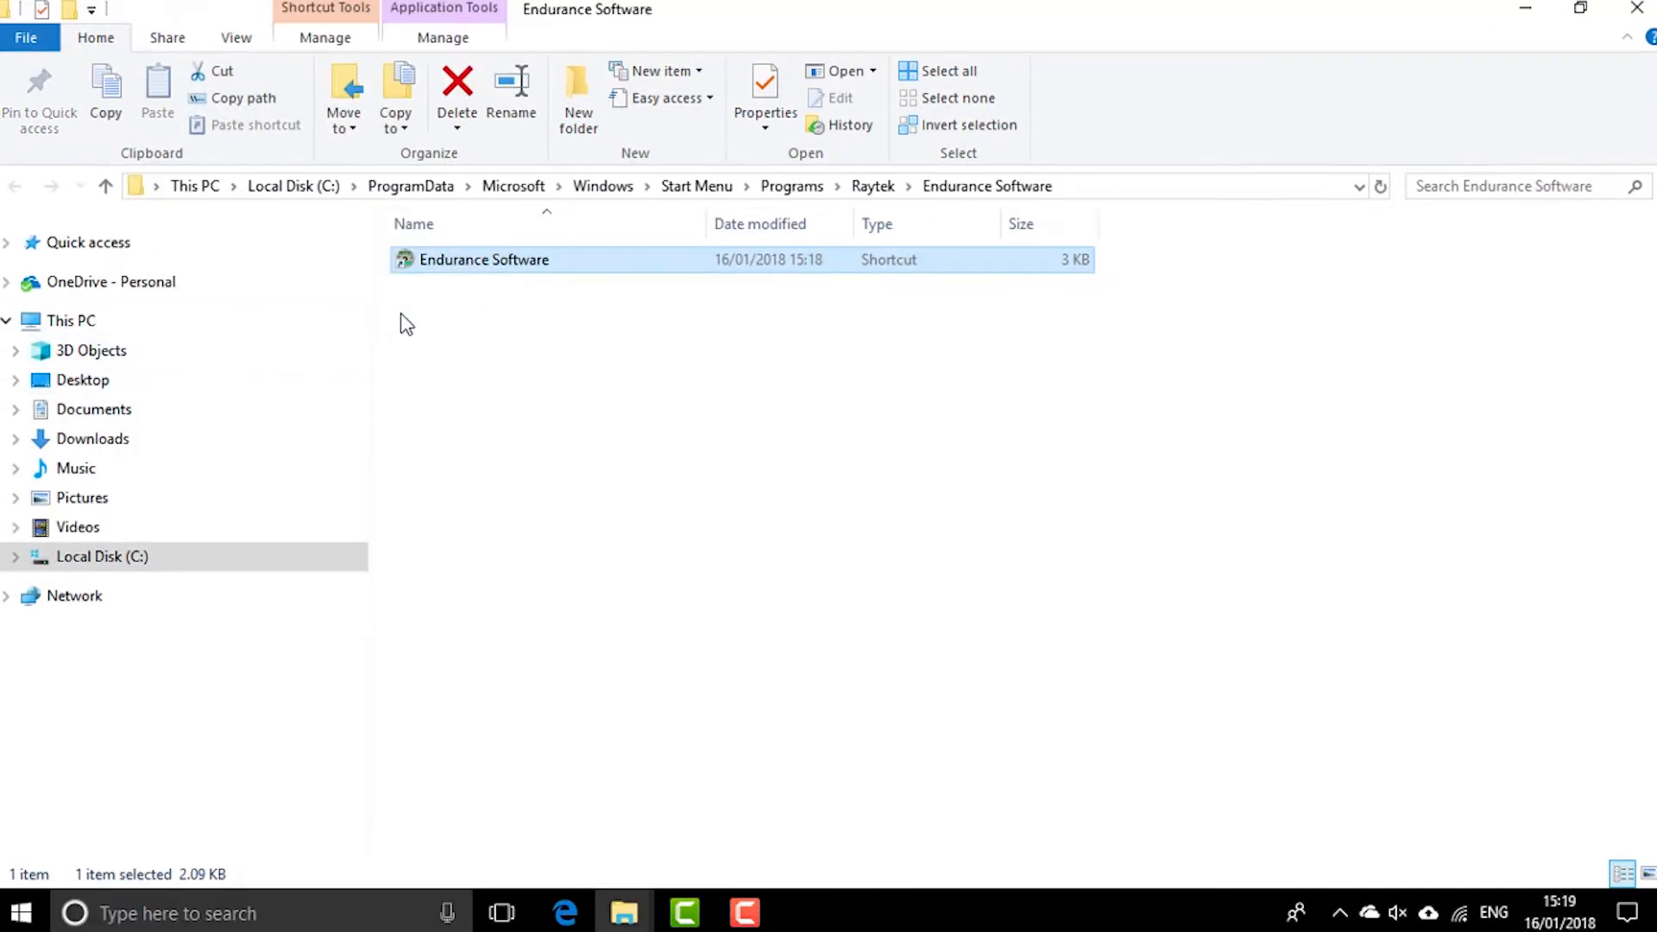
Step: Send the Endurance Software shortcut to the desktop as a shortcut
right_click(482, 259)
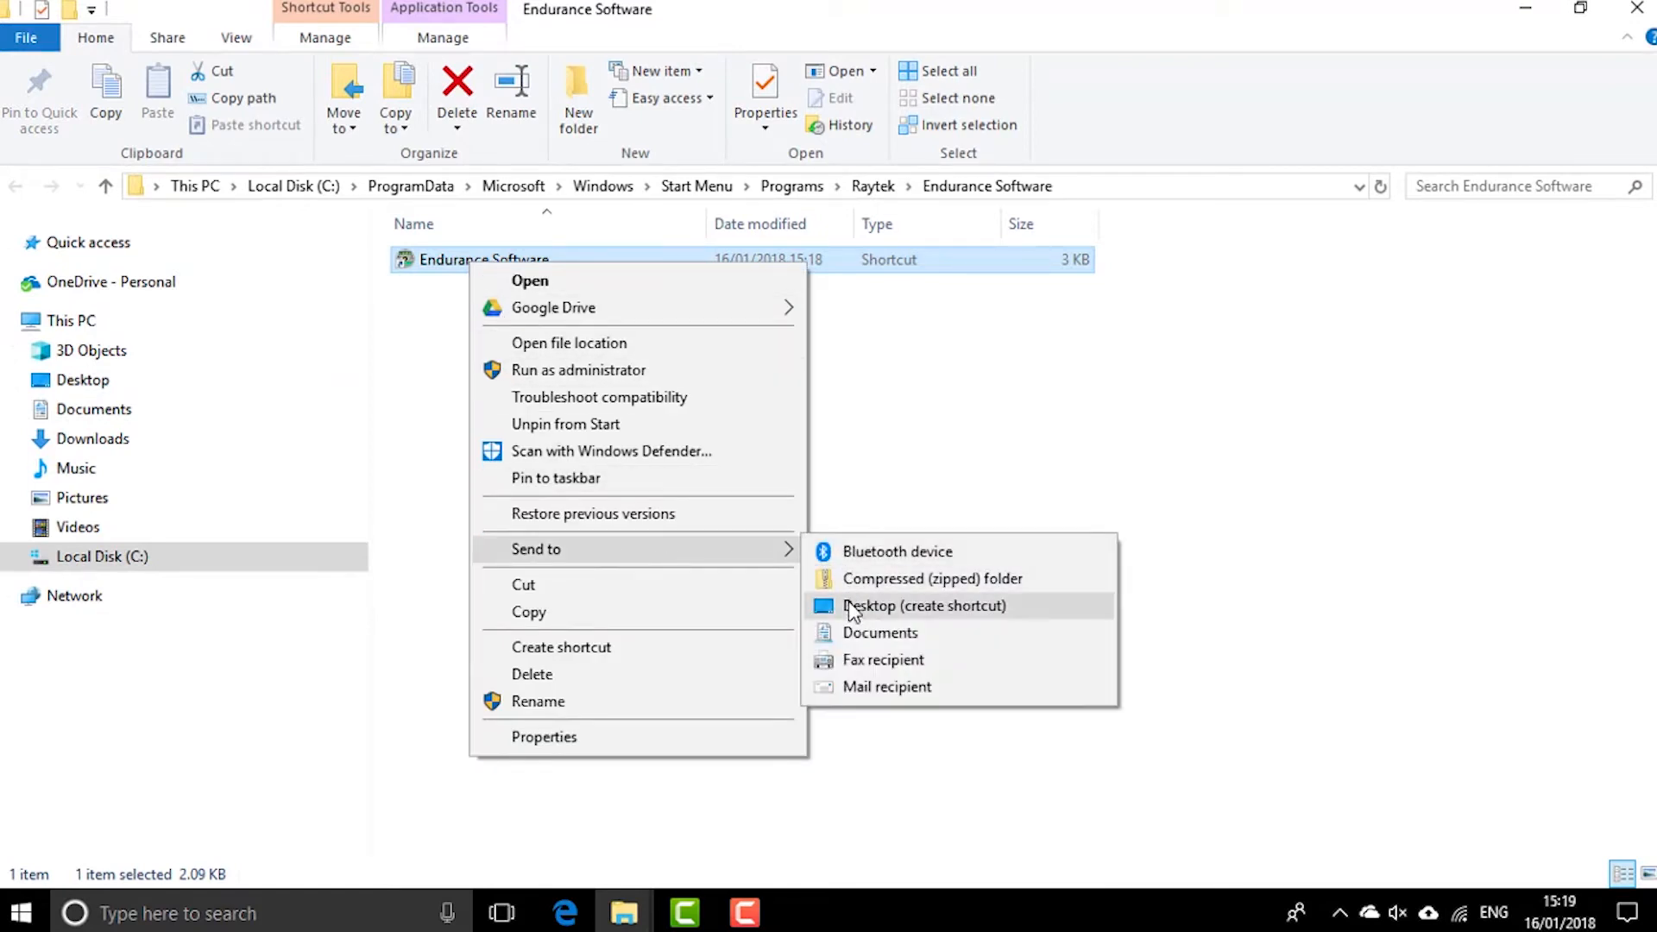
click(924, 605)
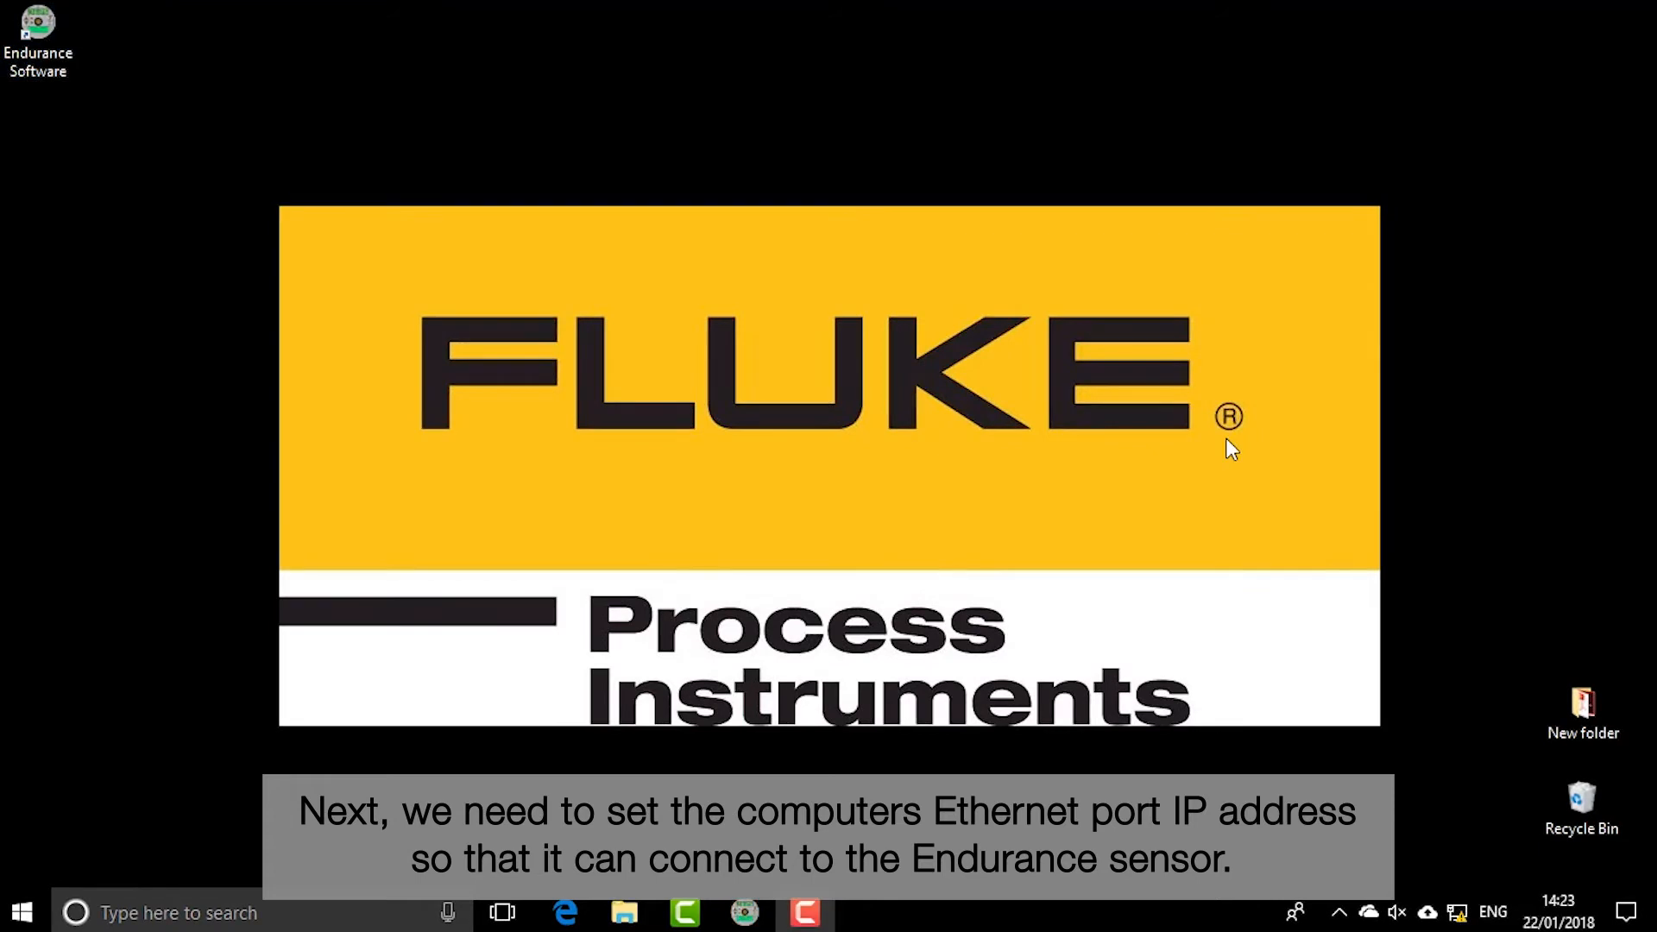
mouse_move(1416, 766)
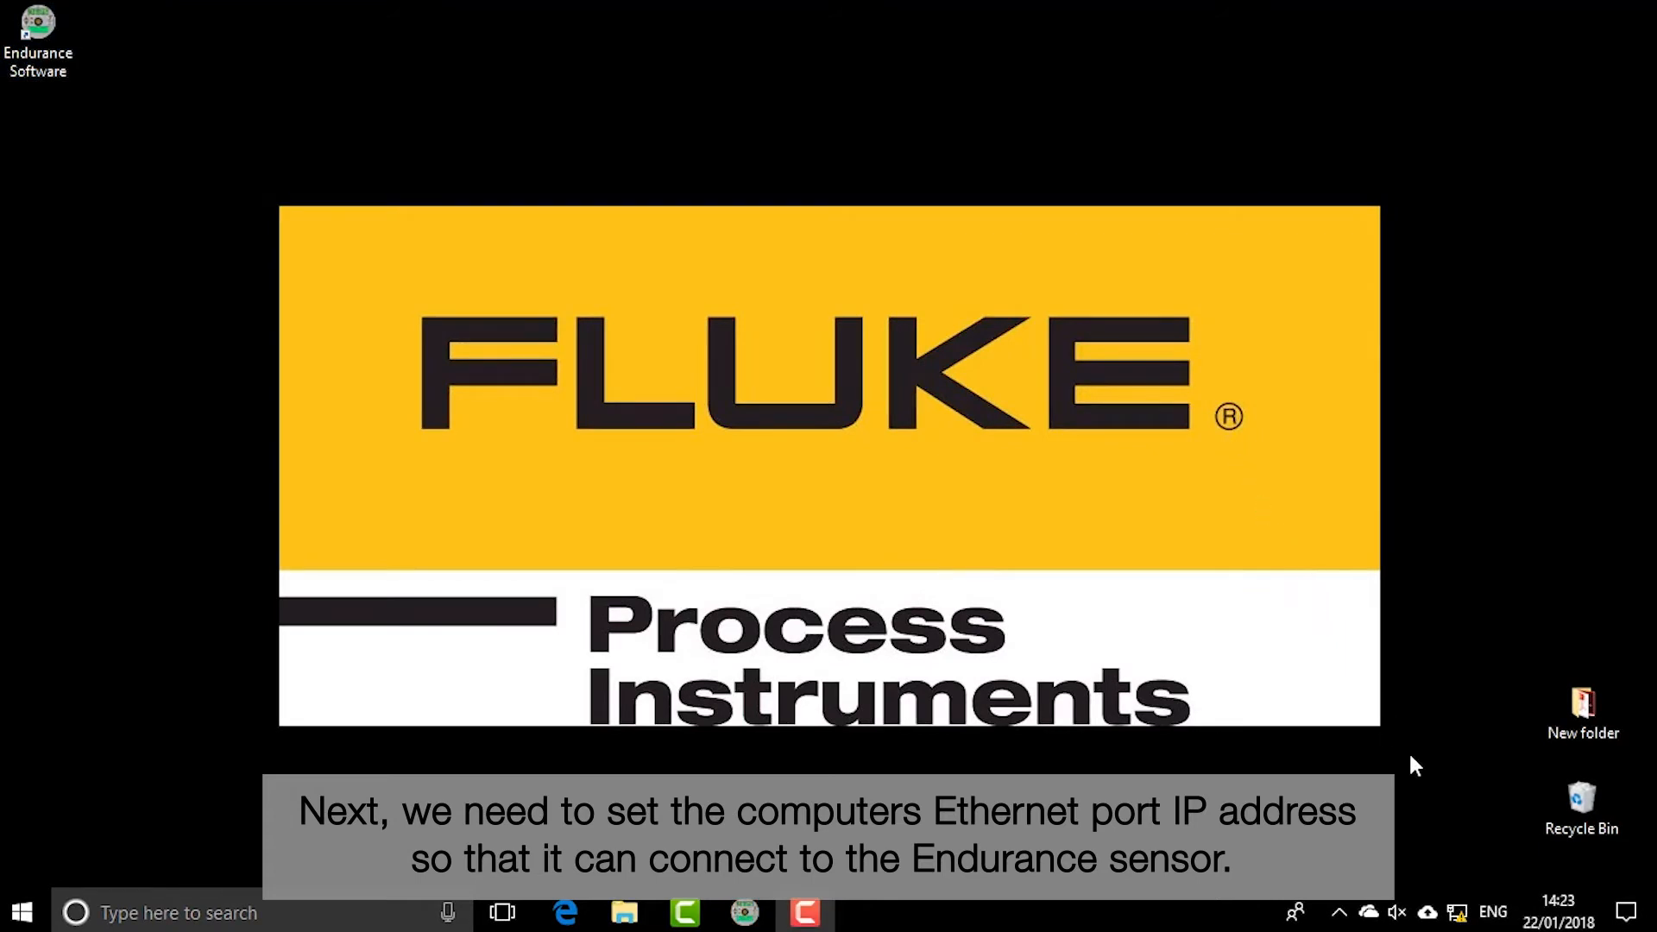
Step: Open the Ethernet adapter's Properties from Network & Internet settings' adapter options
right_click(1456, 912)
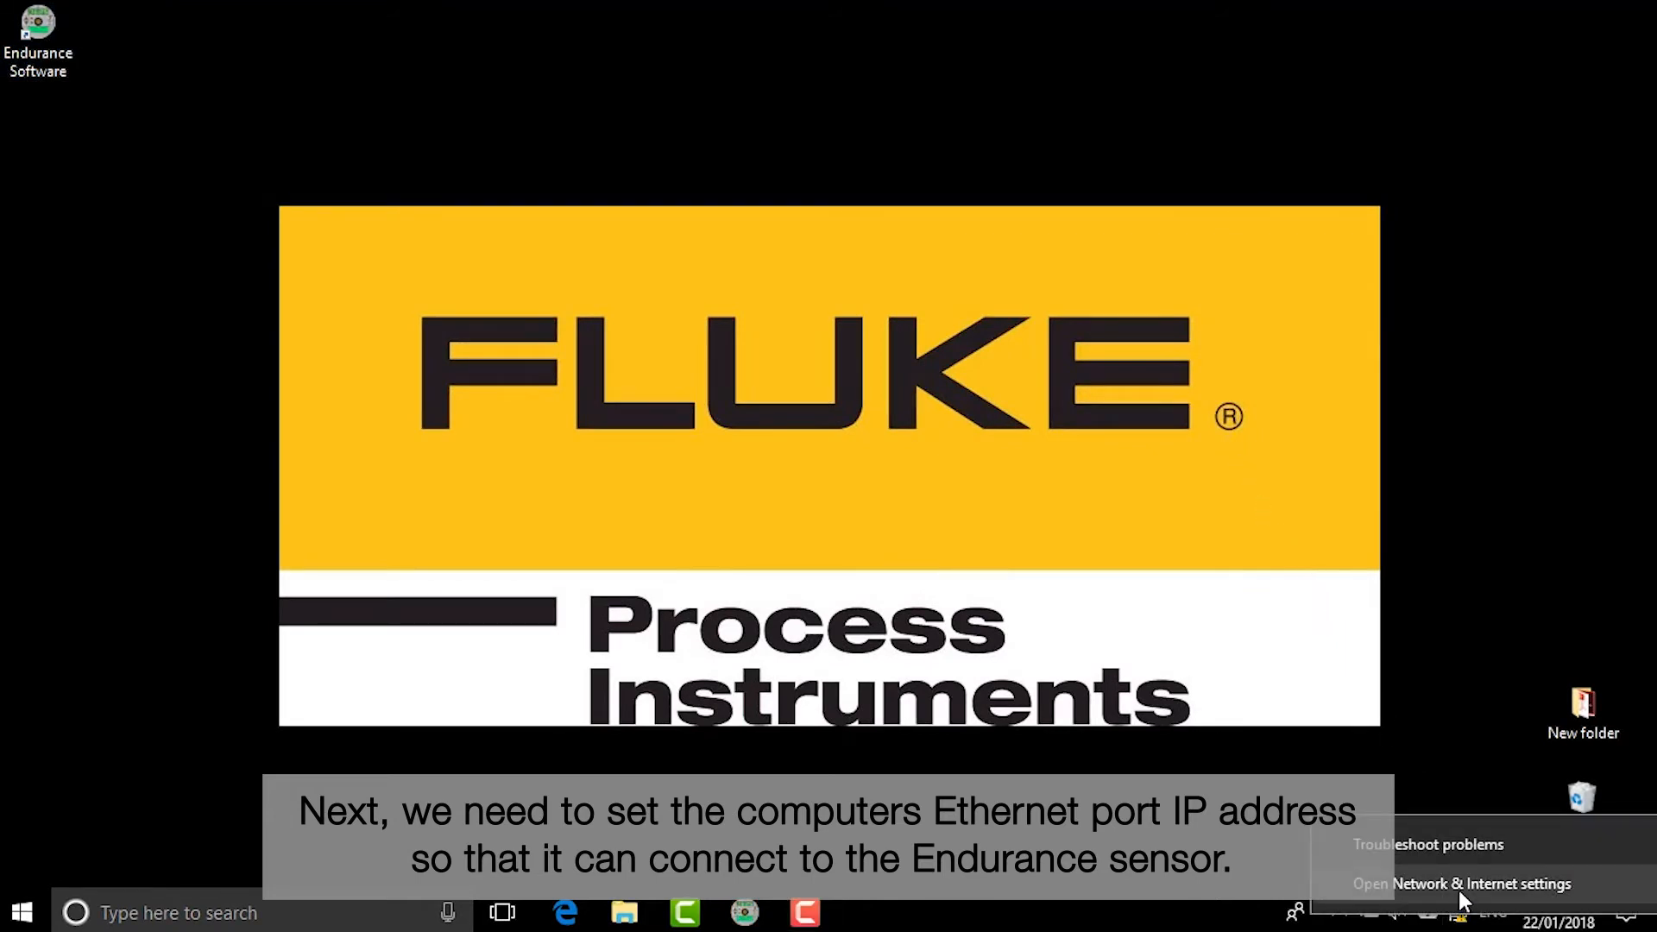
click(1461, 884)
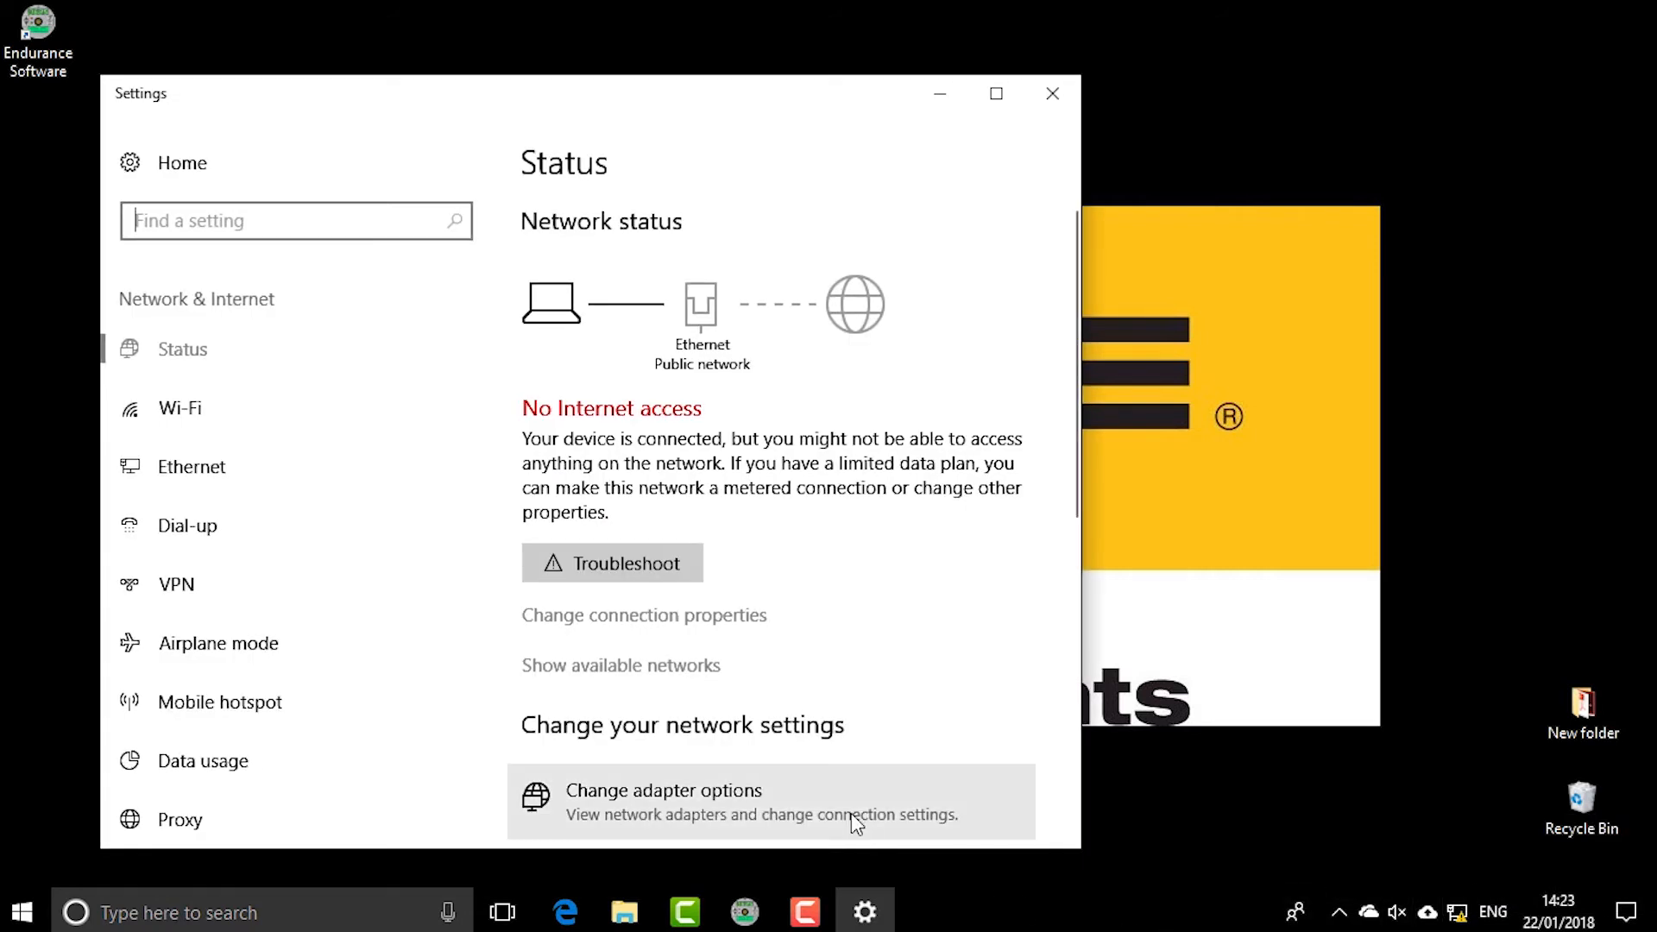
click(663, 790)
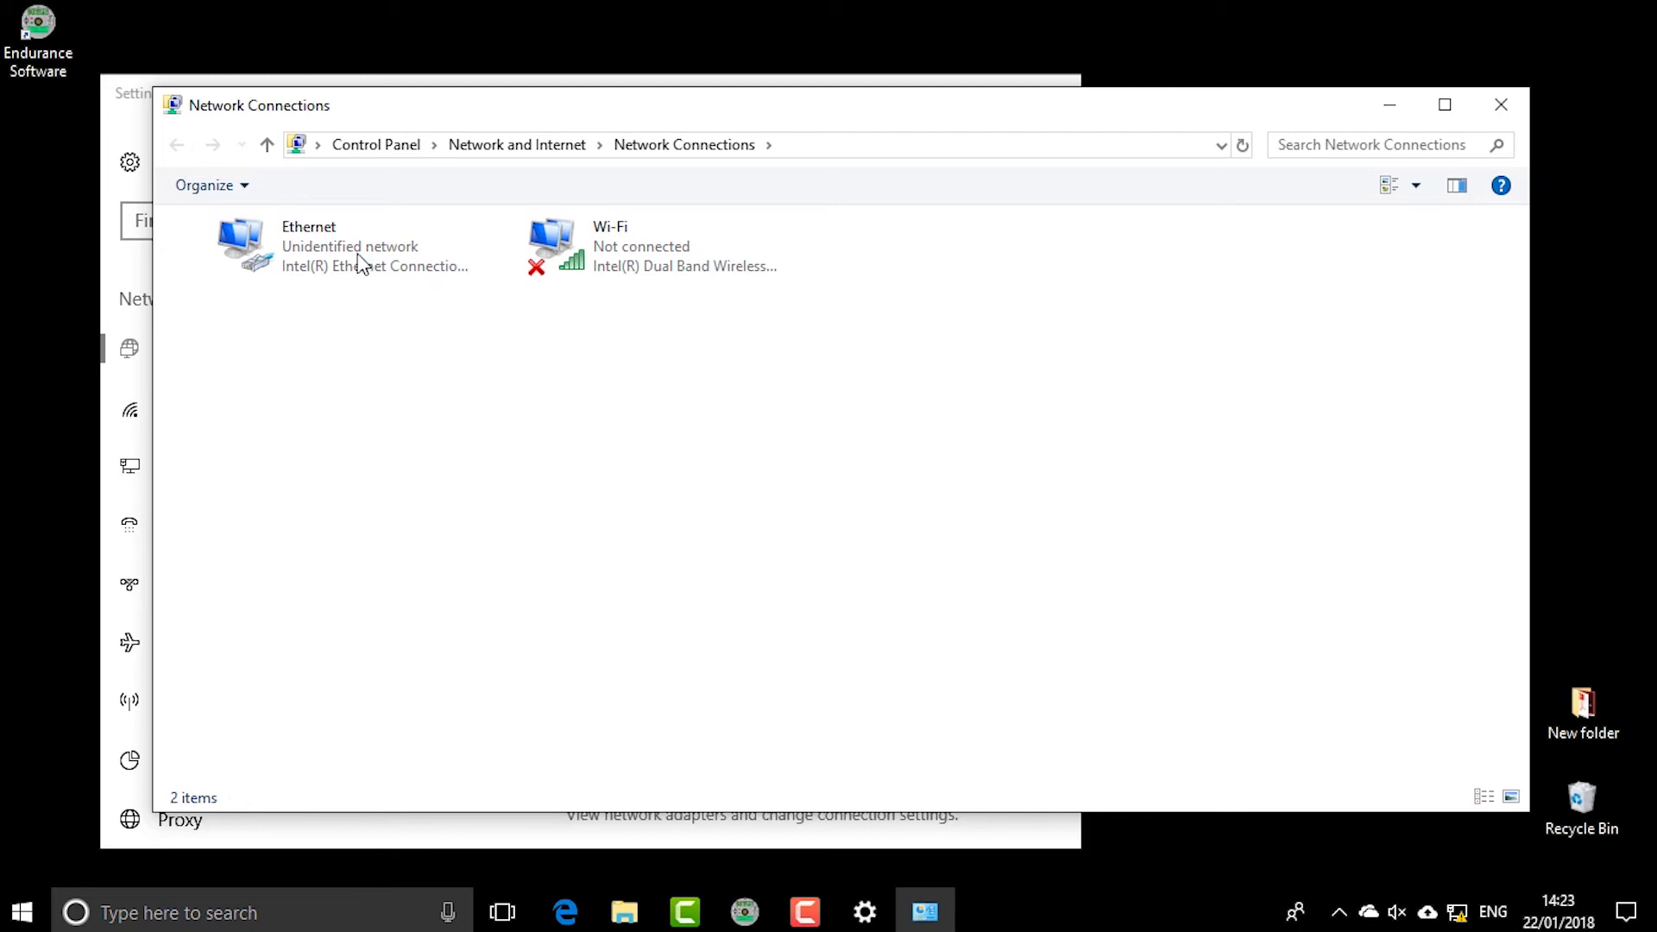
right_click(309, 245)
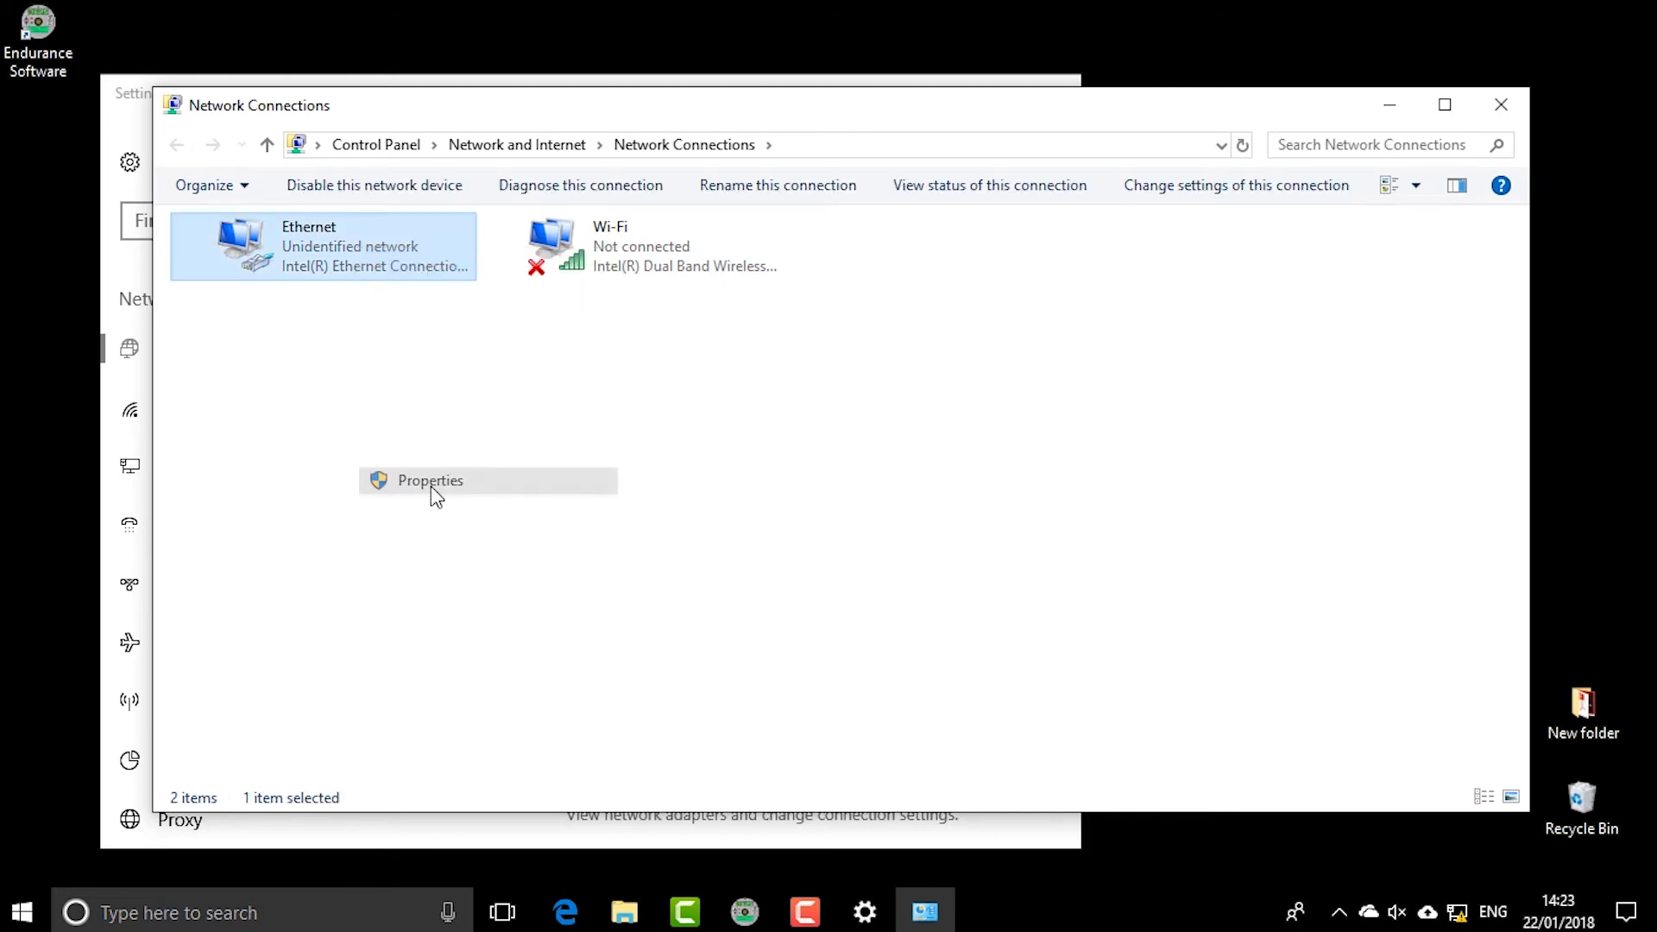
click(429, 479)
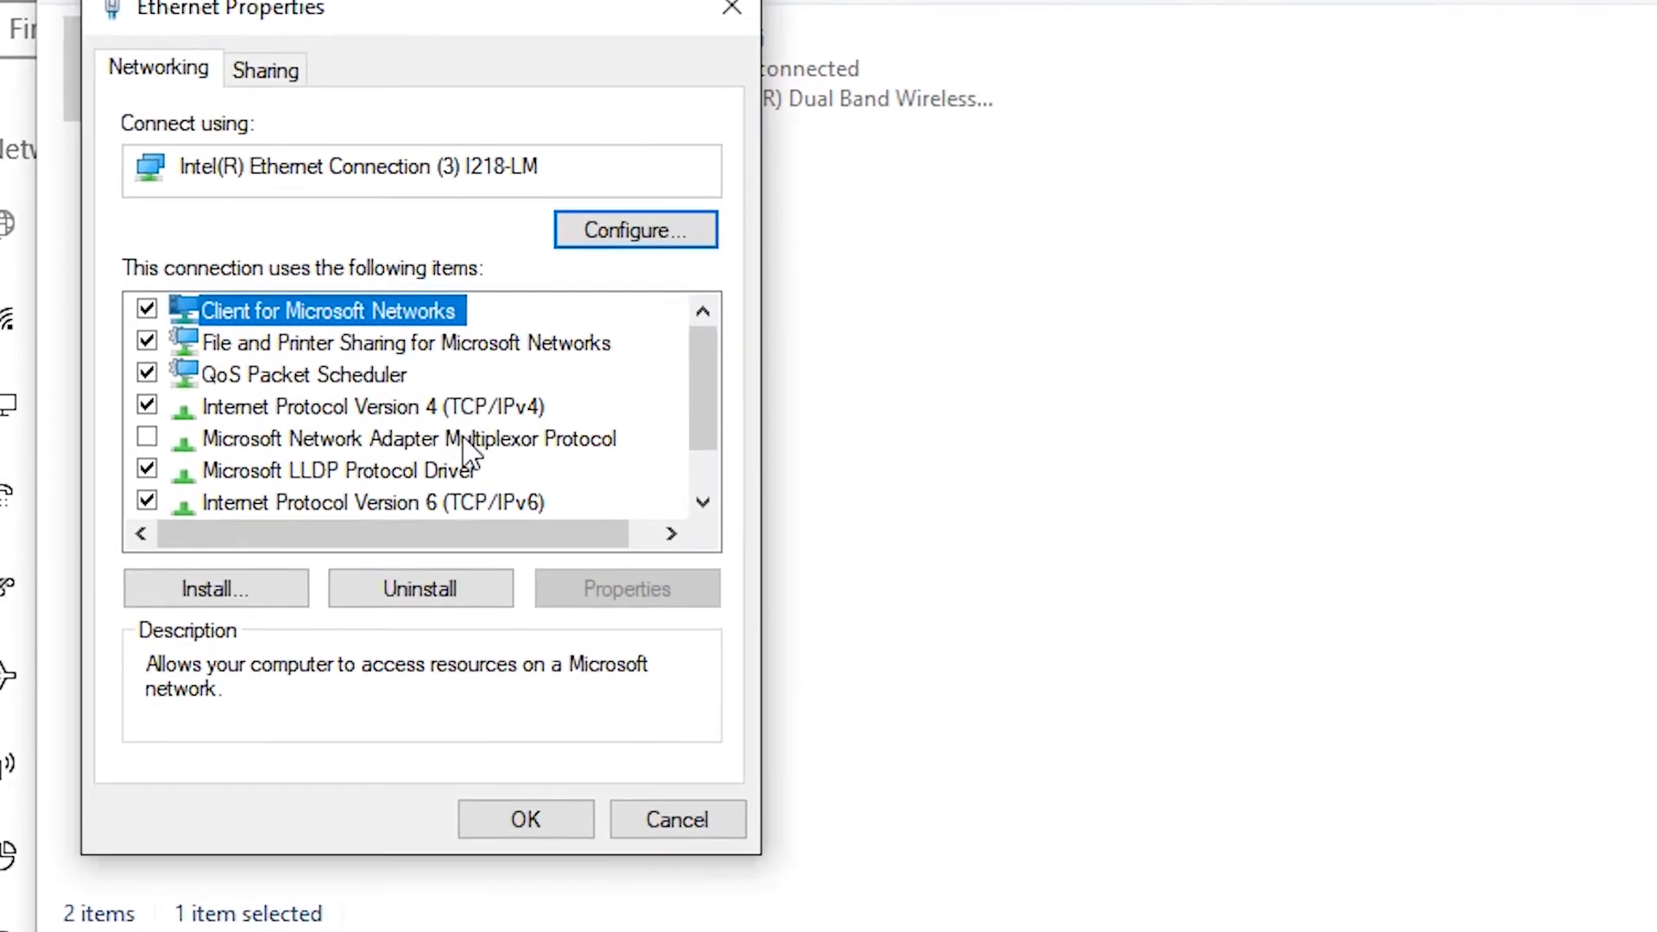
Step: Set IPv4 to use fixed IP 192.168.42.1 with mask 255.255.255.0 and confirm
double_click(373, 405)
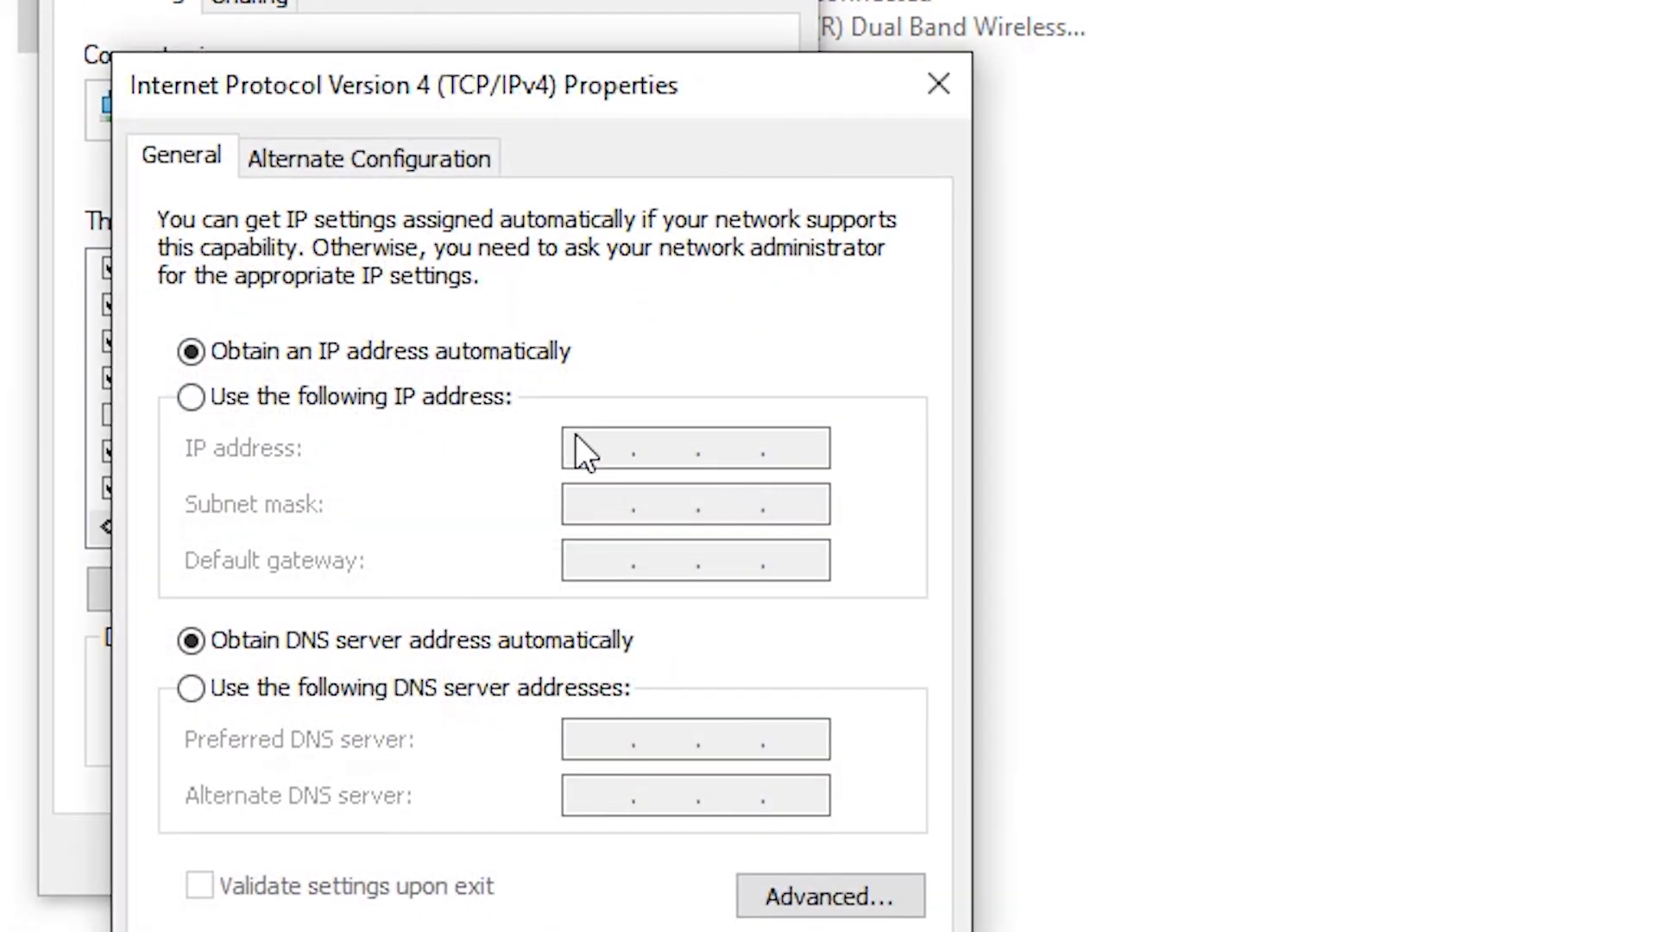
click(190, 396)
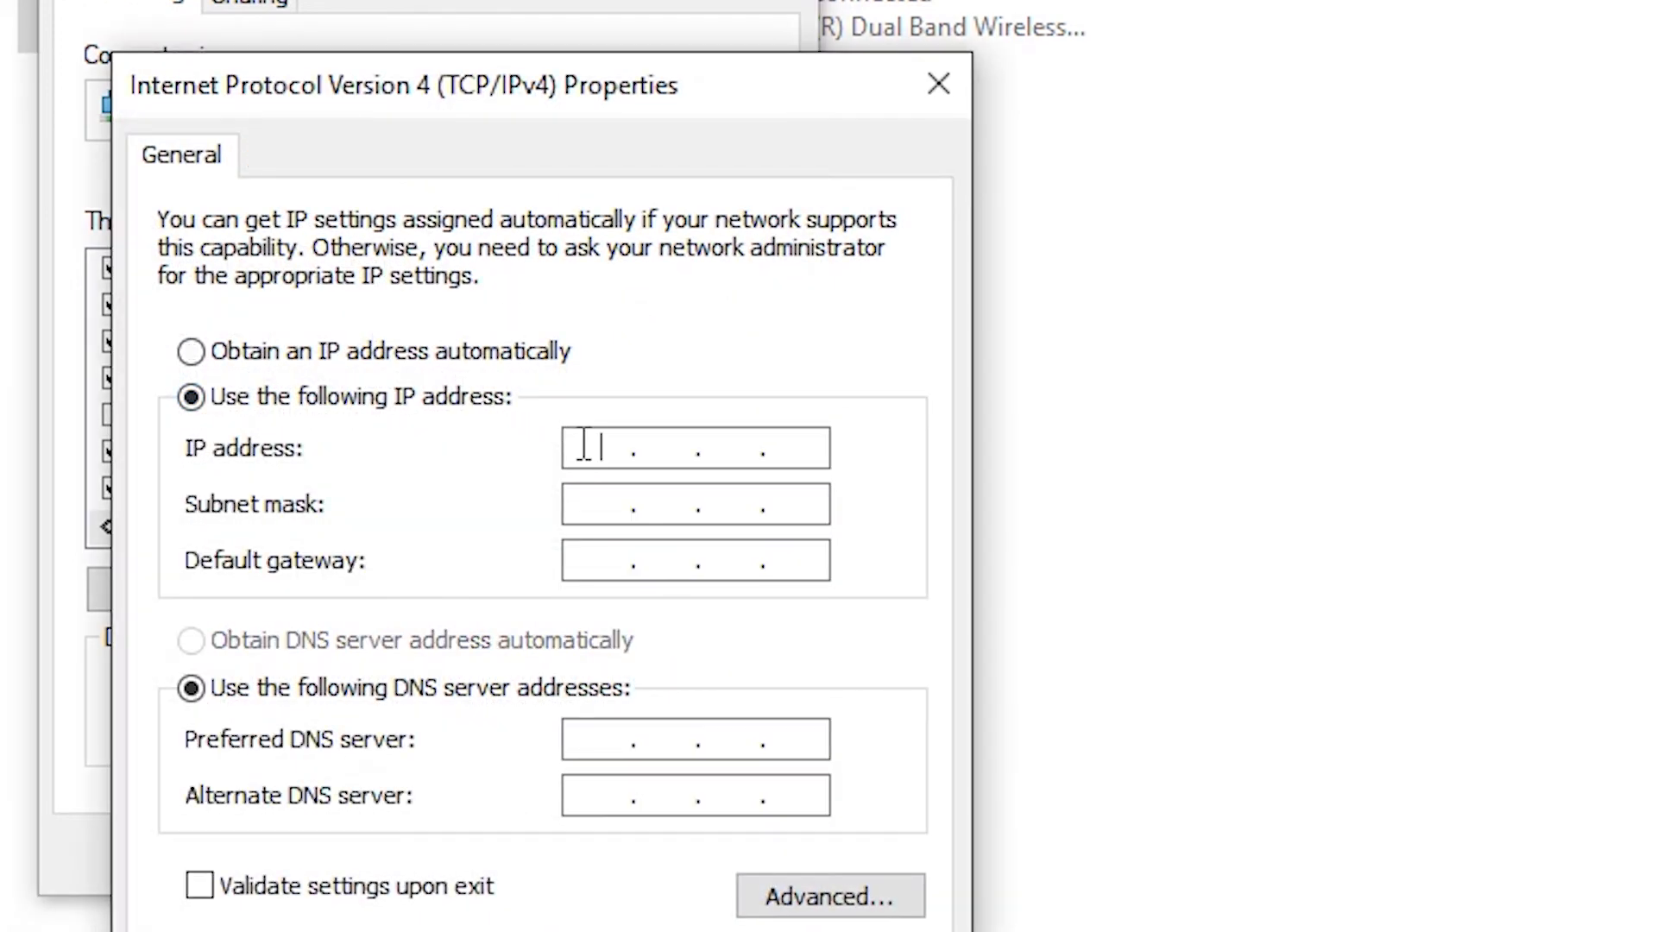
text(192)
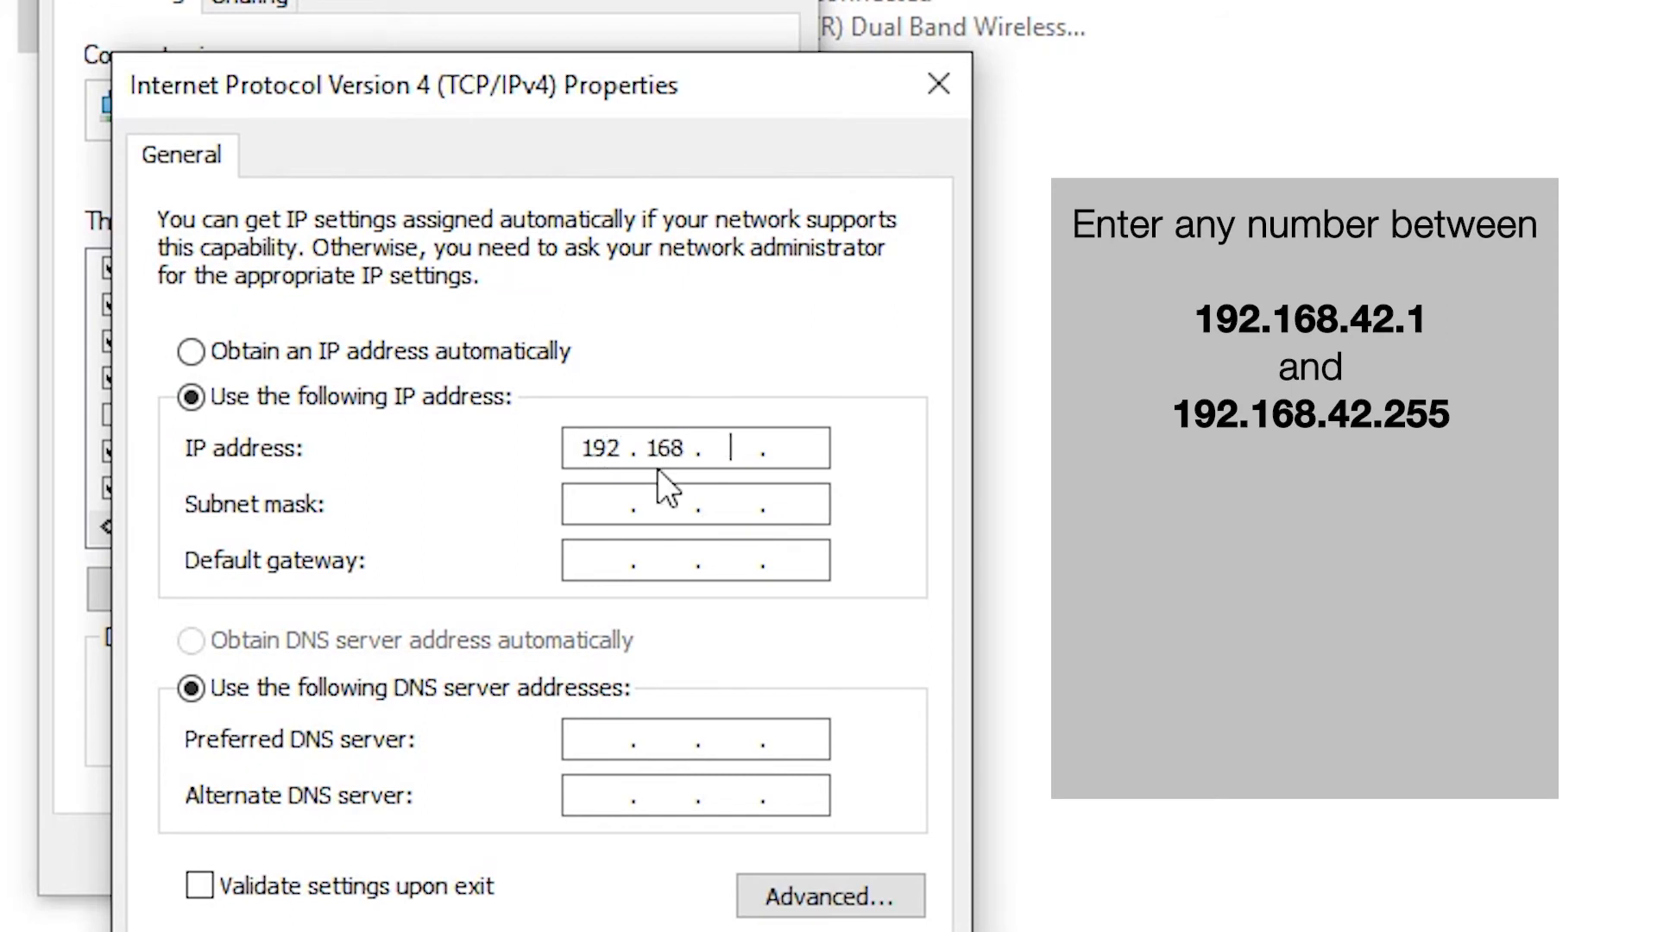
text(42)
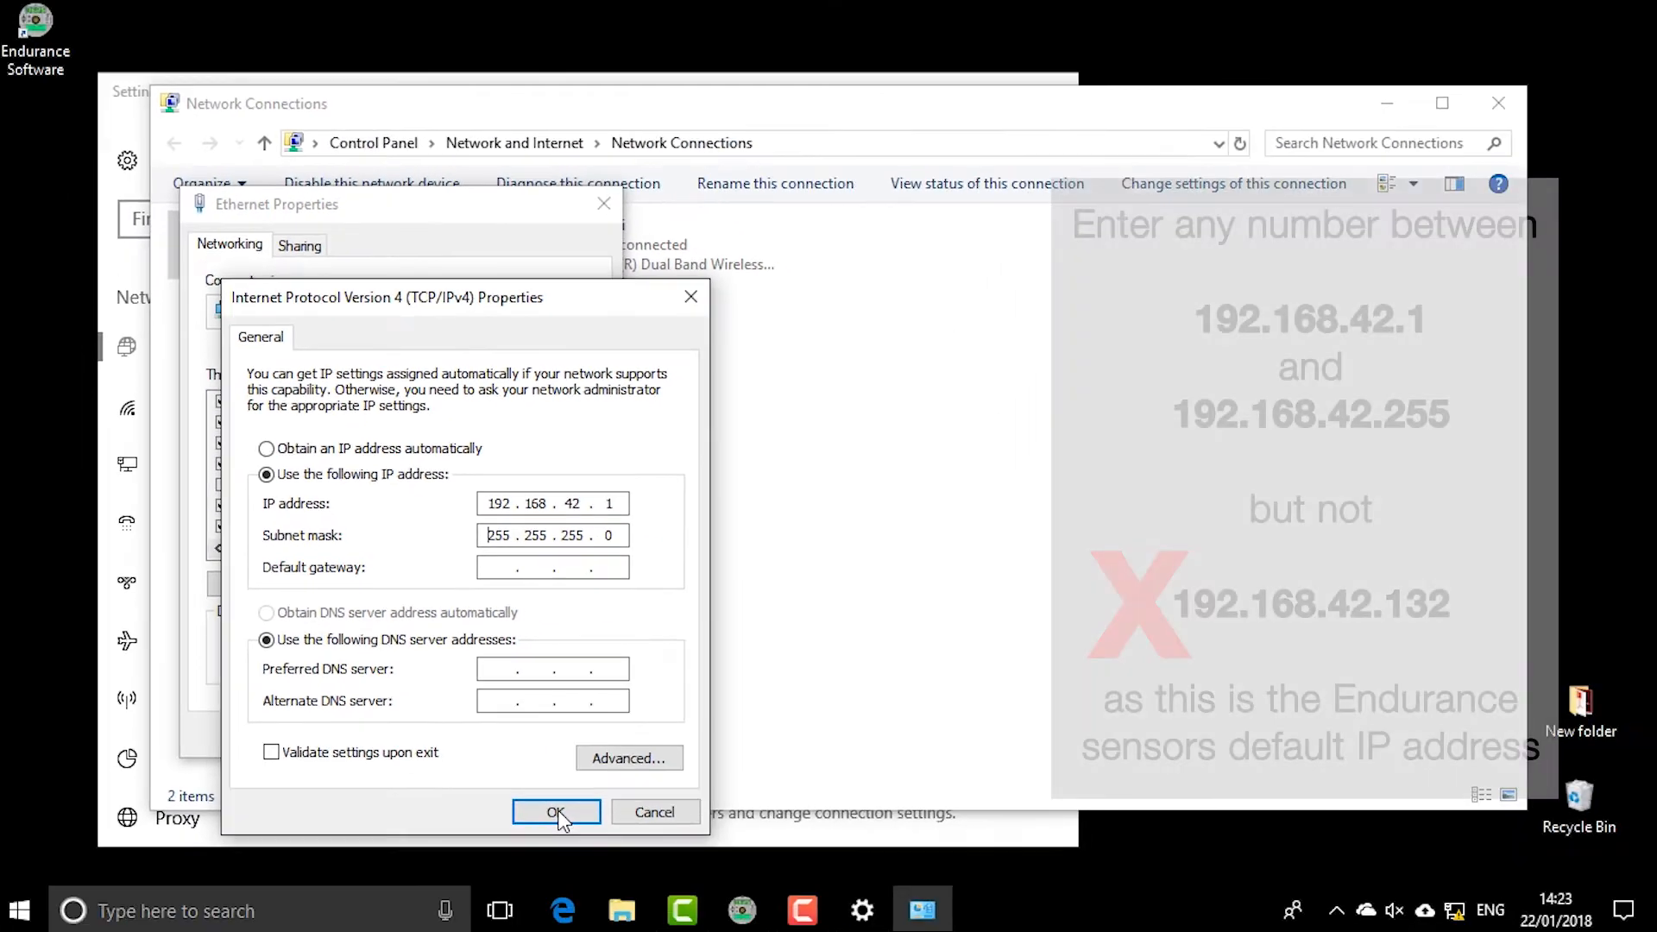
click(556, 811)
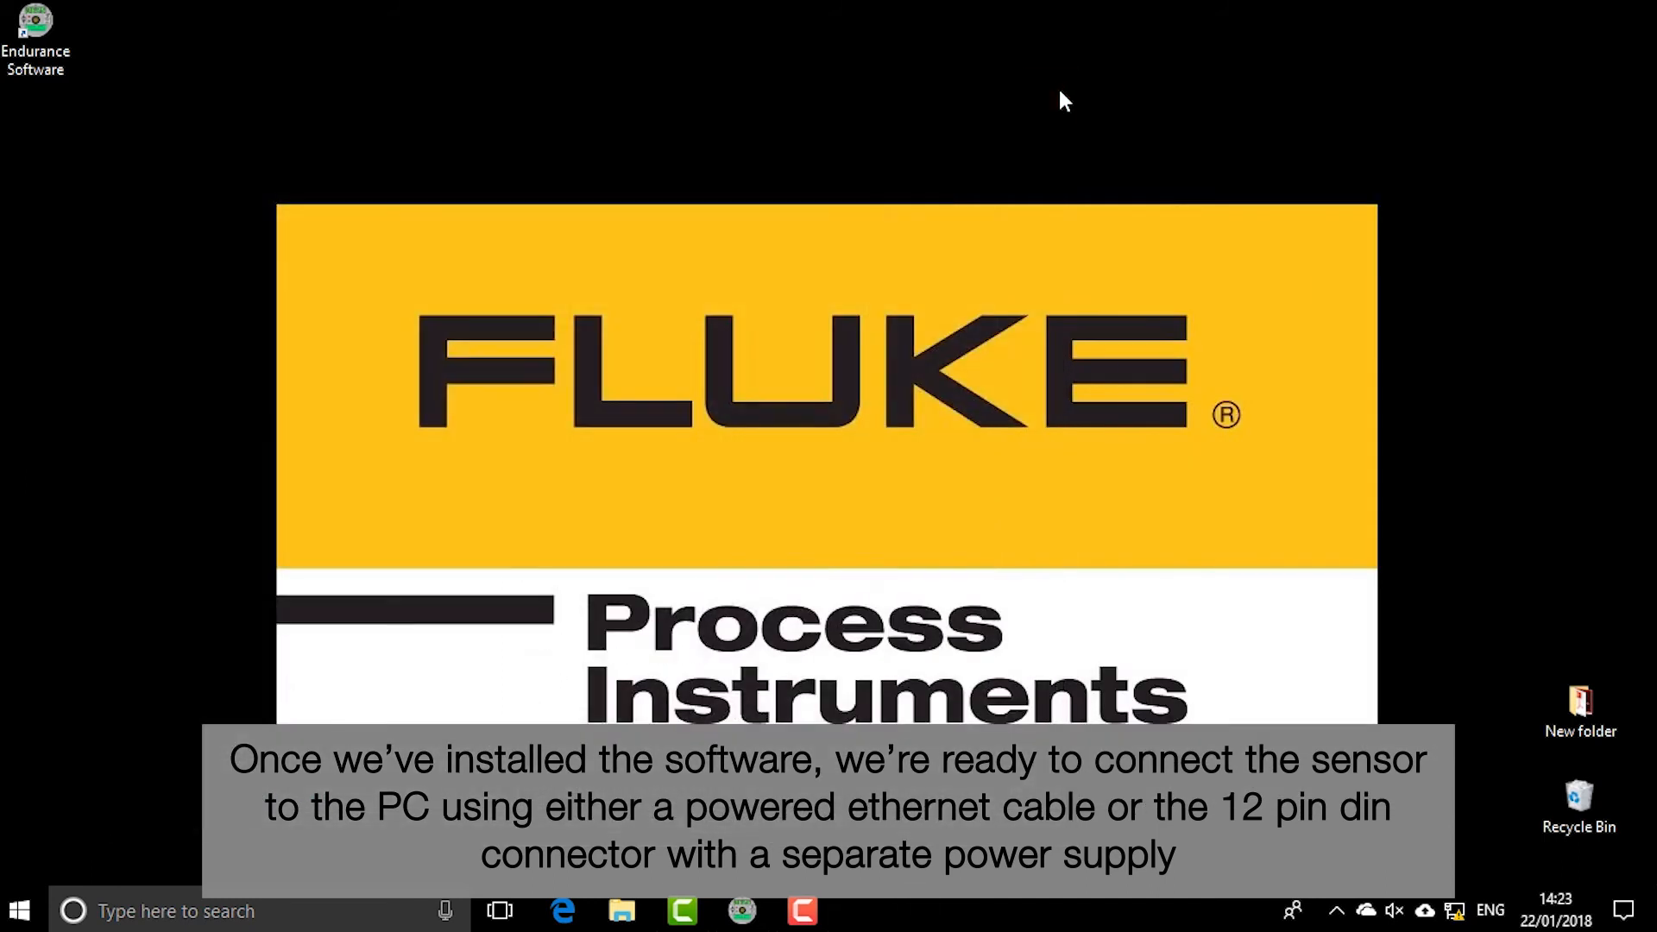
mouse_move(193, 37)
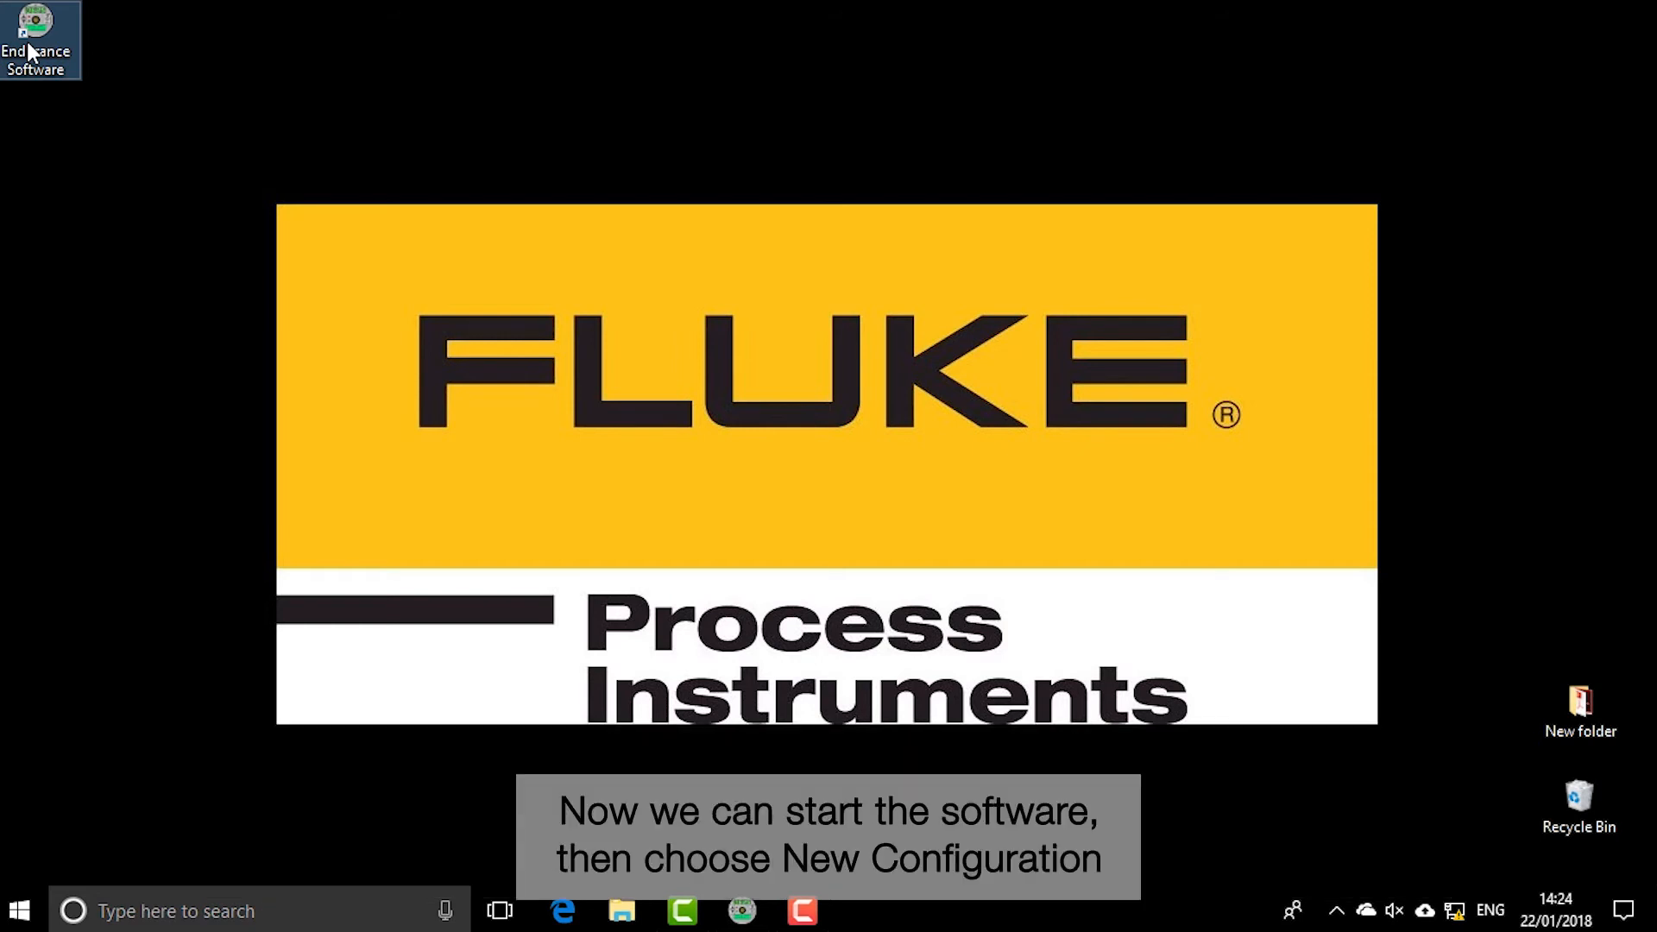
Step: Launch Endurance Software from its desktop shortcut
double_click(36, 38)
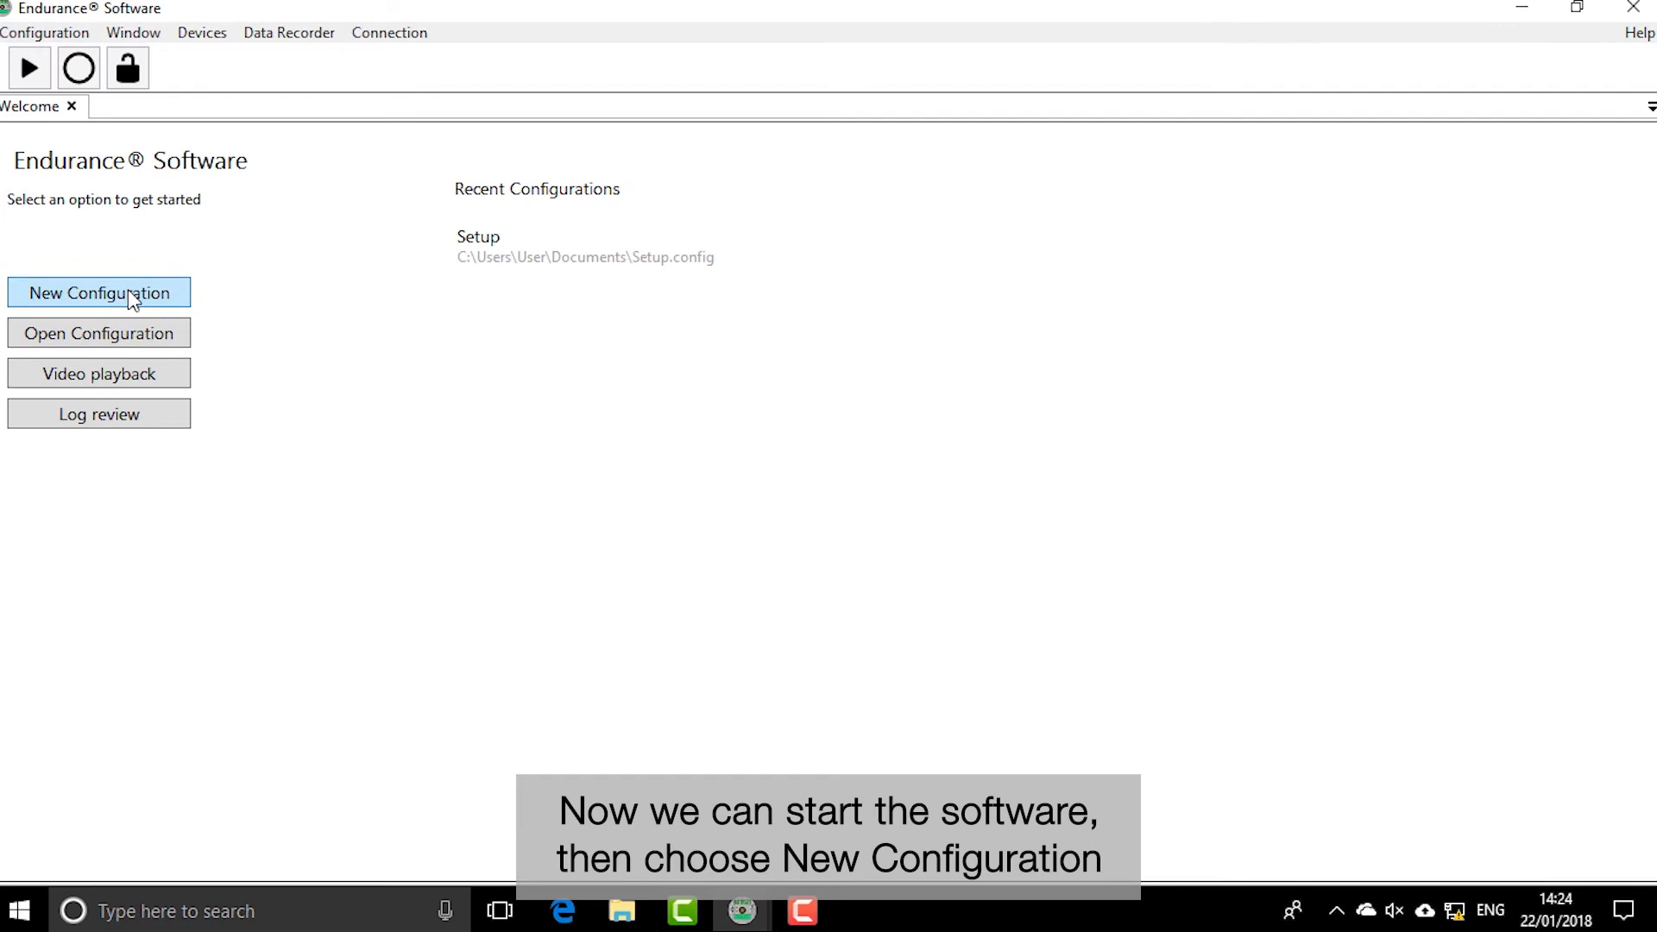
Step: Create a new Ethernet configuration, test it against sensor 192.168.42.132, and finish
click(98, 293)
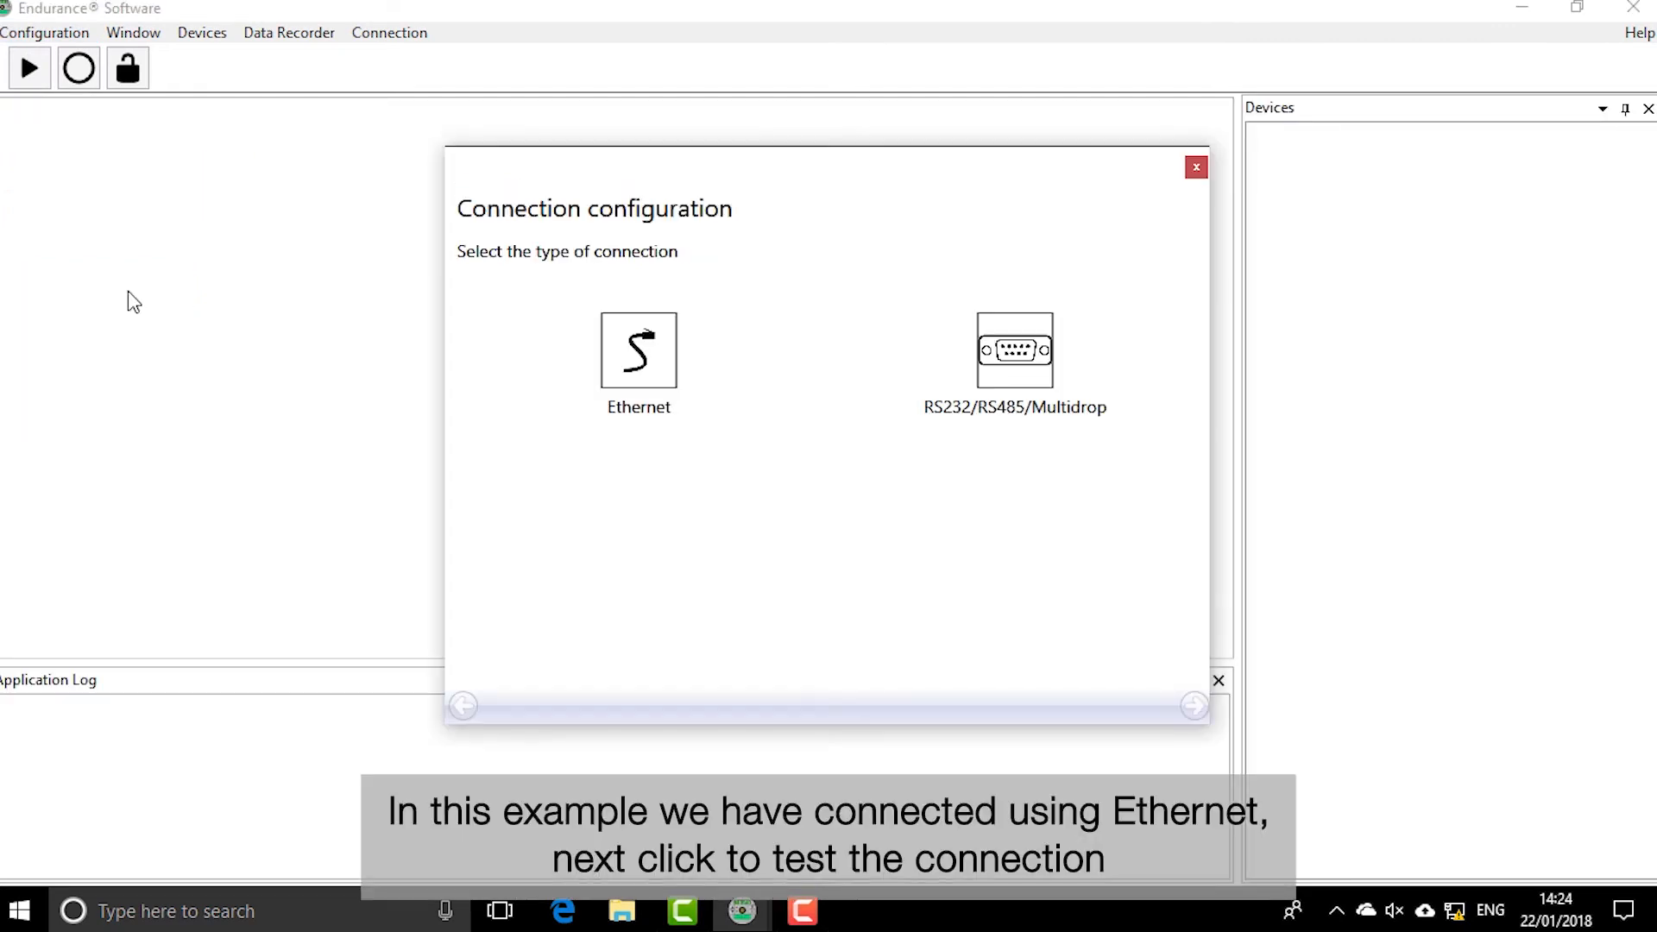
click(639, 350)
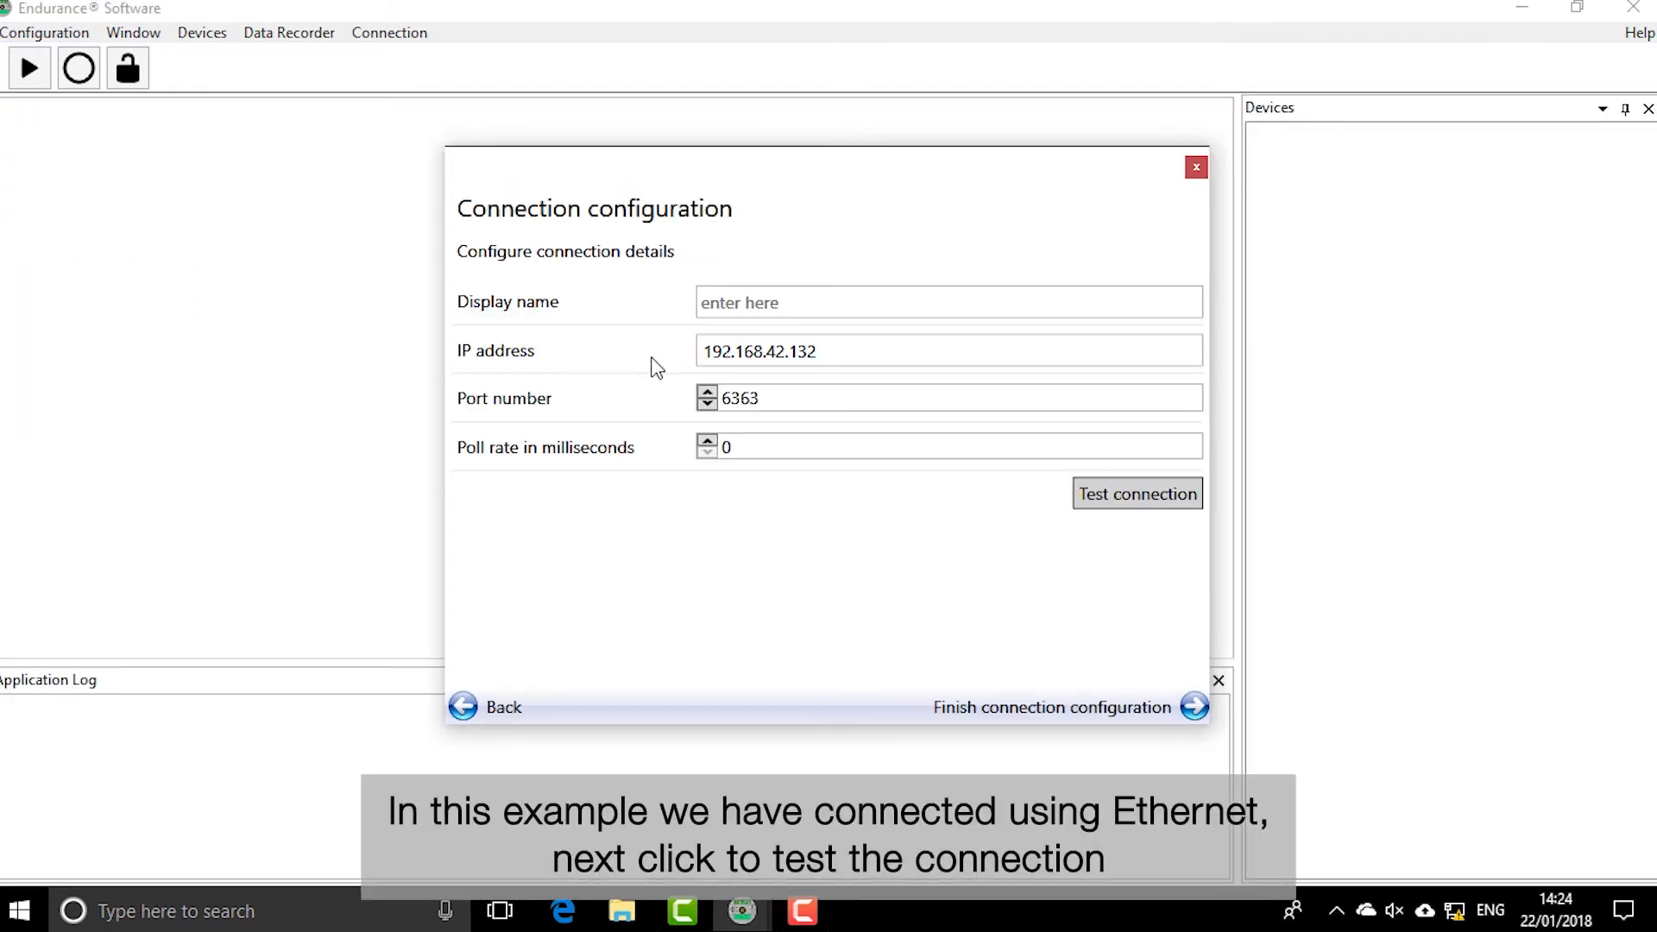
click(824, 349)
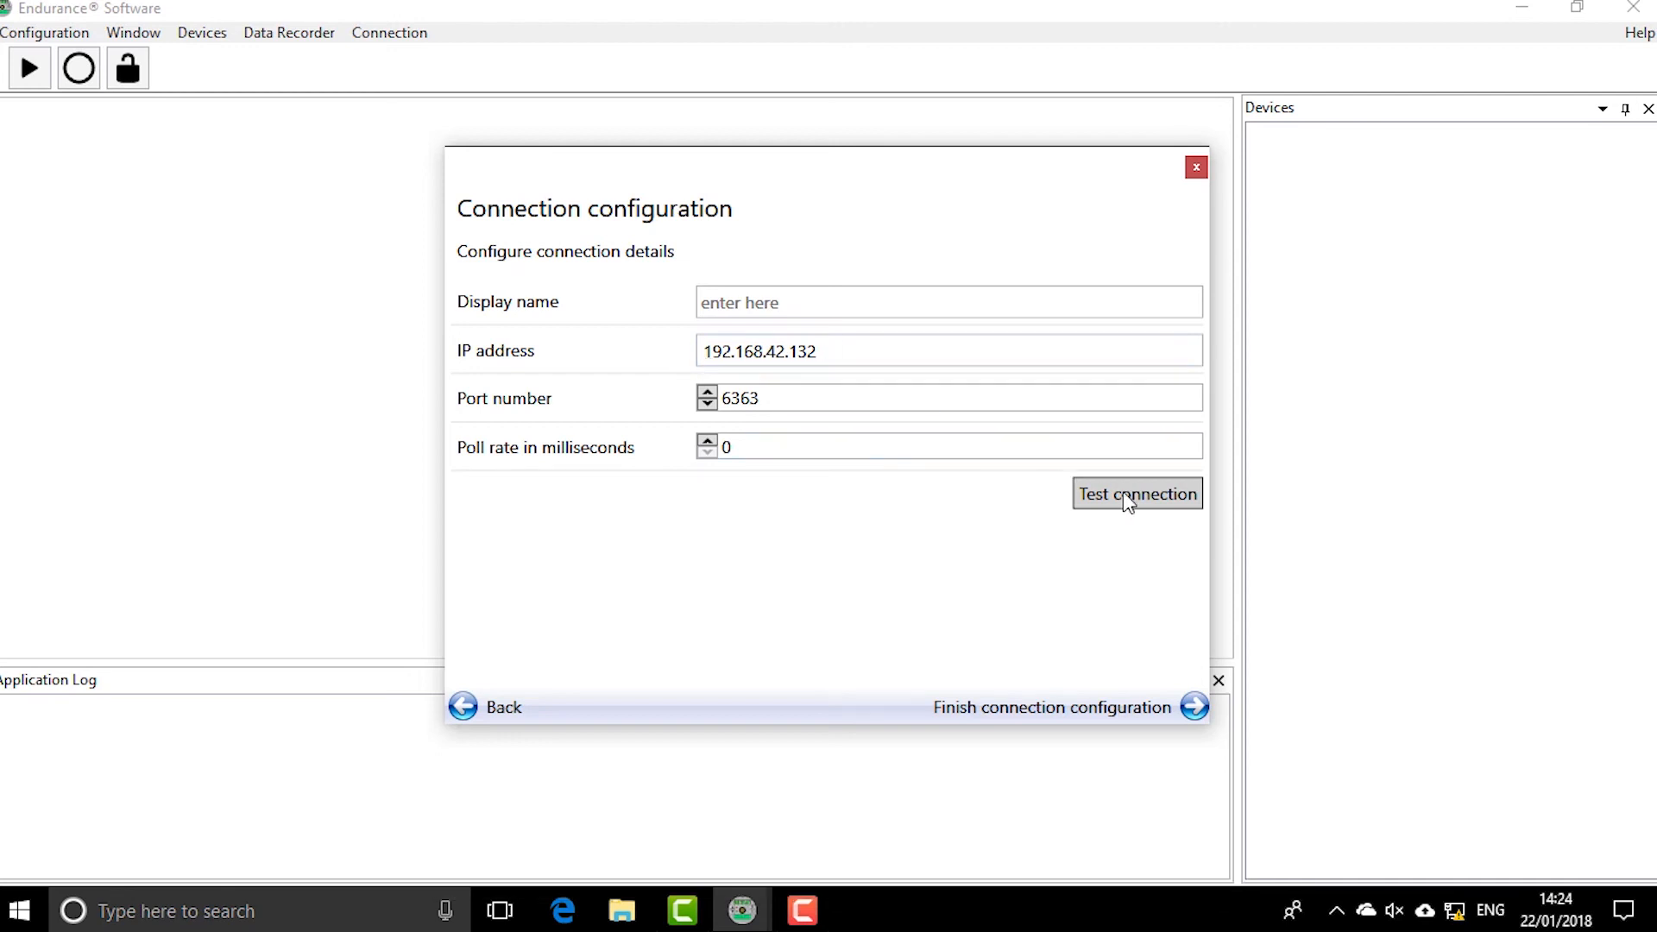
click(1138, 494)
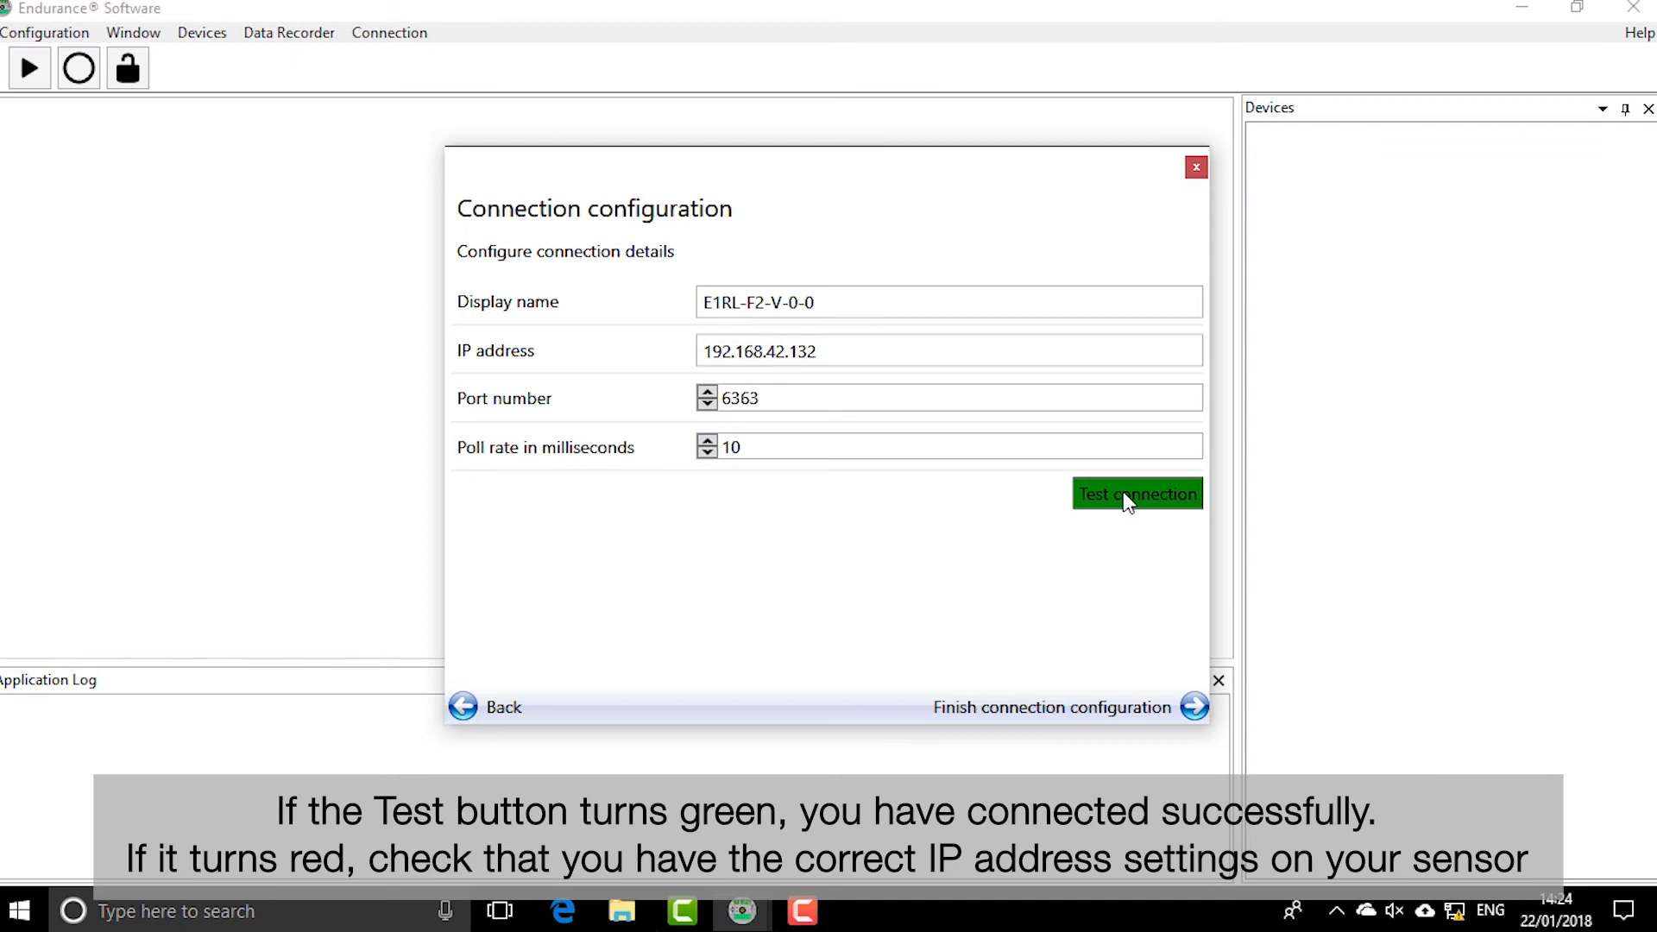
mouse_move(1194, 706)
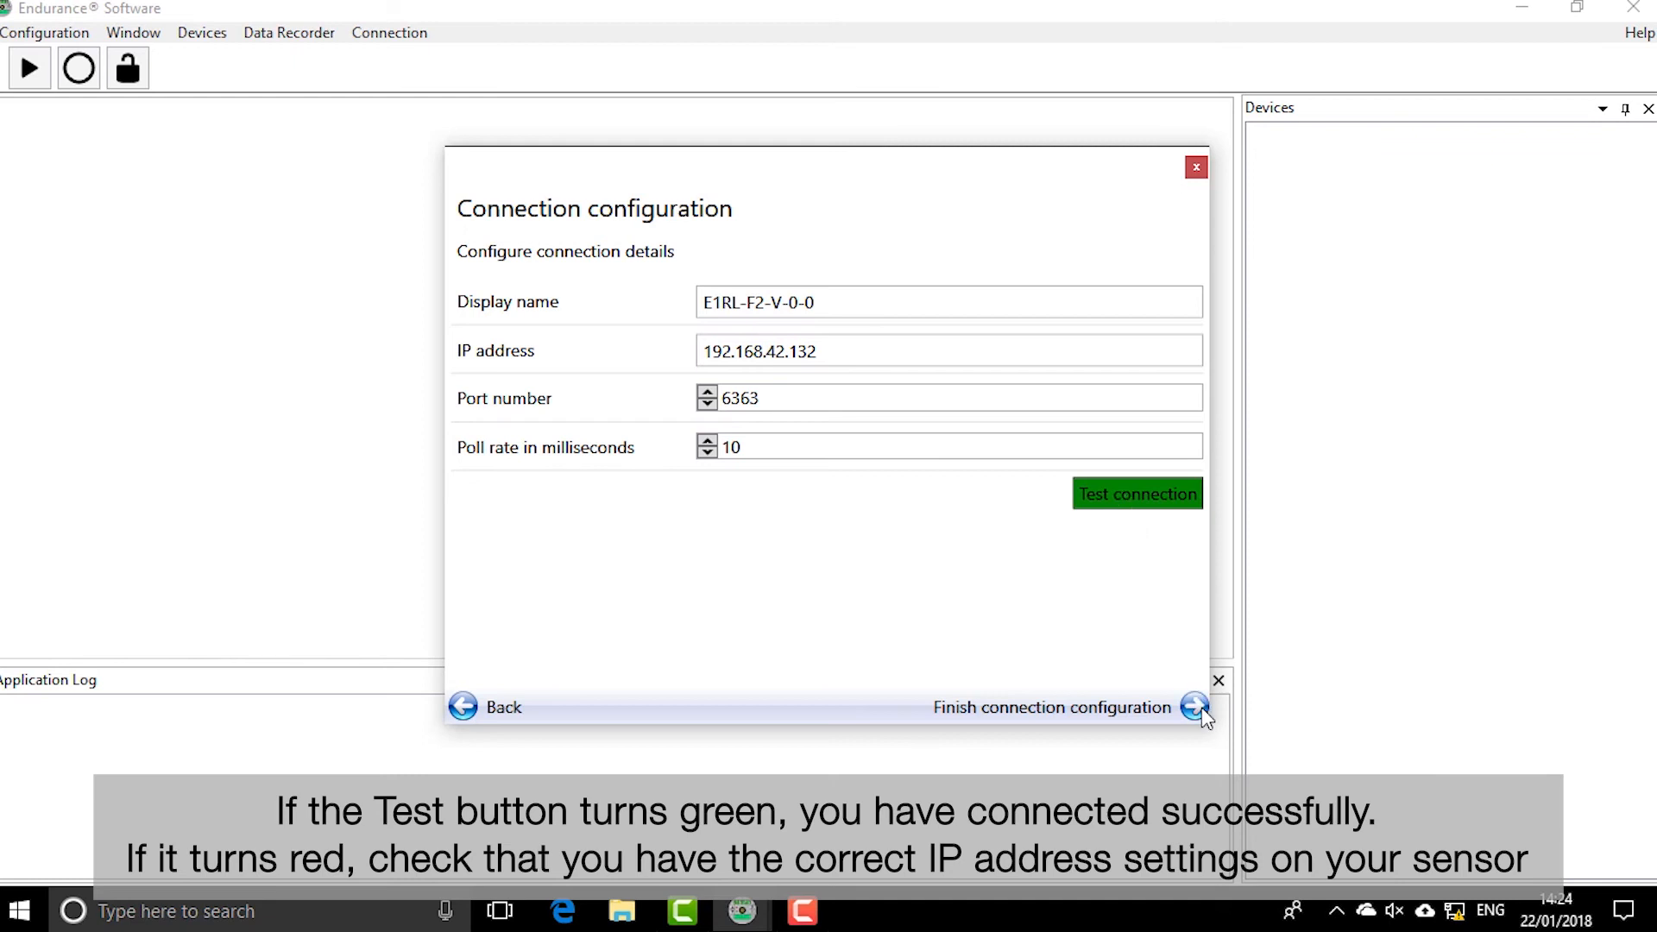
click(1192, 706)
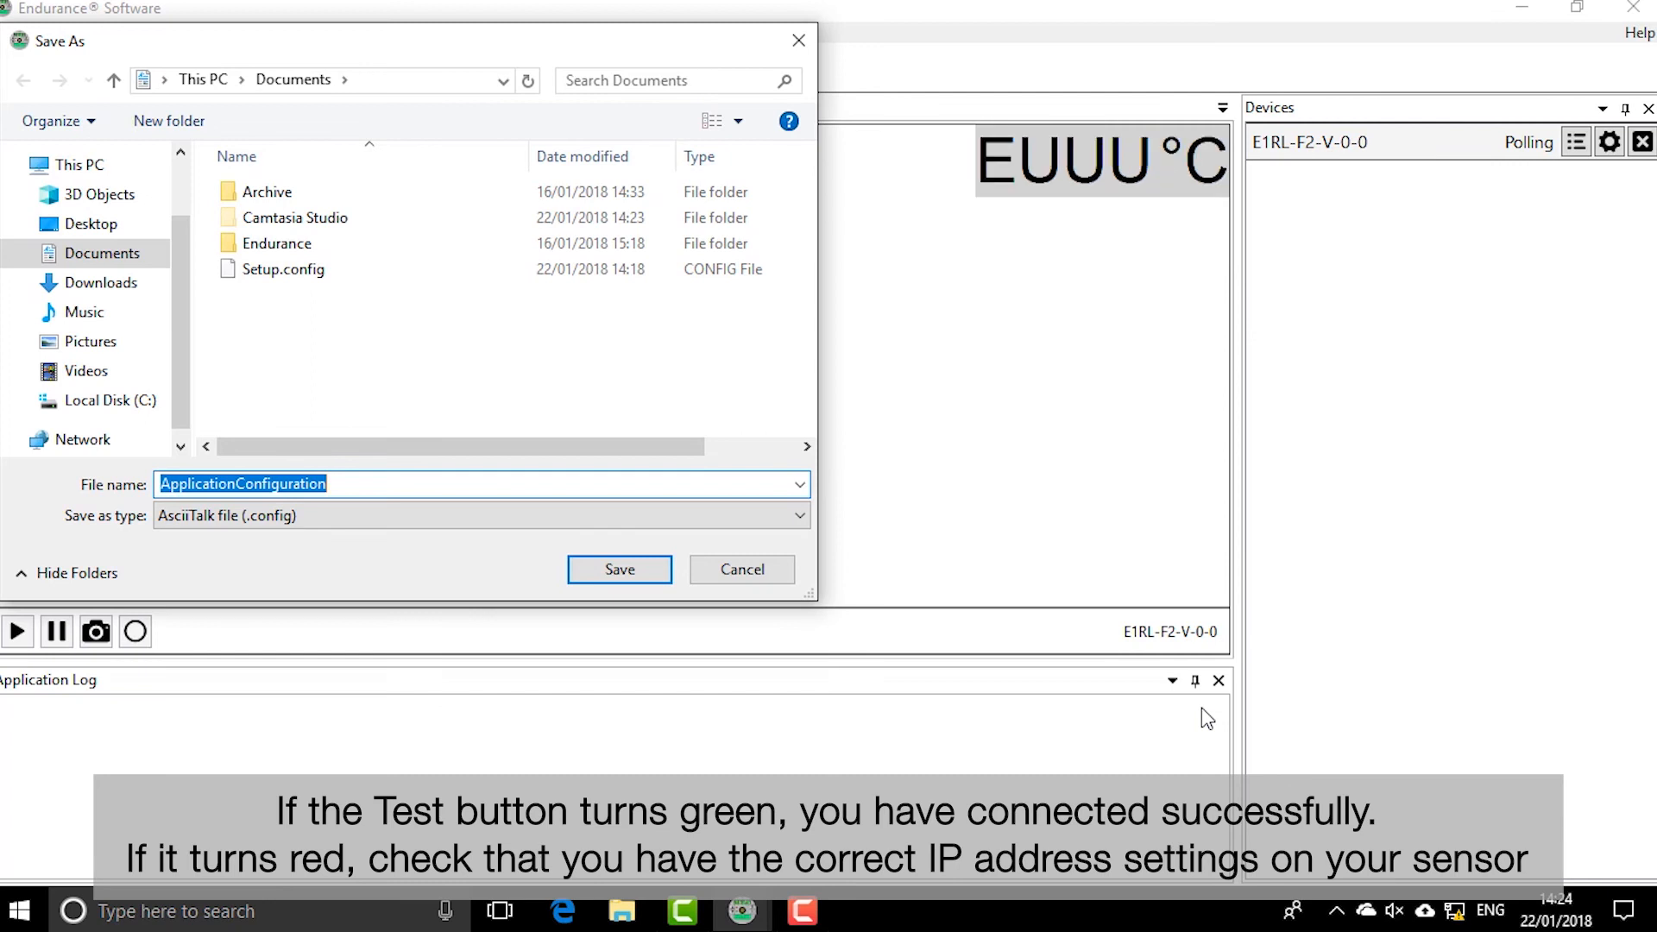
Step: Save the configuration under the name 'Setup', confirming replacement of the existing Setup.config
text(Set)
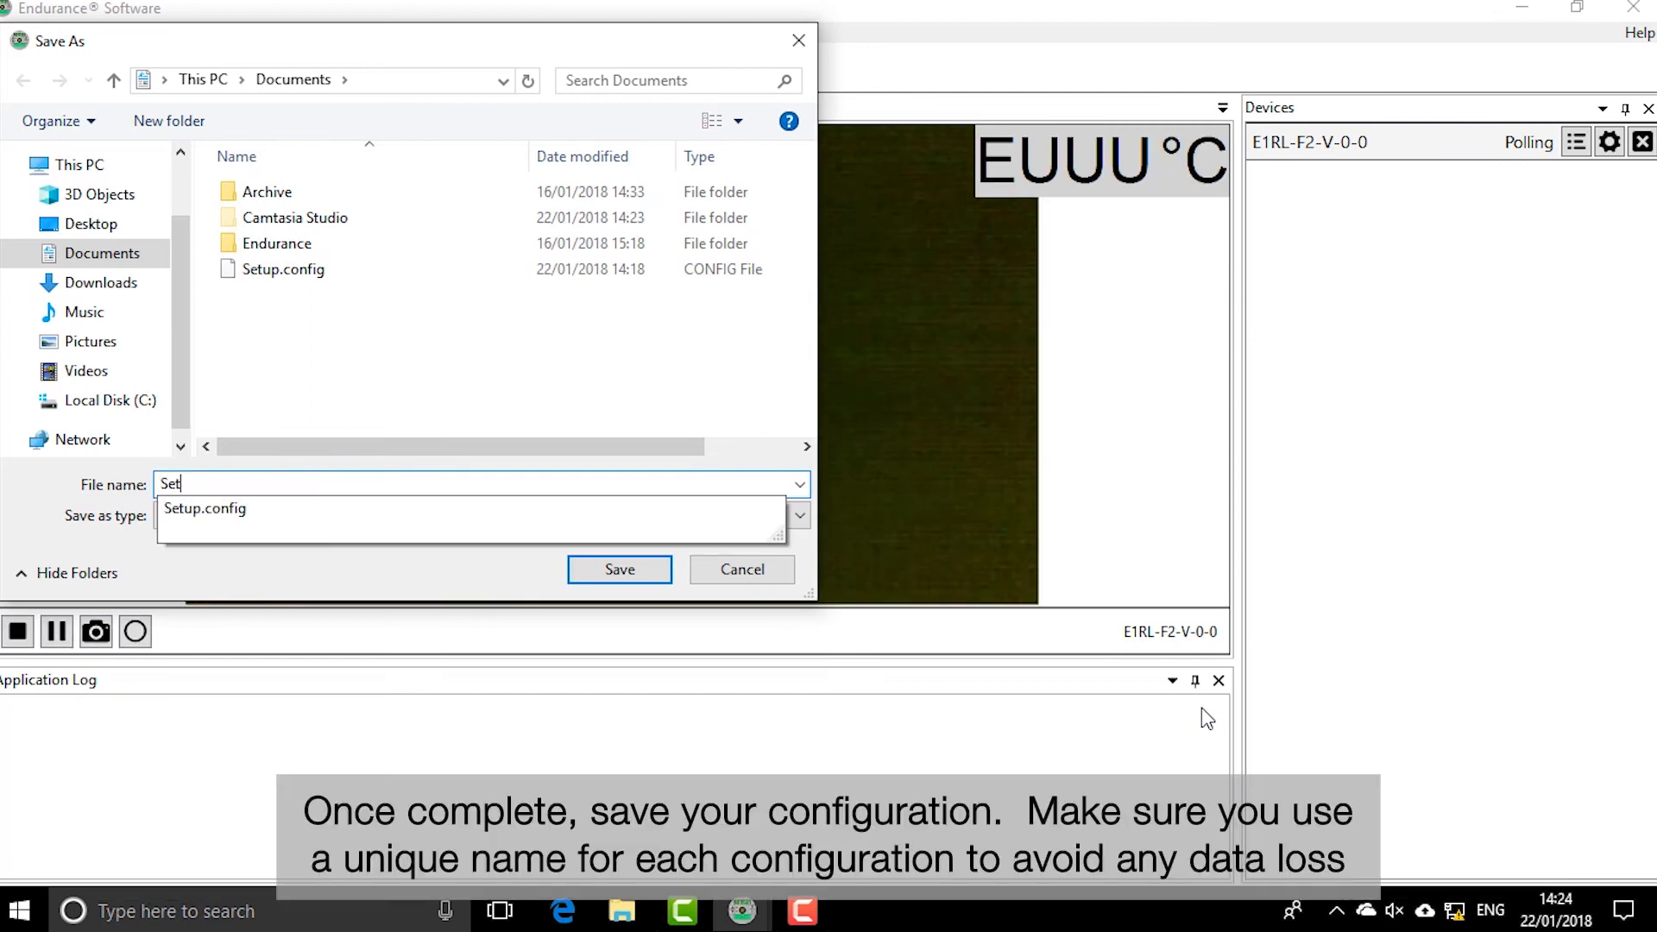
text(up)
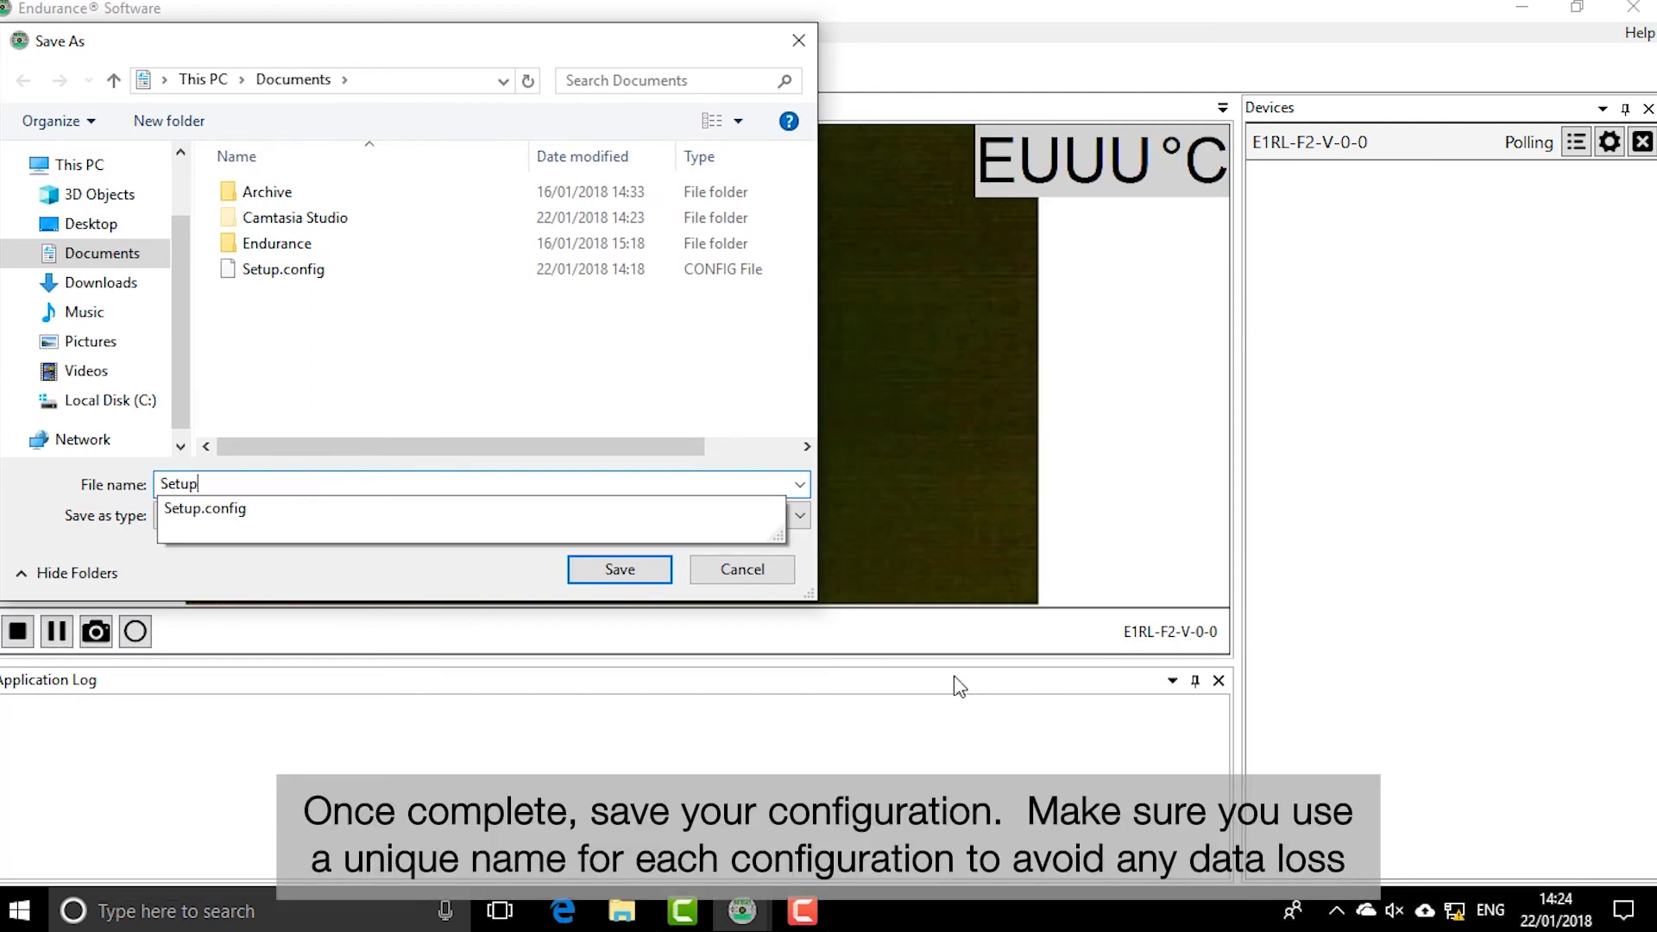
click(620, 569)
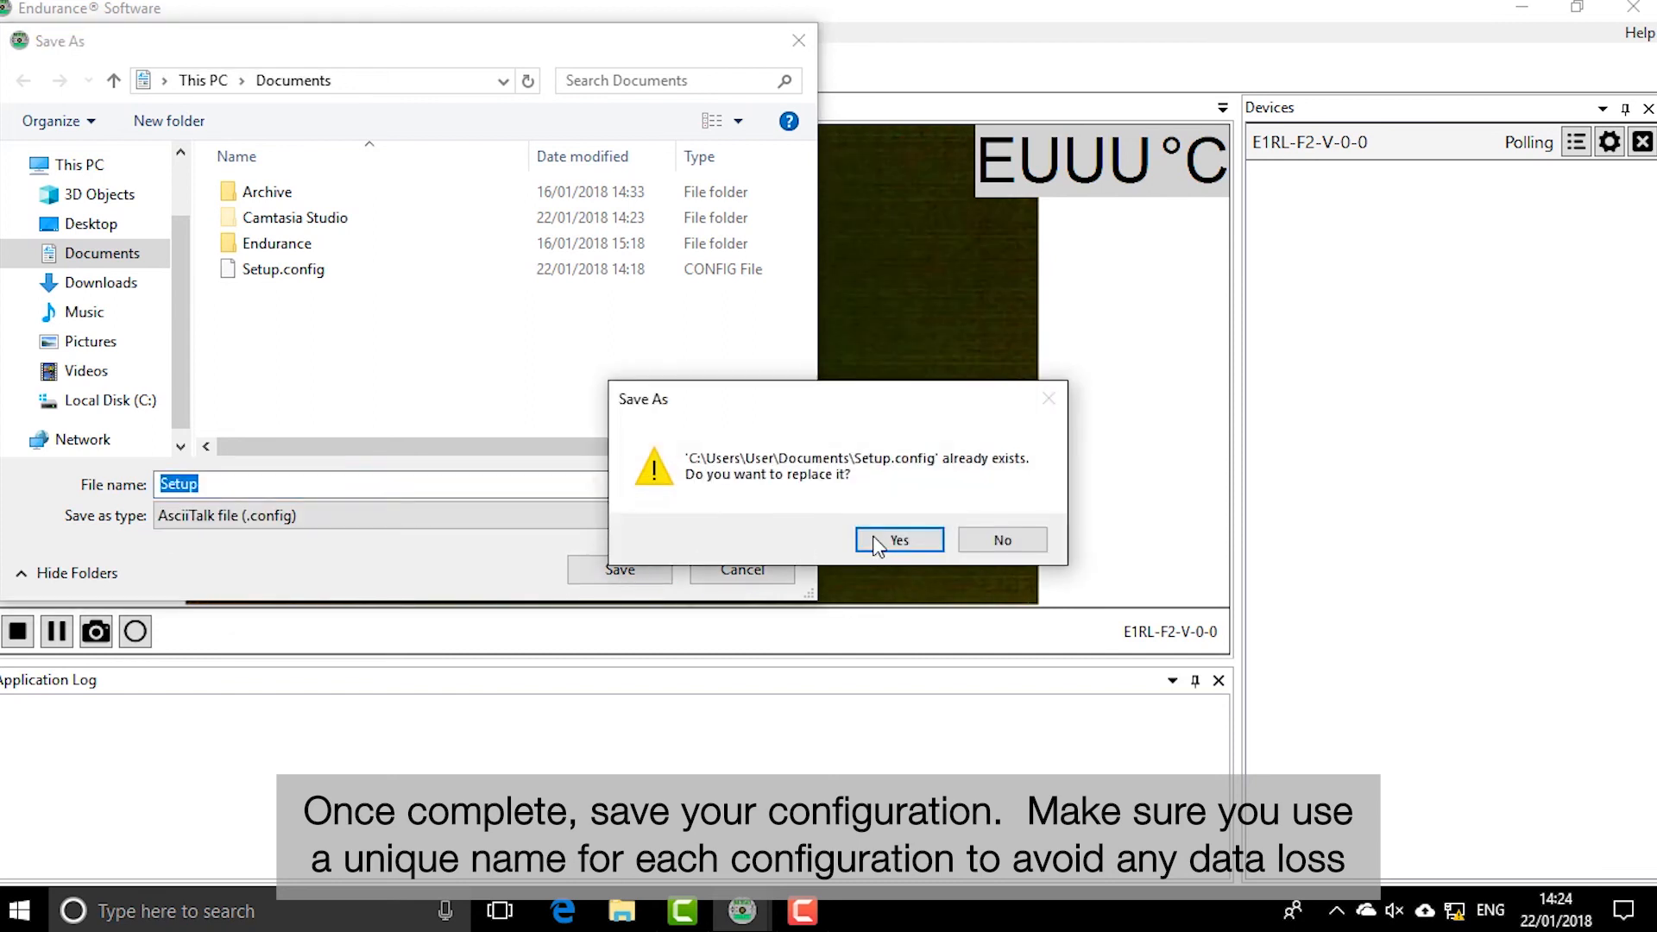
click(898, 539)
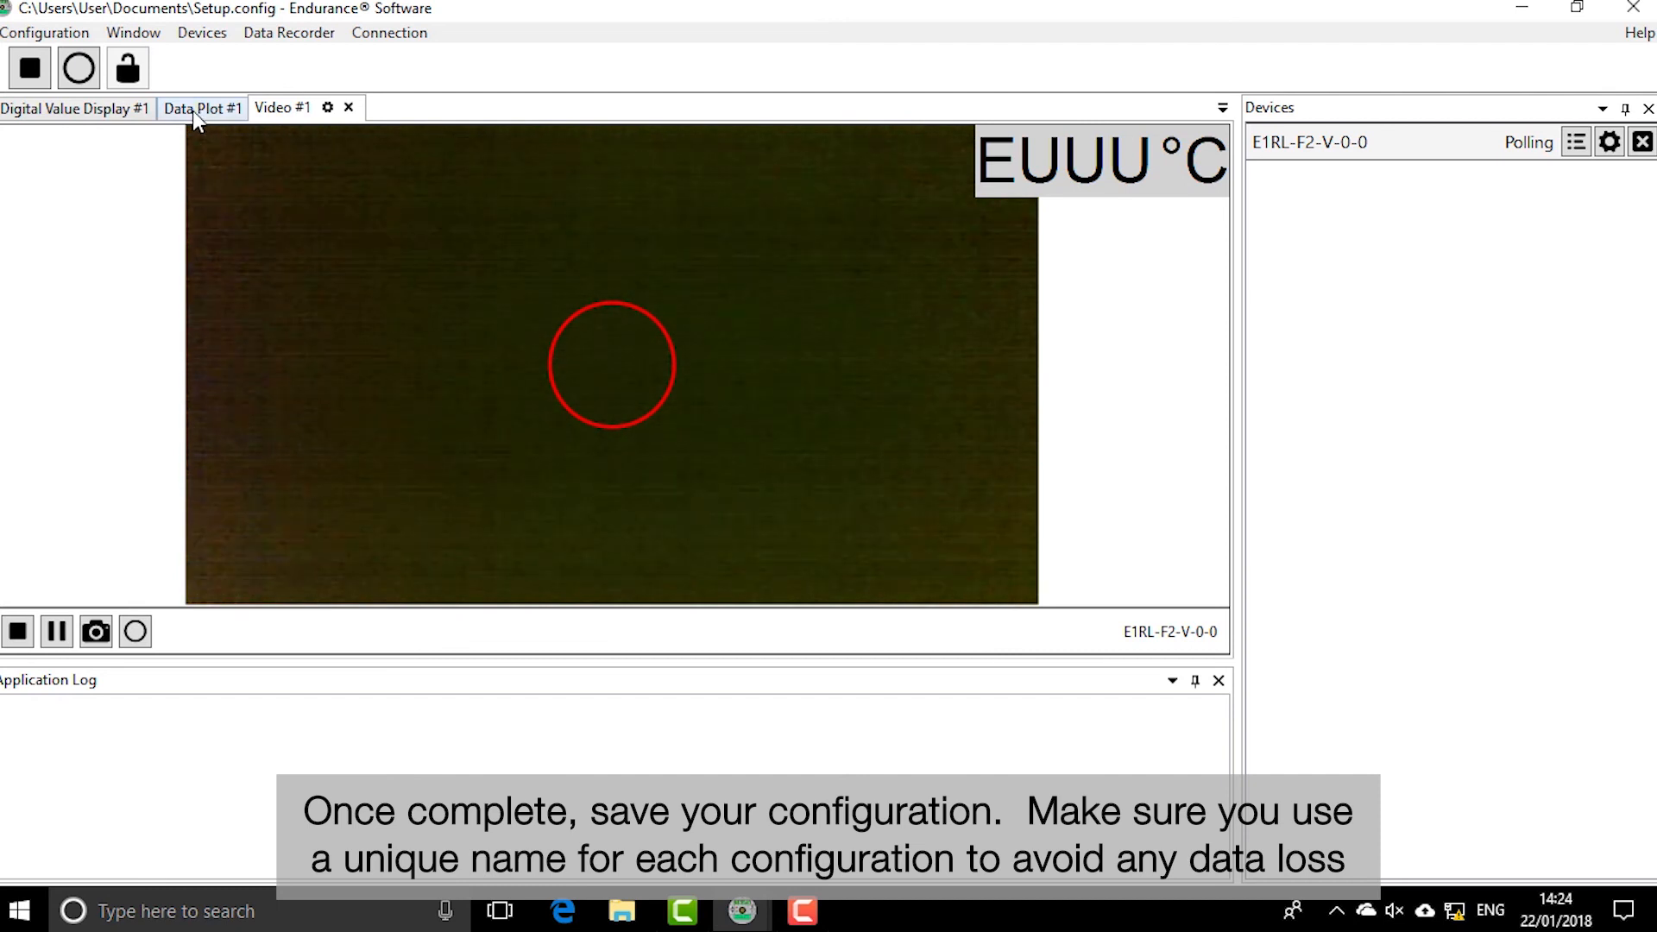
Step: View the Data Plot #1 temperature readings, then open the E1RL-F2-V-0-0 device settings
click(199, 108)
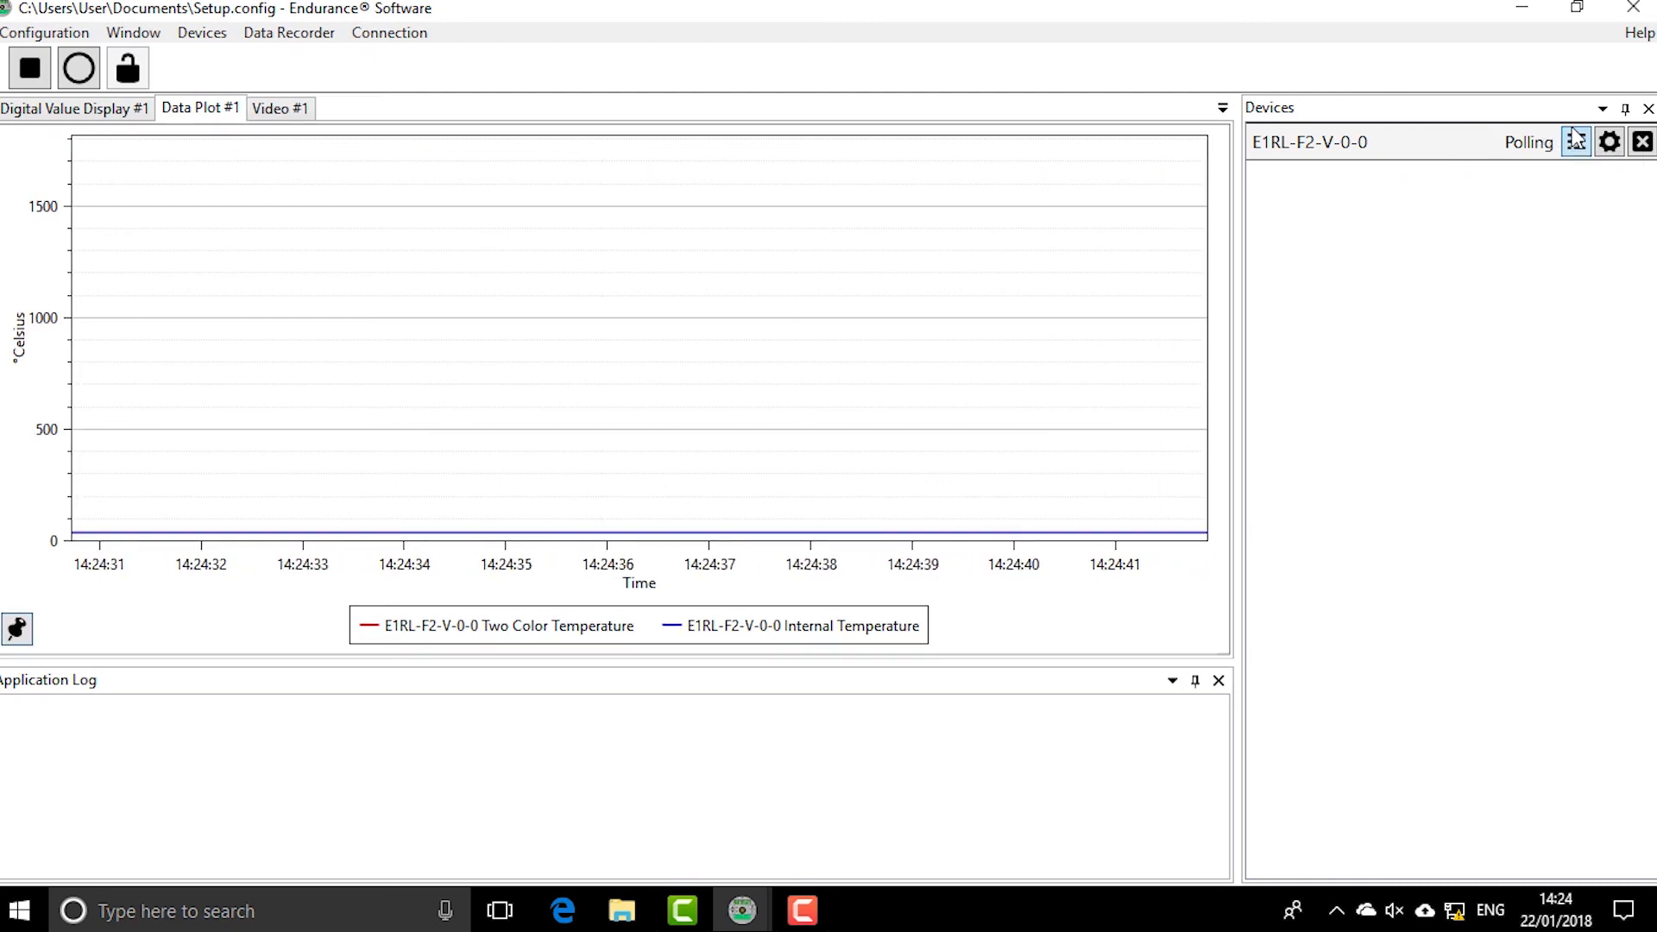
click(1607, 141)
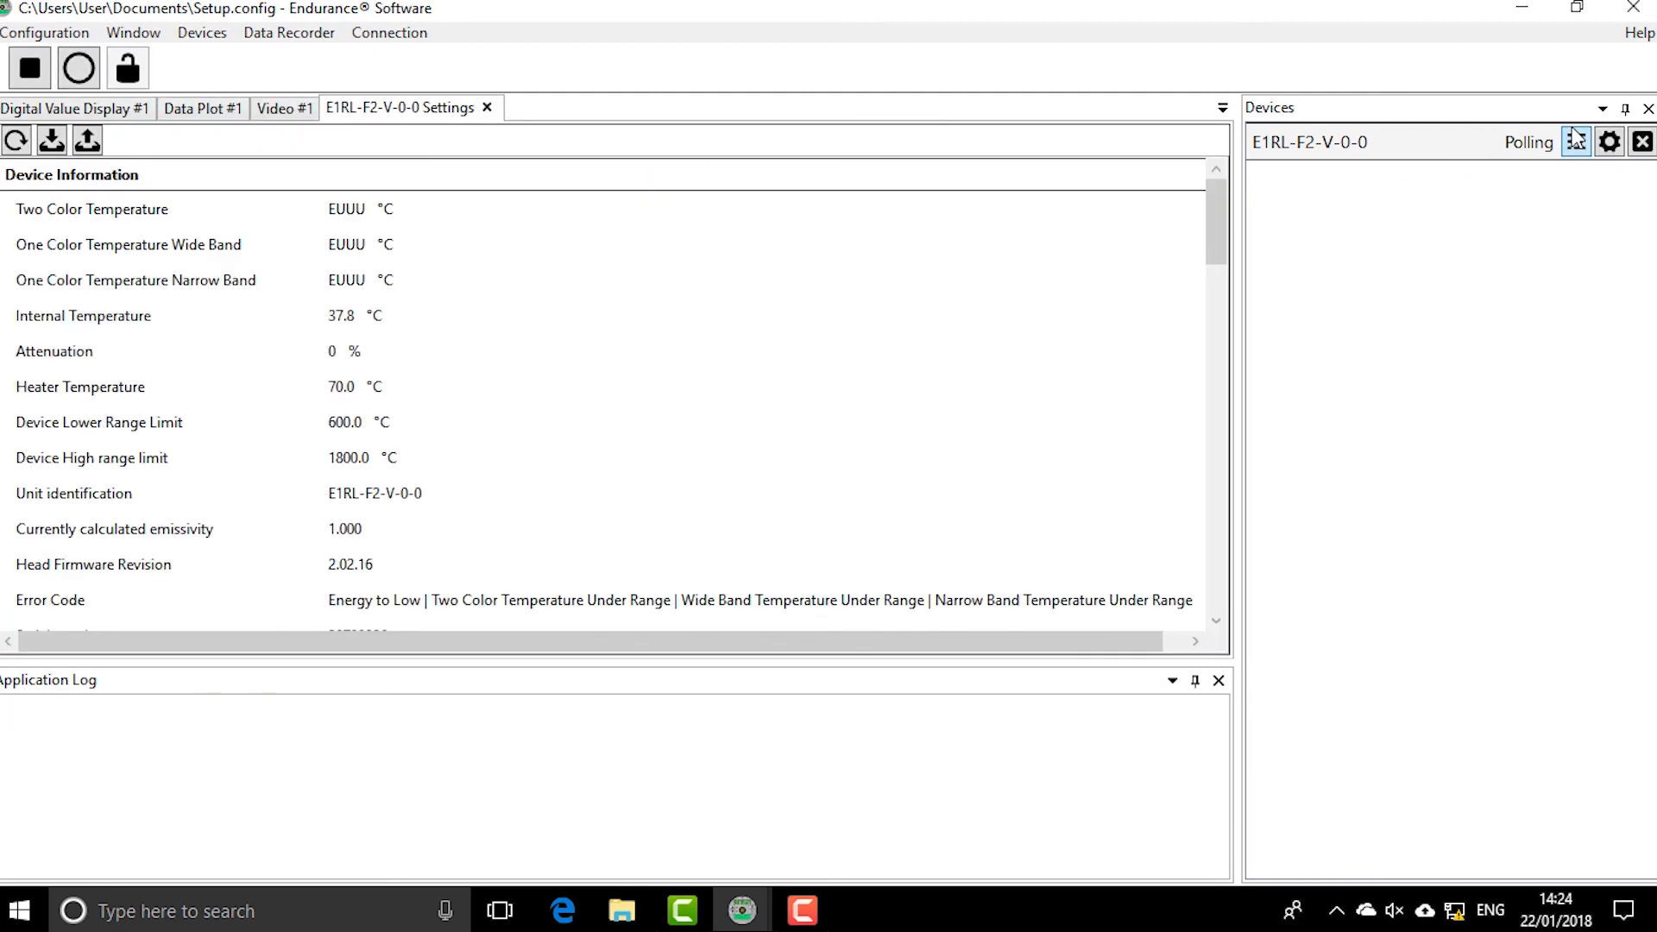